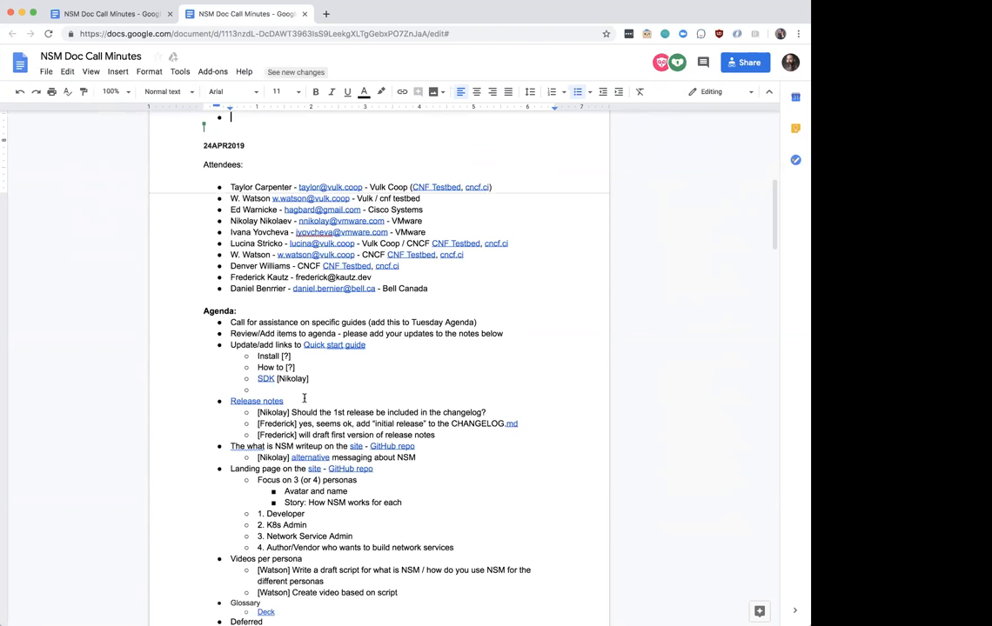
- Scroll through the document and select the Release notes text block
scroll("down", 3)
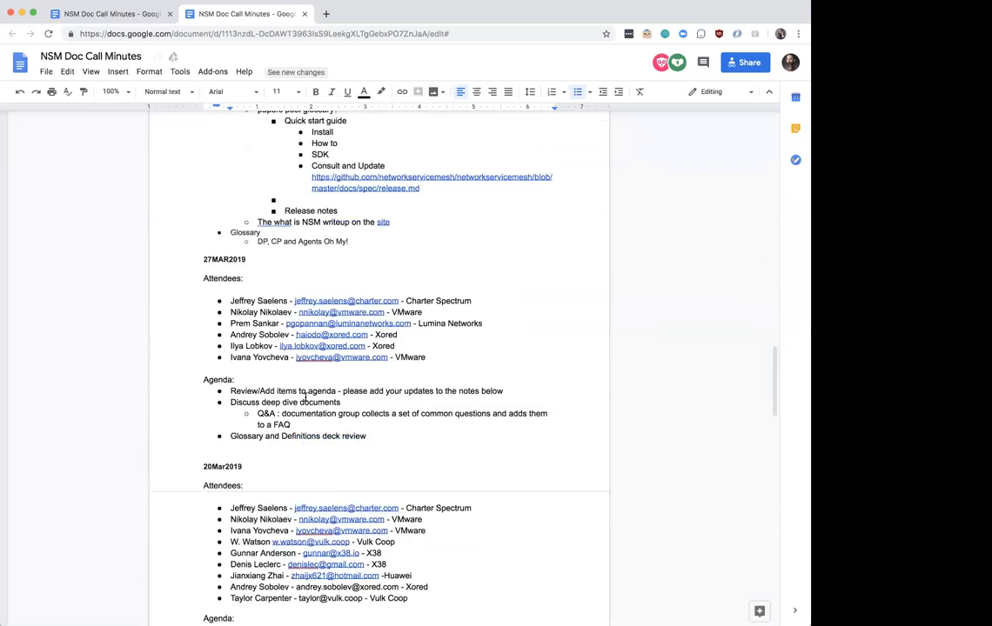
scroll("down", 3)
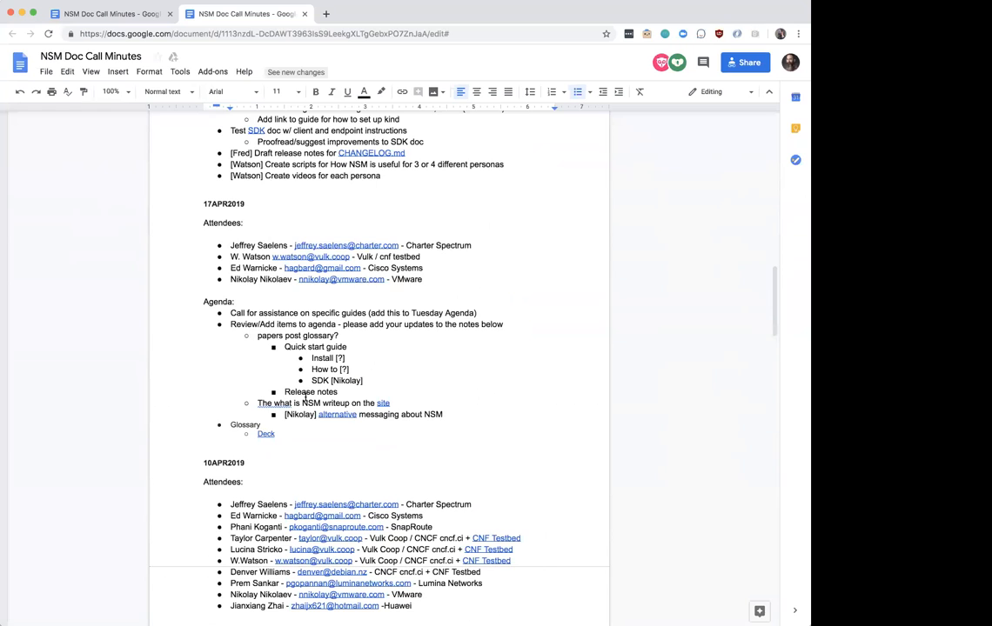
scroll("down", 3)
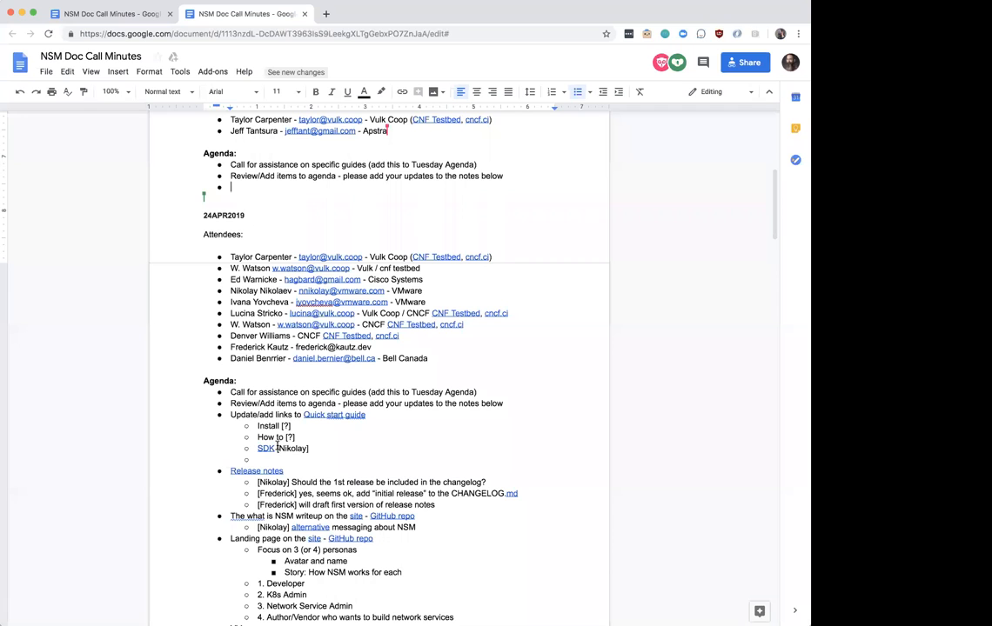
scroll("down", 3)
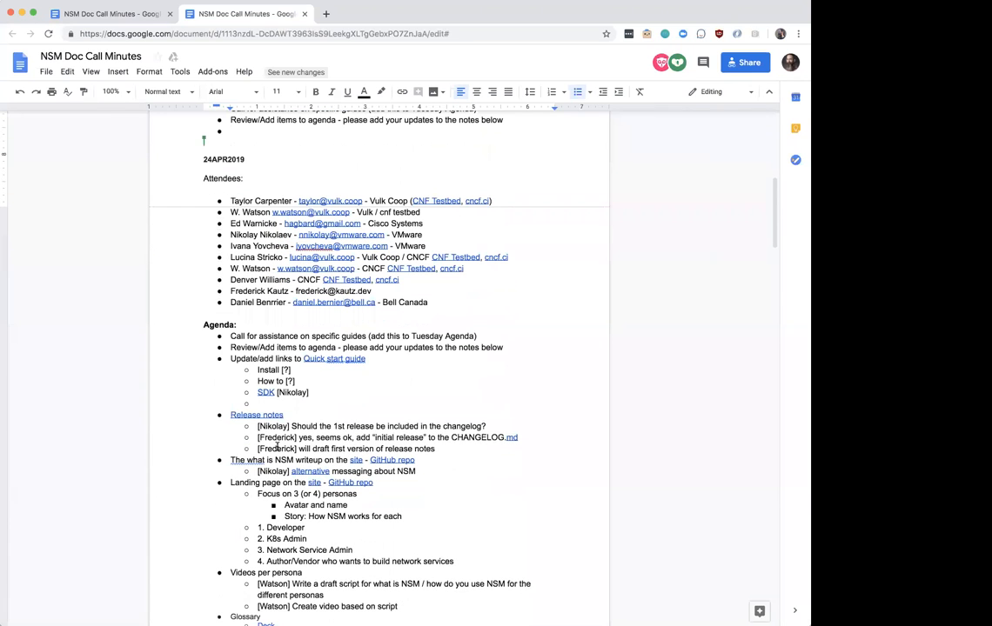
scroll("down", 3)
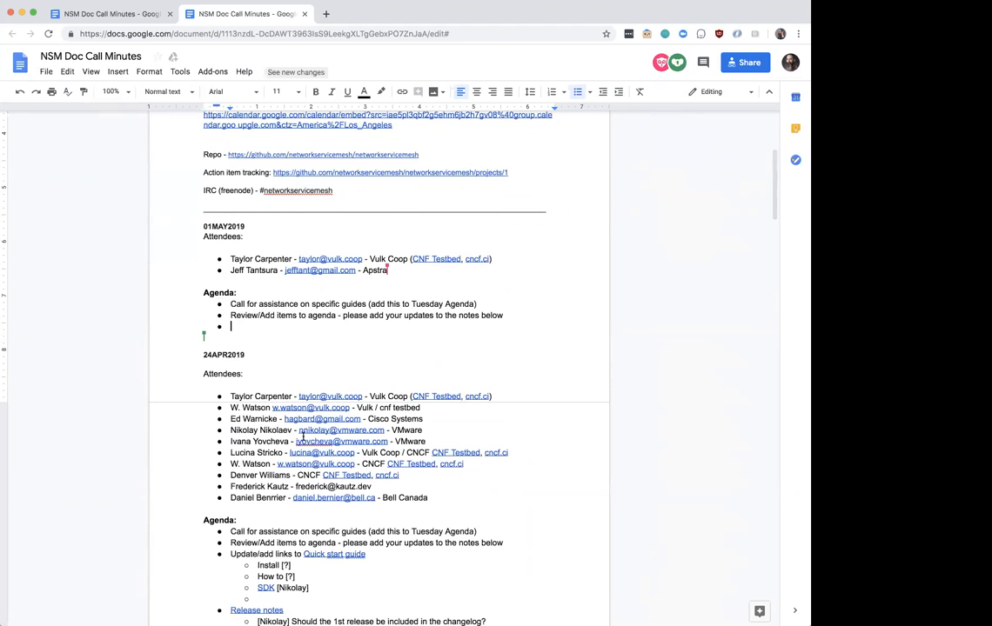
scroll("down", 3)
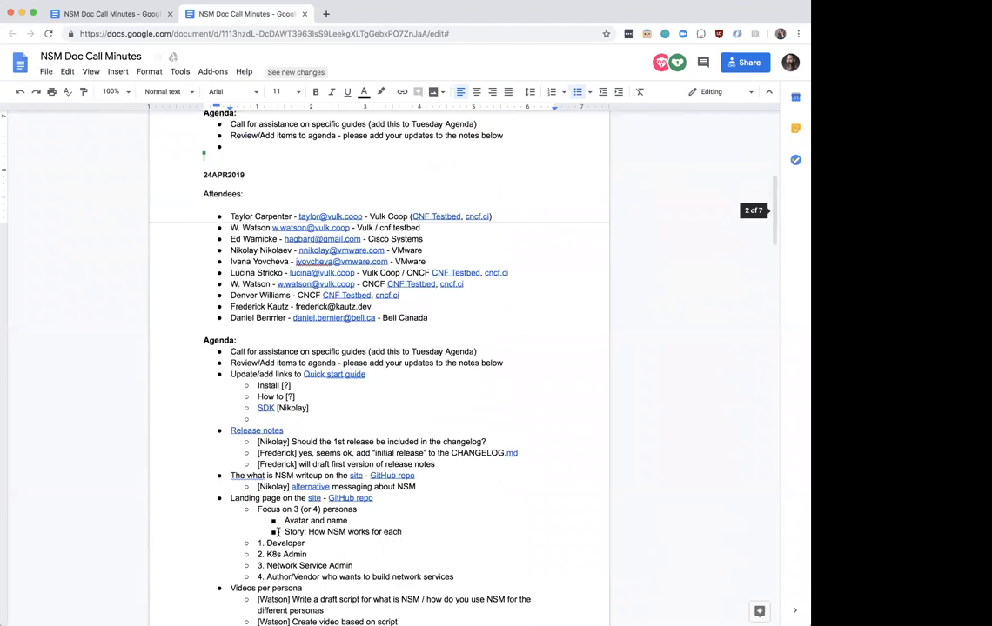
scroll("down", 3)
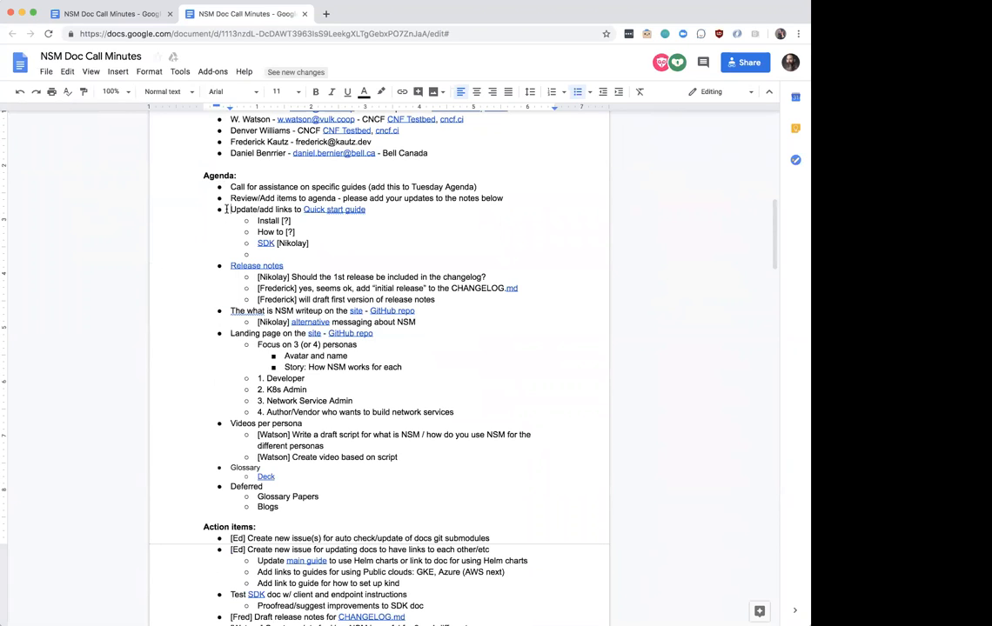
double_click(259, 209)
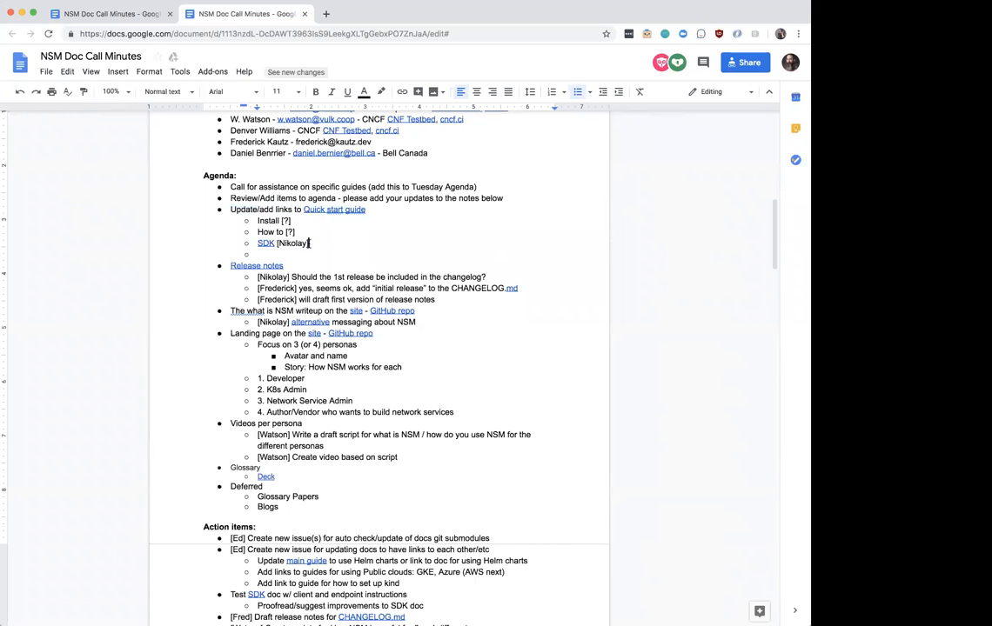
left_click_drag(230, 209, 309, 244)
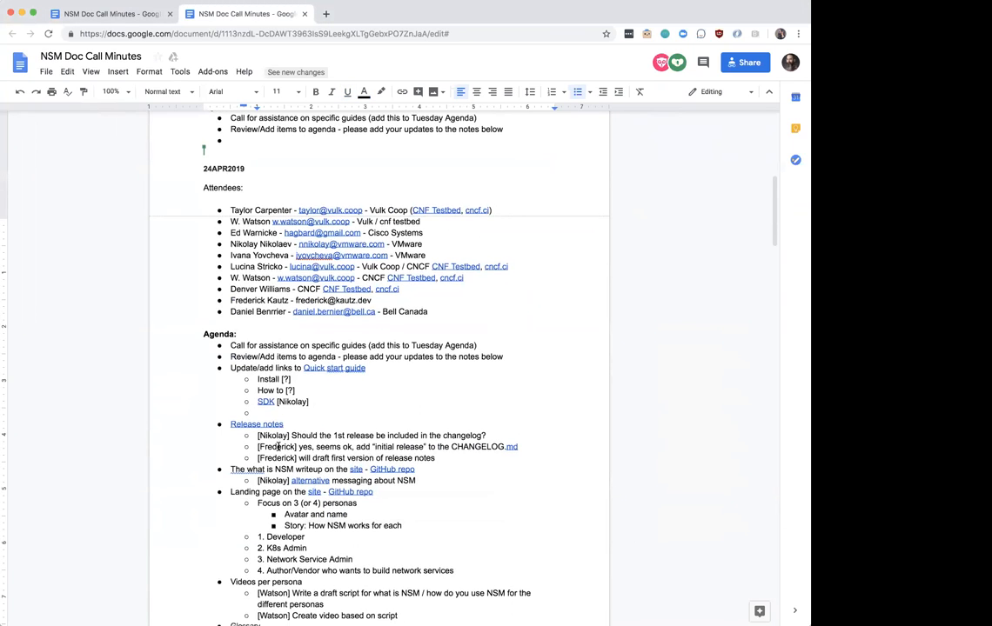
scroll("down", 3)
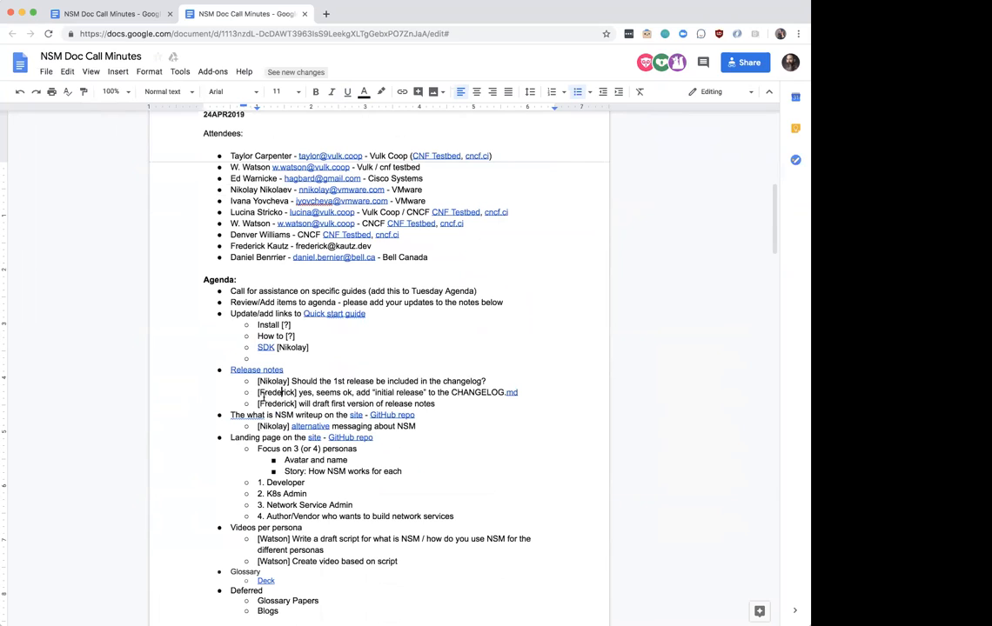
left_click_drag(259, 392, 435, 404)
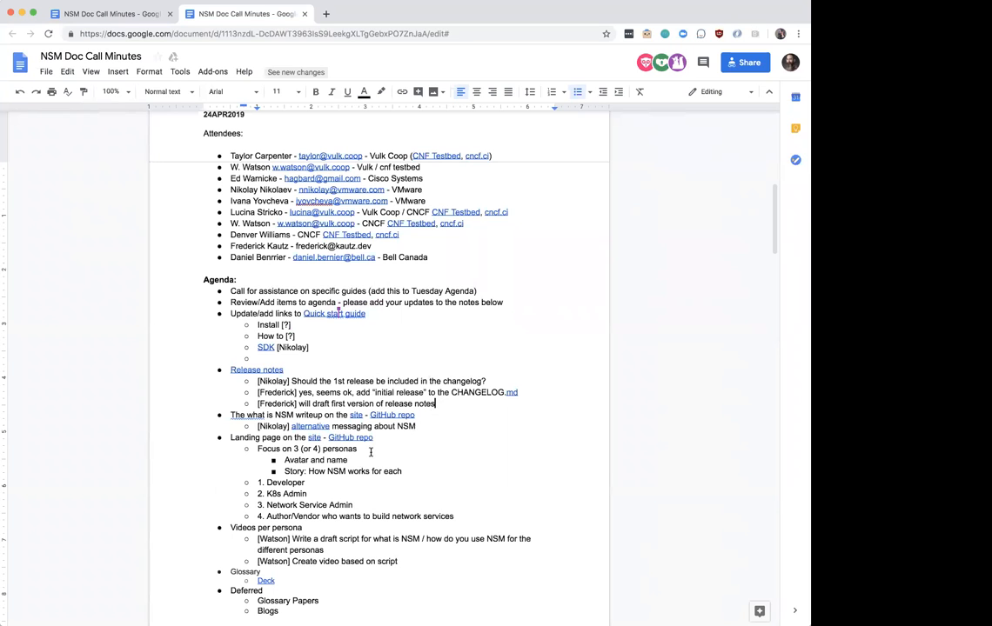
- Delete the first two release notes and reword the last to 'First draft for next week'
scroll("down", 3)
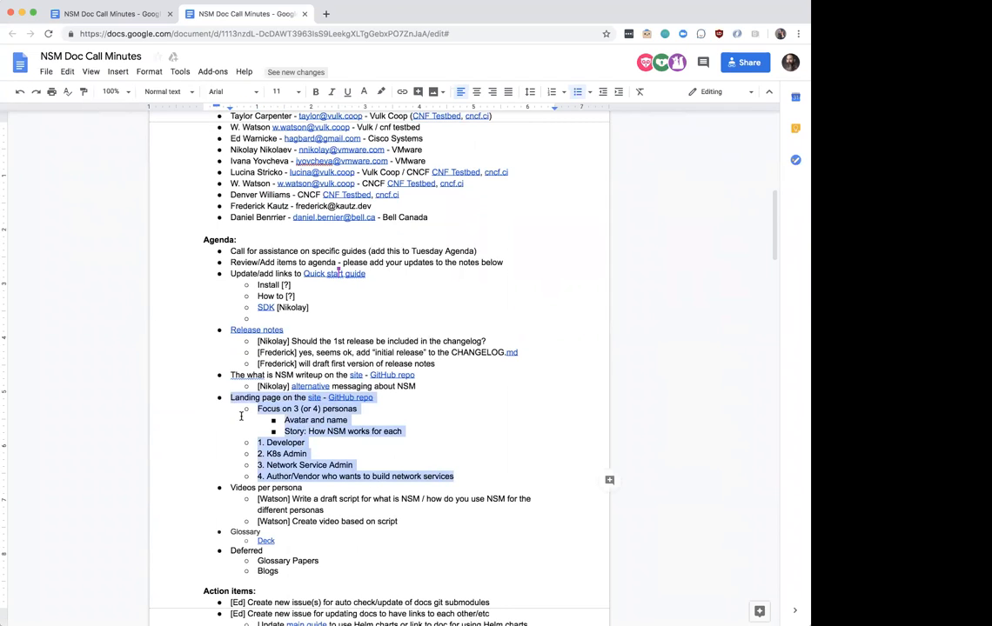
mouse_move(386, 528)
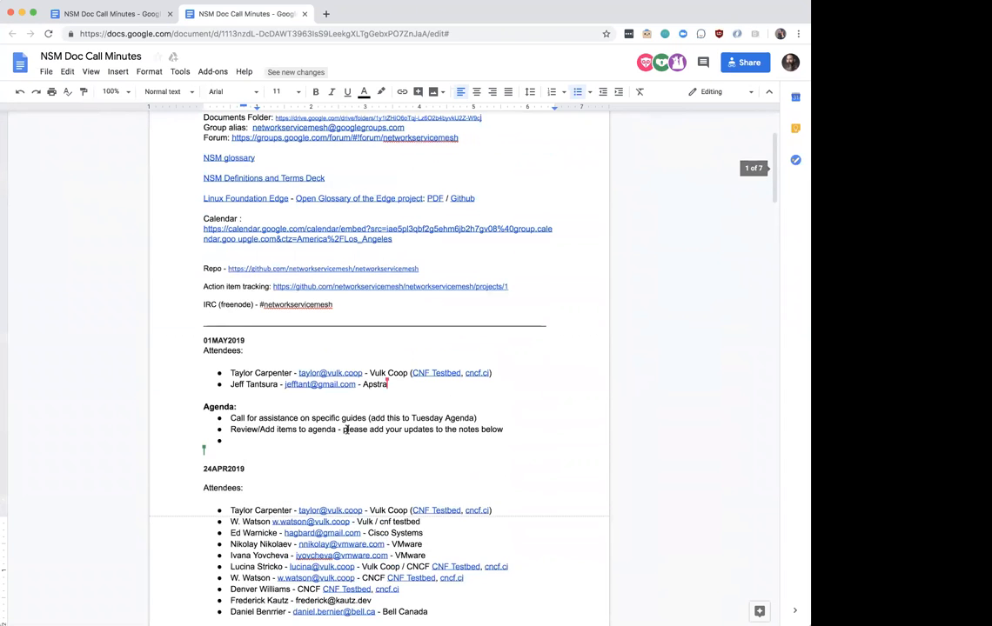
scroll("down", 3)
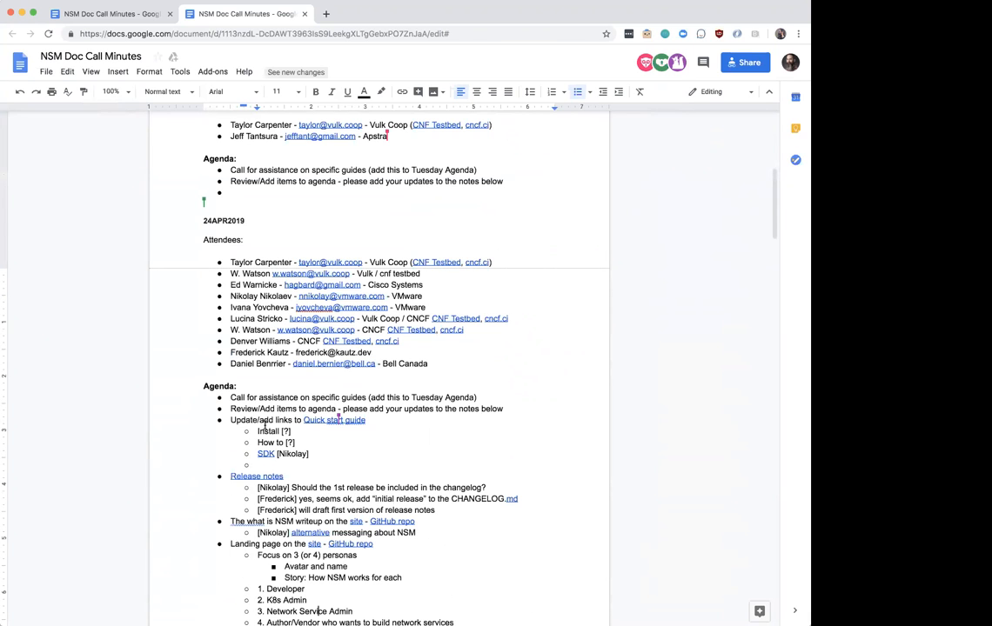
scroll("down", 3)
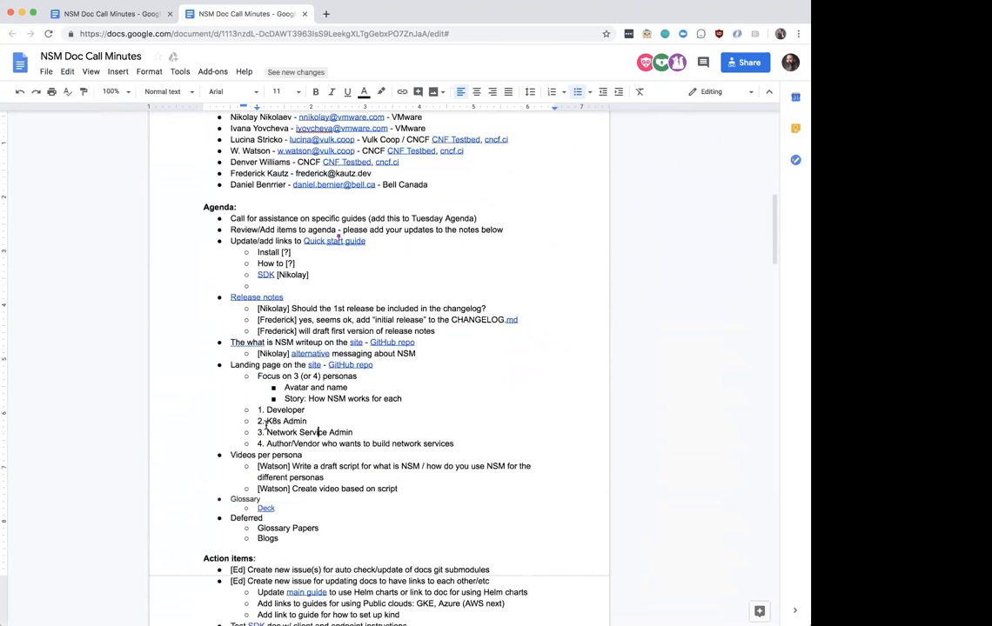
scroll("down", 3)
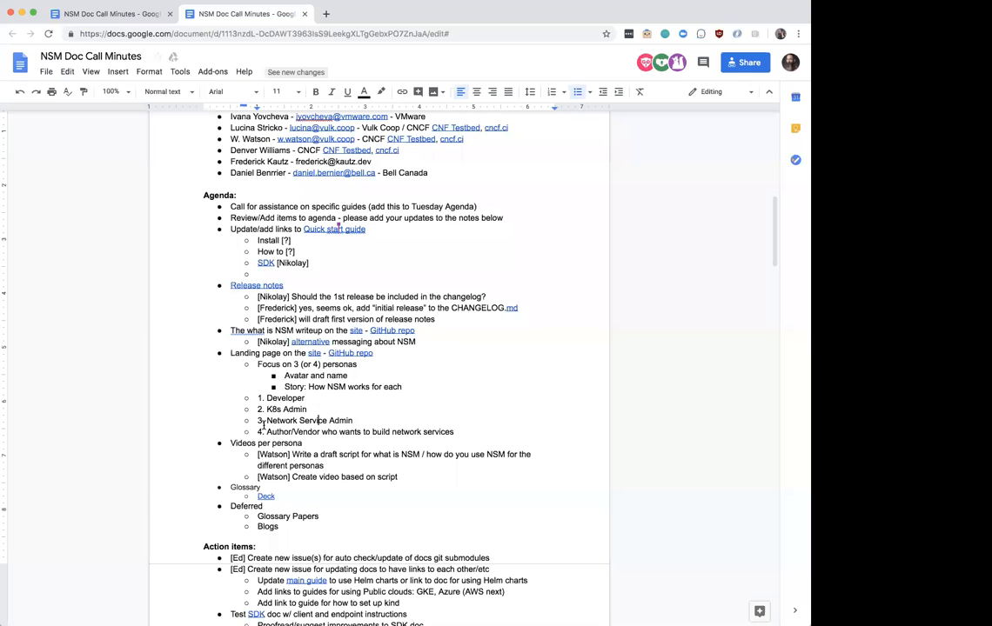
scroll("down", 3)
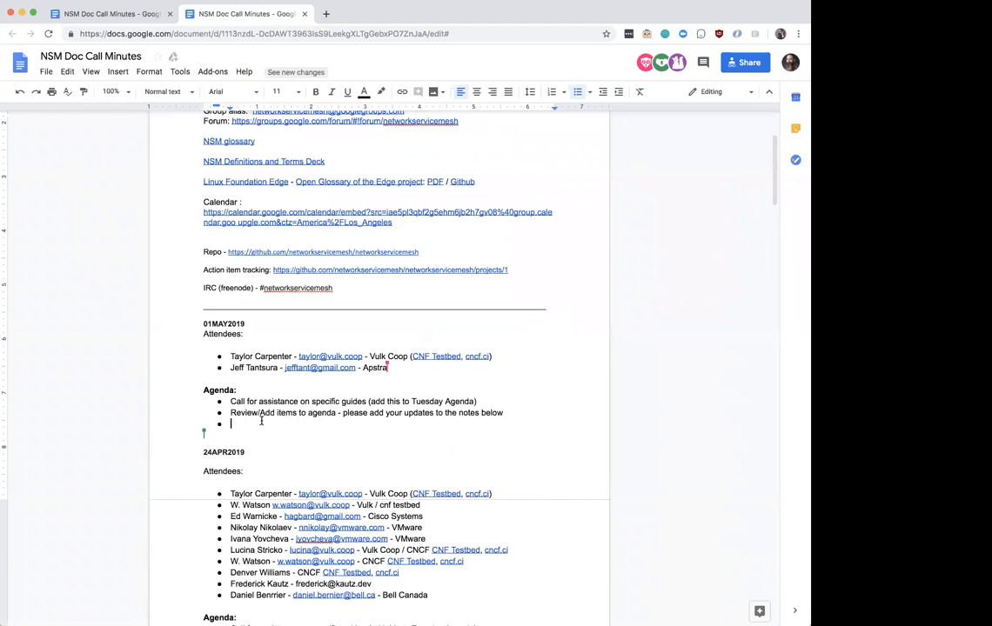
scroll("down", 3)
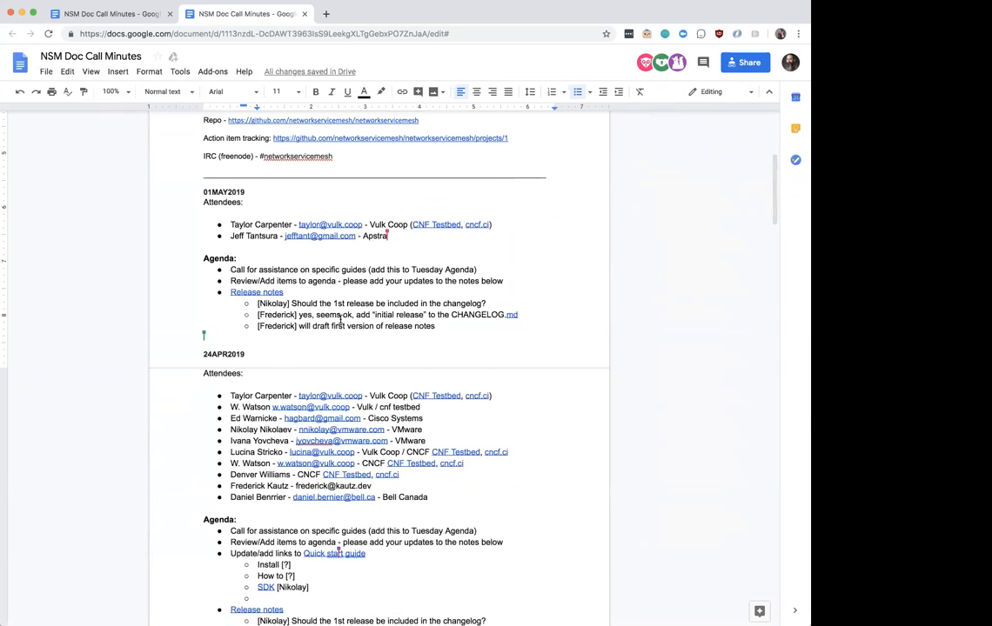
left_click_drag(257, 304, 517, 314)
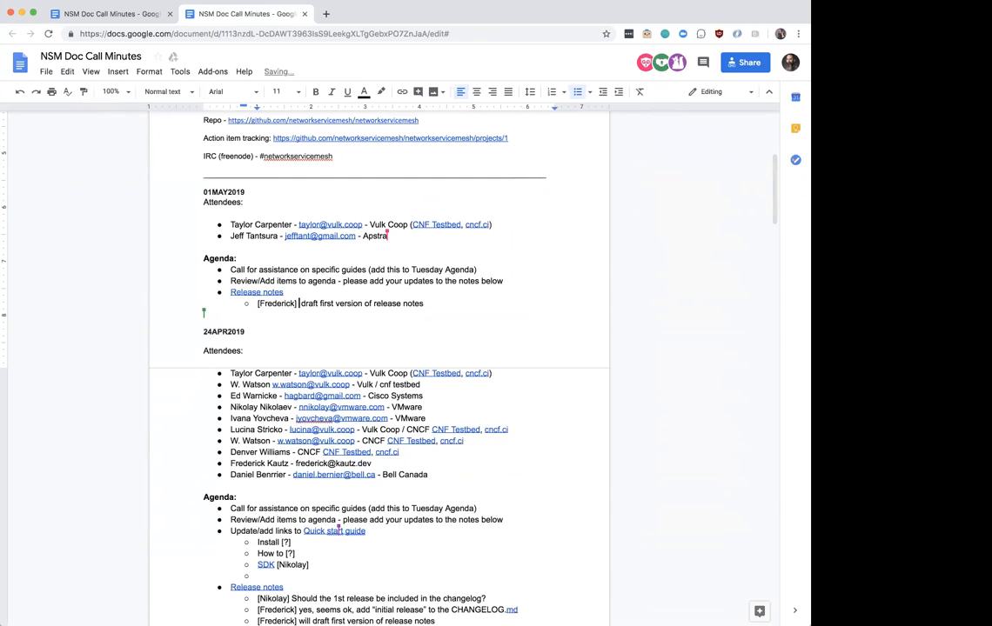
type("First")
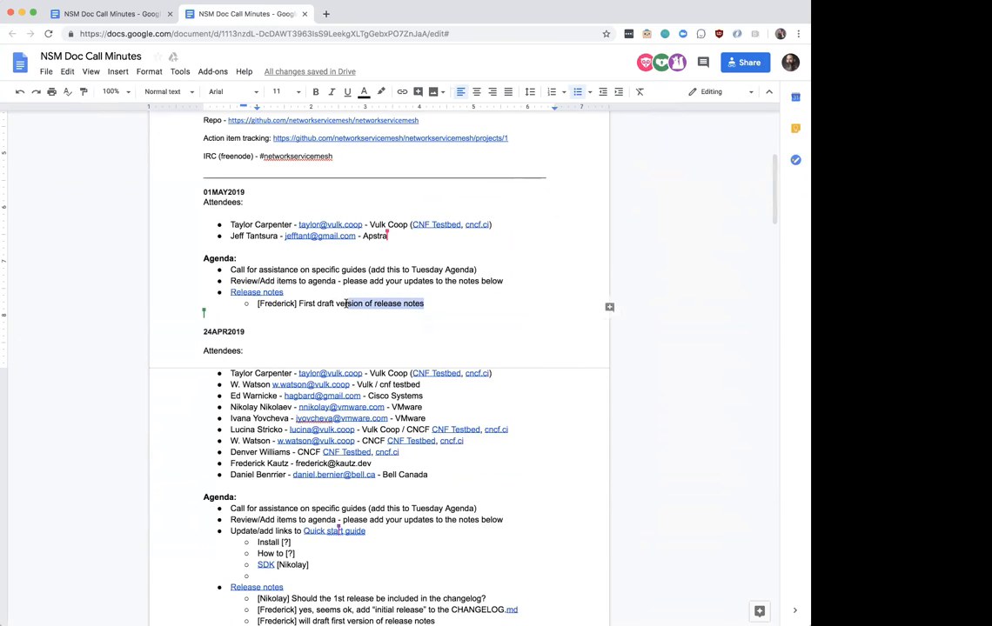
type("for next week")
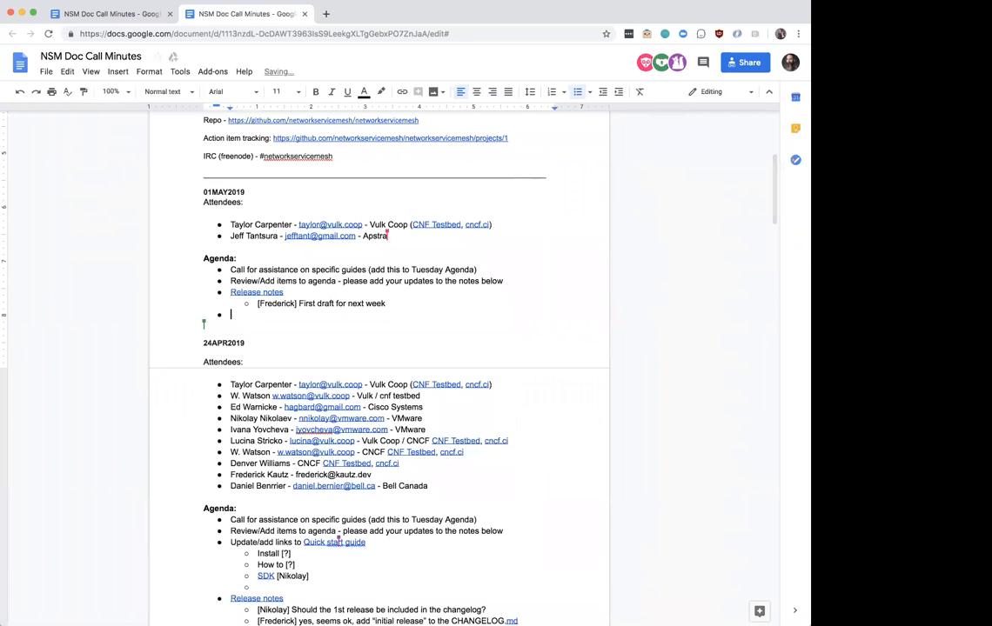
scroll("down", 3)
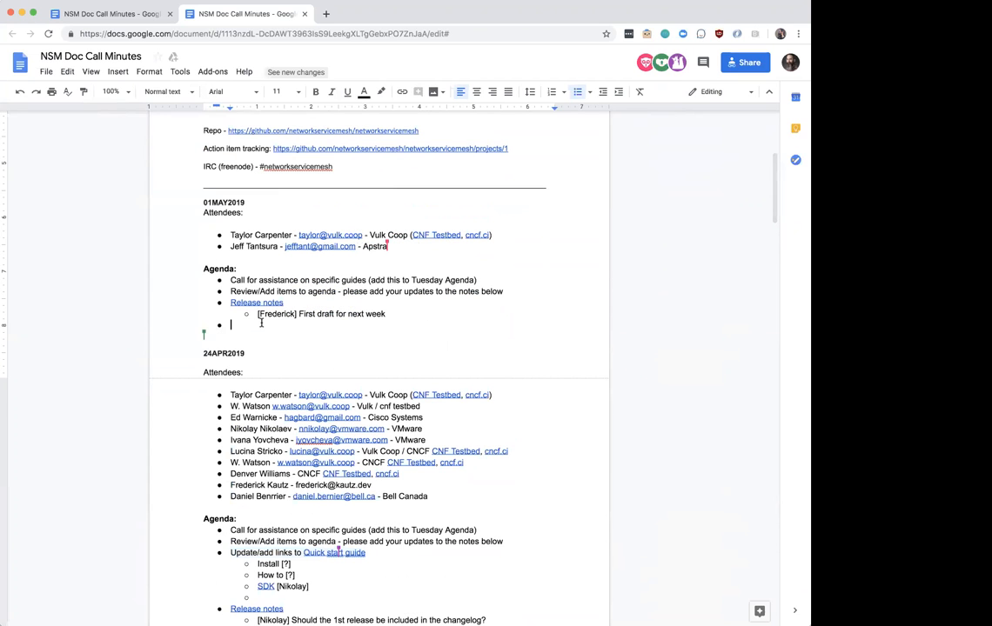
- Add a Quick start guide note about working on Kubecon docs
left_click(334, 324)
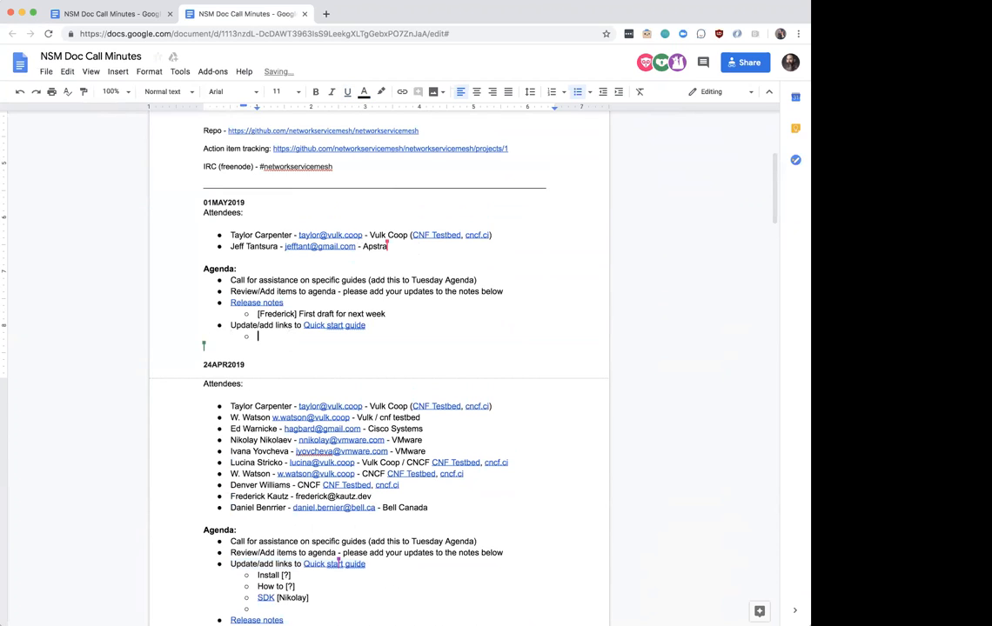
type("Working on docs for")
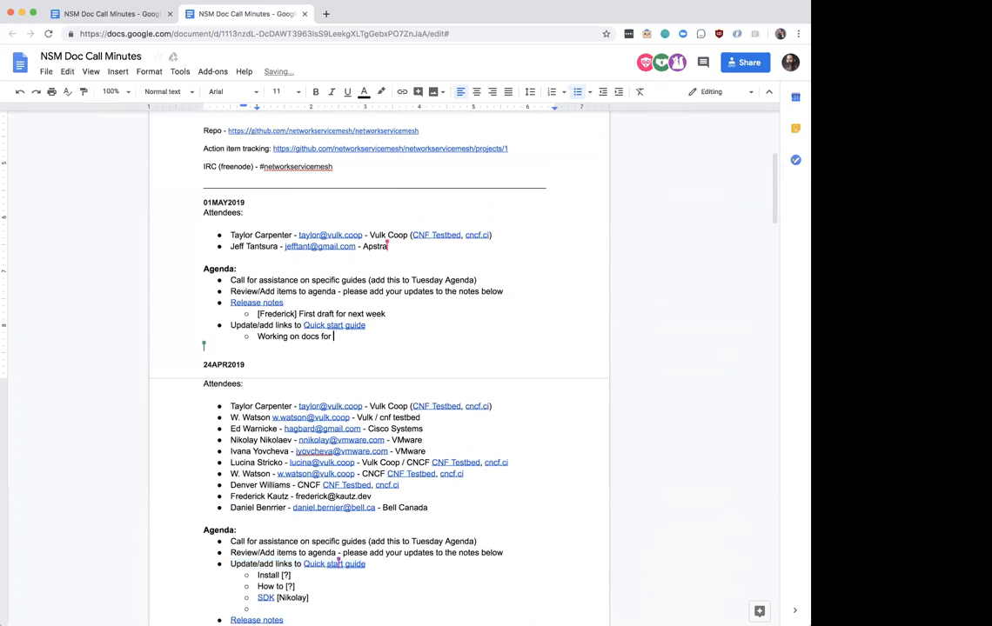
type("Kubecon with Niko")
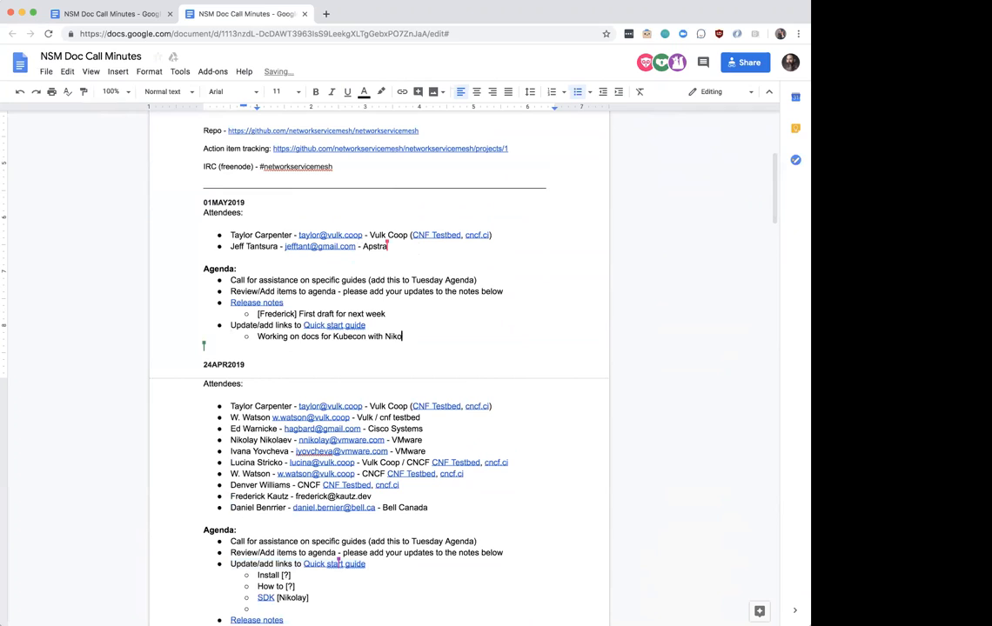
- Add the note 'Idea: Guides for a CNF developer (additional persona)' below it
left_click(334, 324)
type("[Frederick+Nikolay] ")
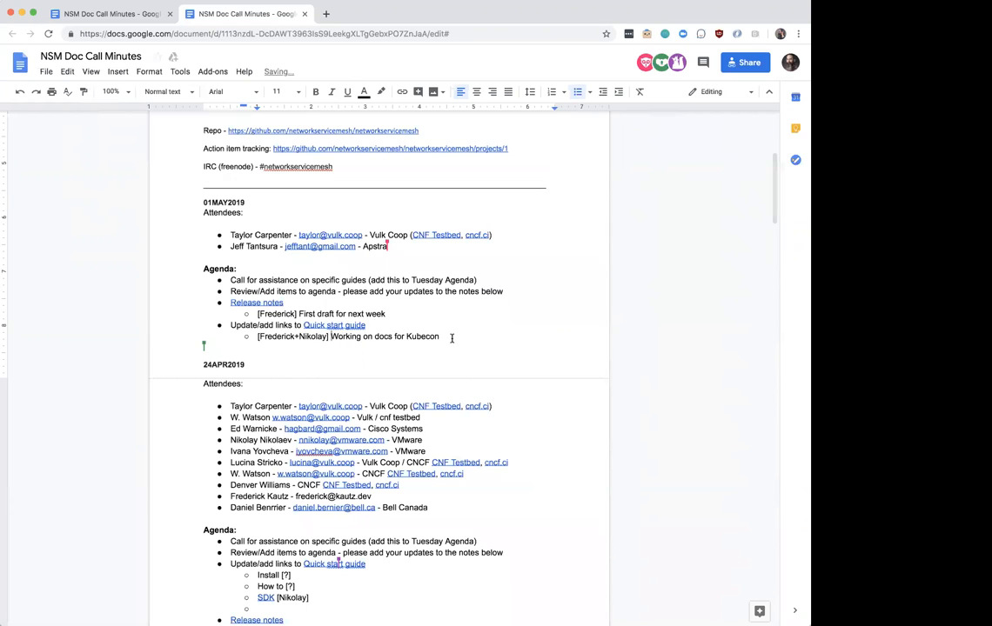
key("enter")
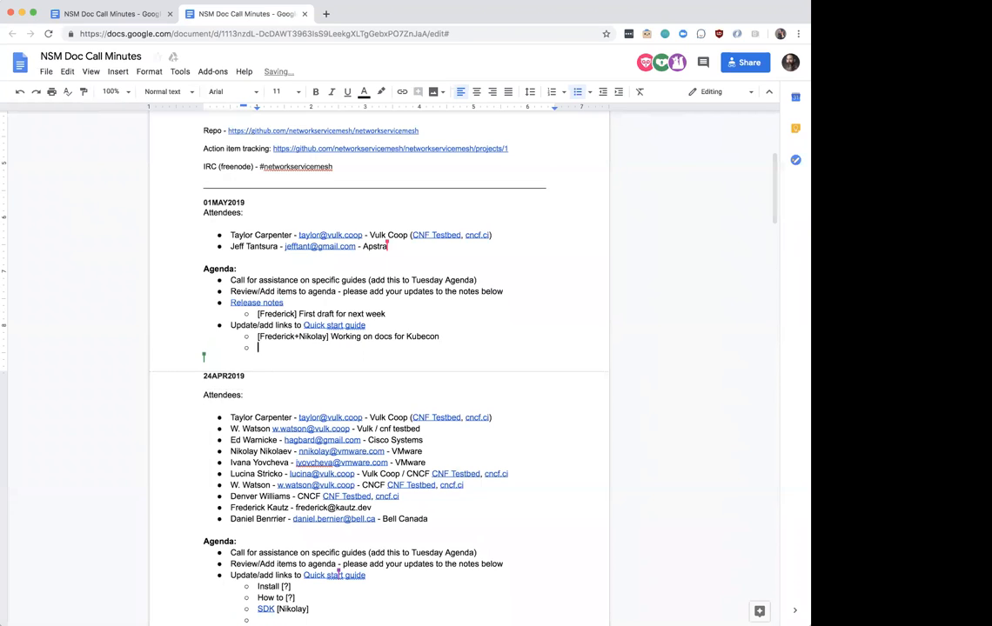
type("IDea:")
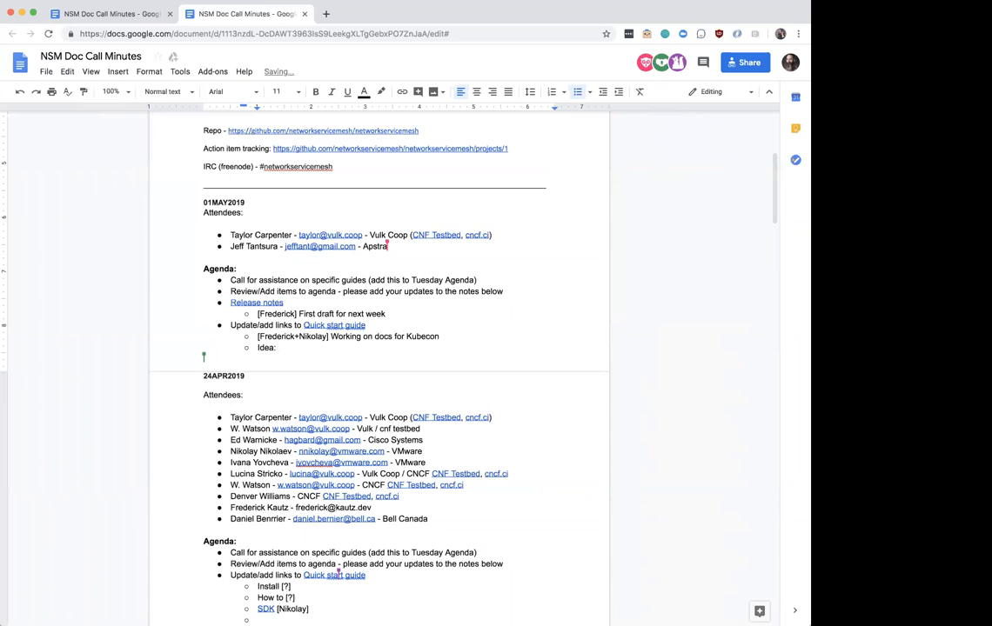
type("Guides for a")
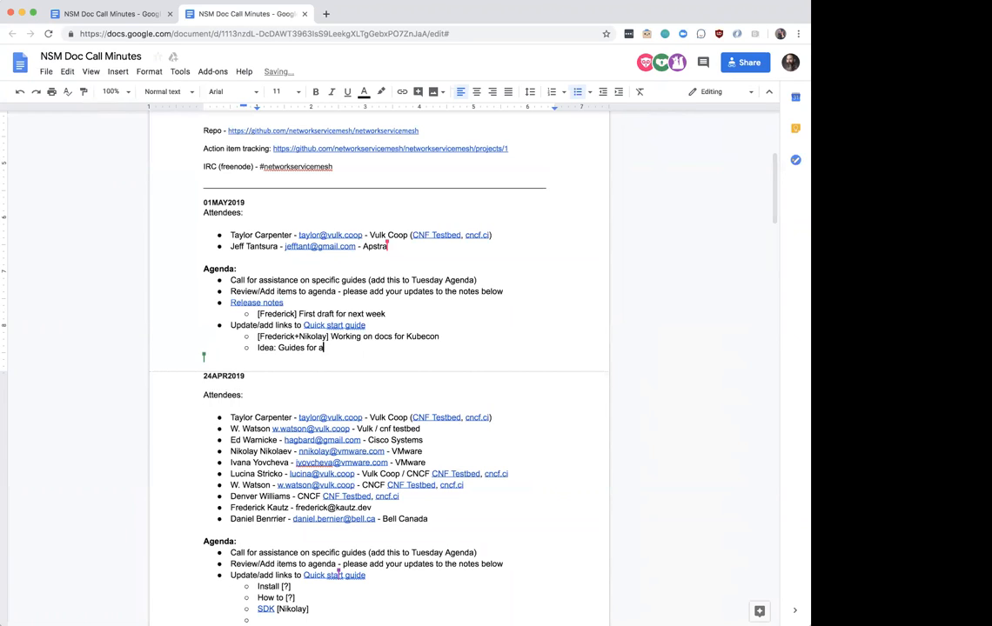
type("CNF developer")
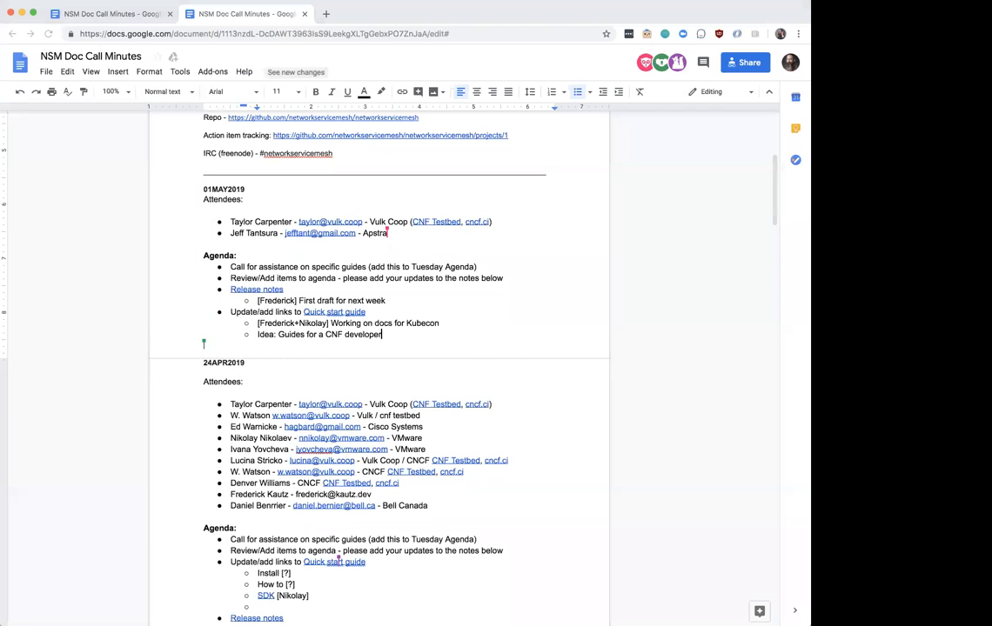
scroll("down", 3)
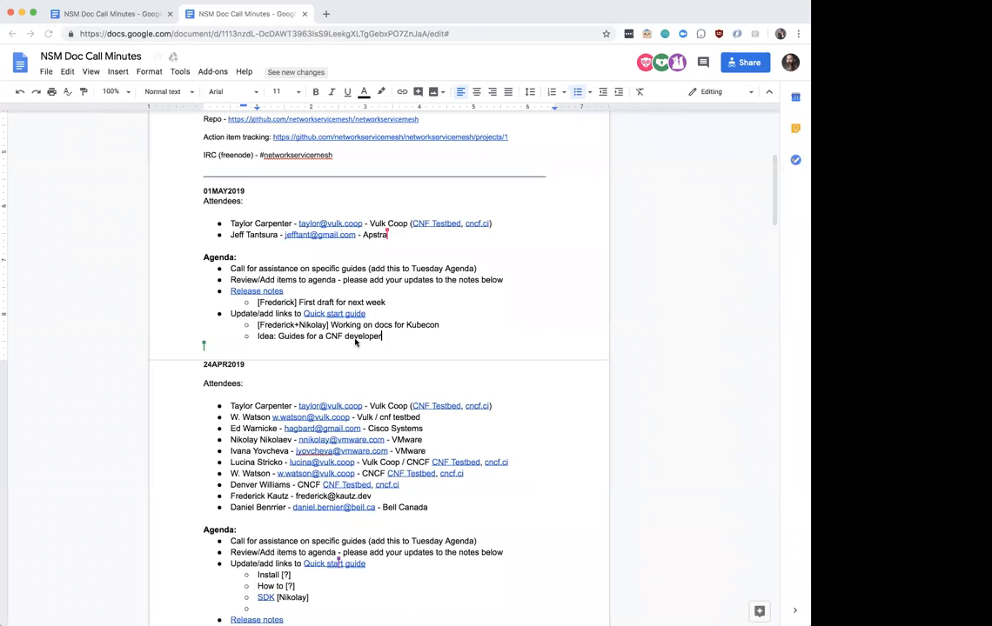
mouse_move(348, 341)
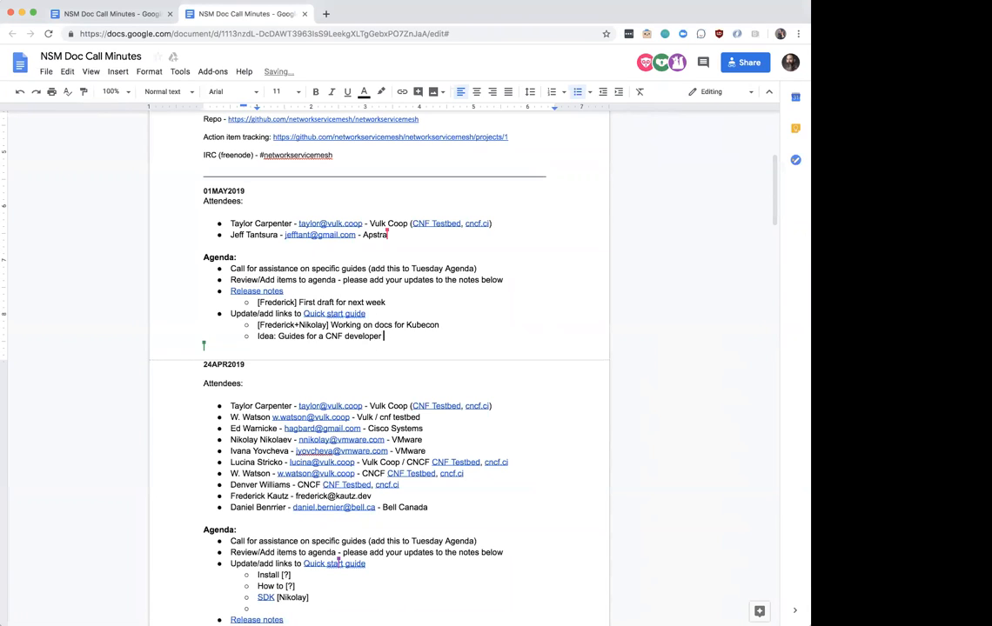
type("(")
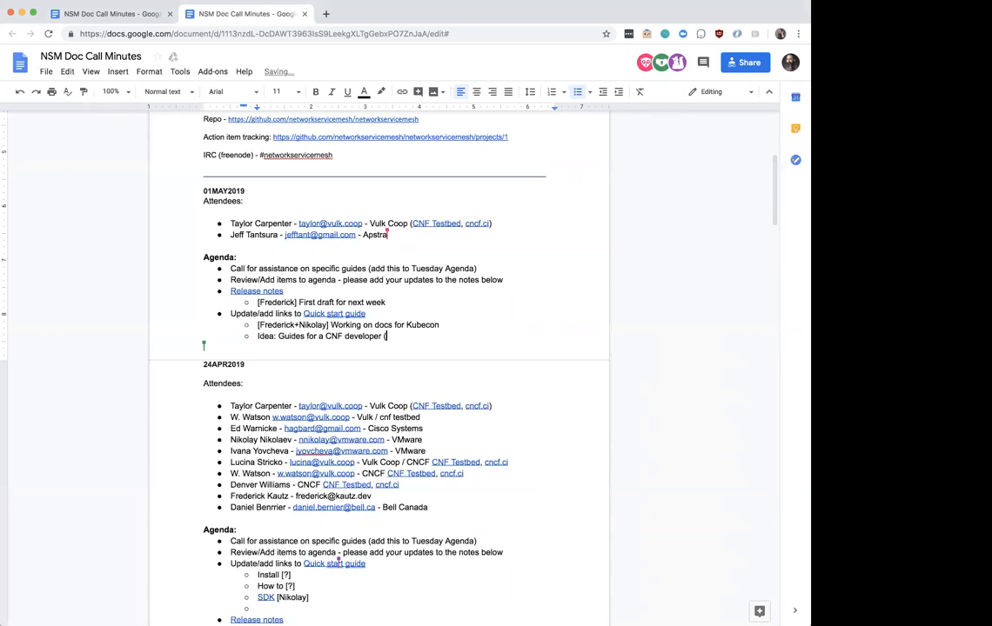
type("additional per")
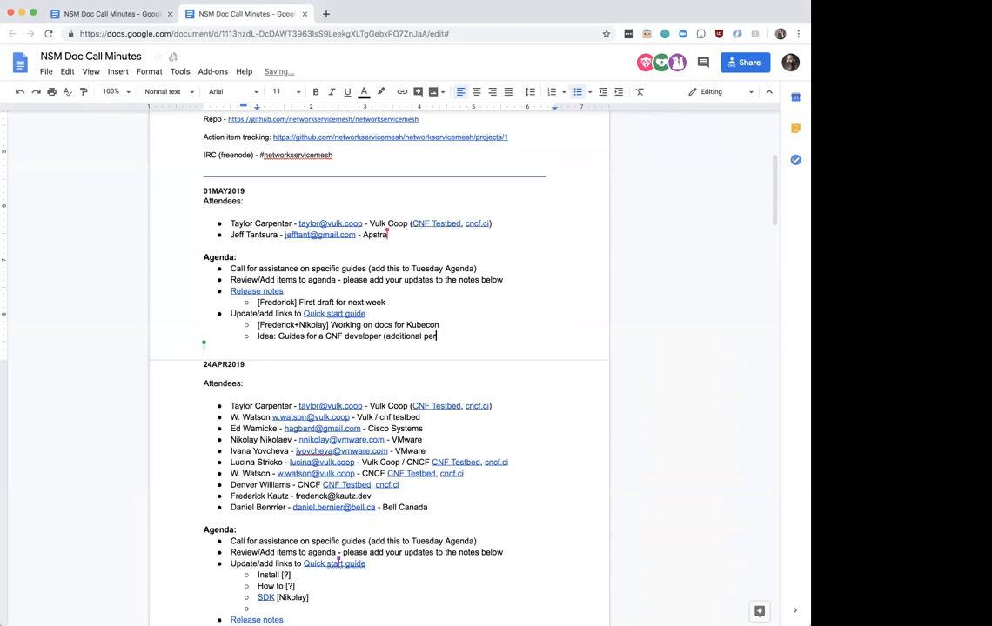
type("sona")
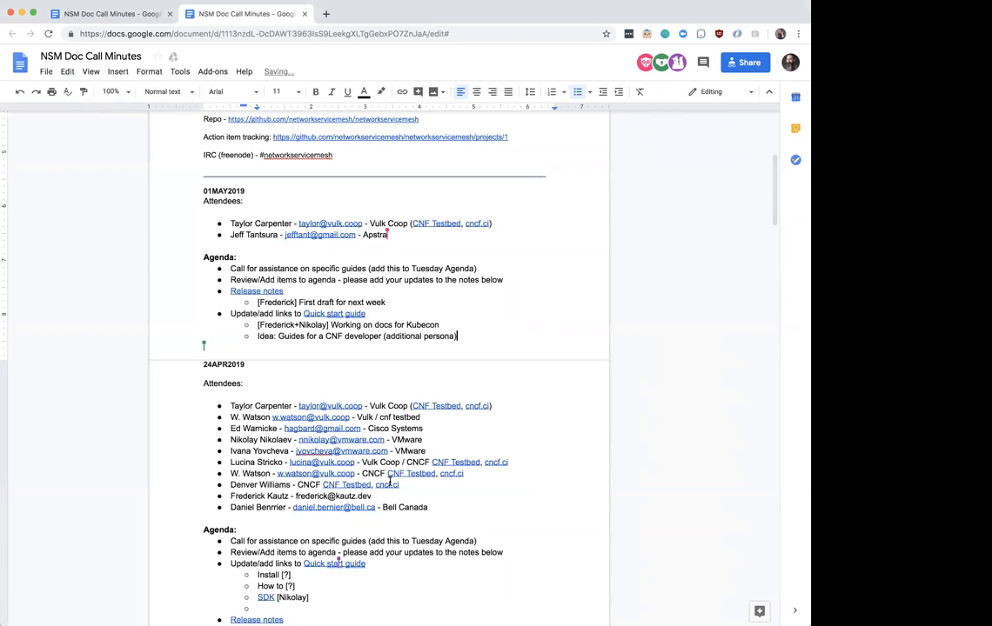
scroll("down", 3)
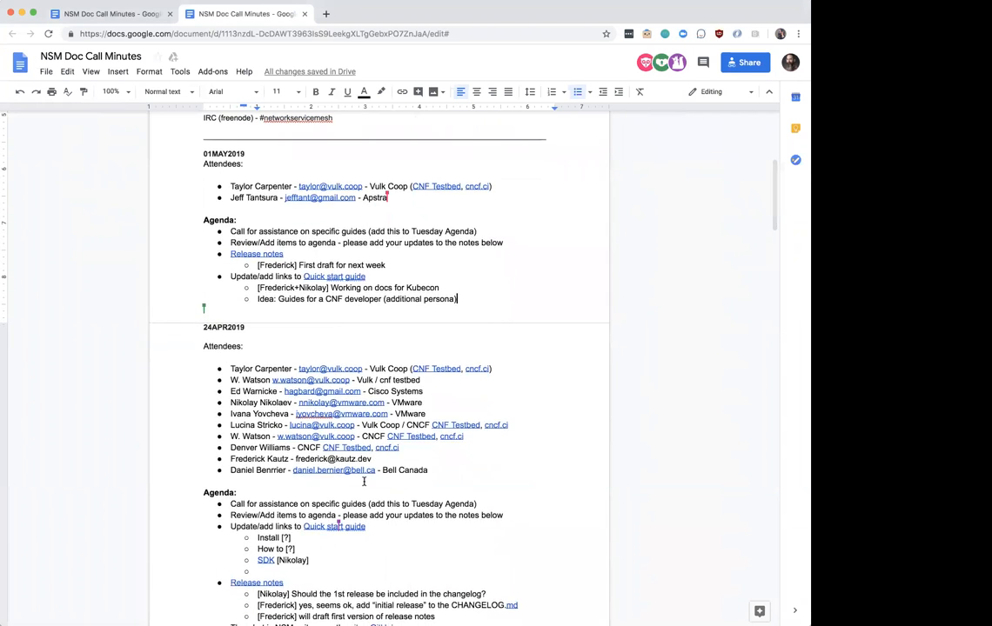
scroll("down", 3)
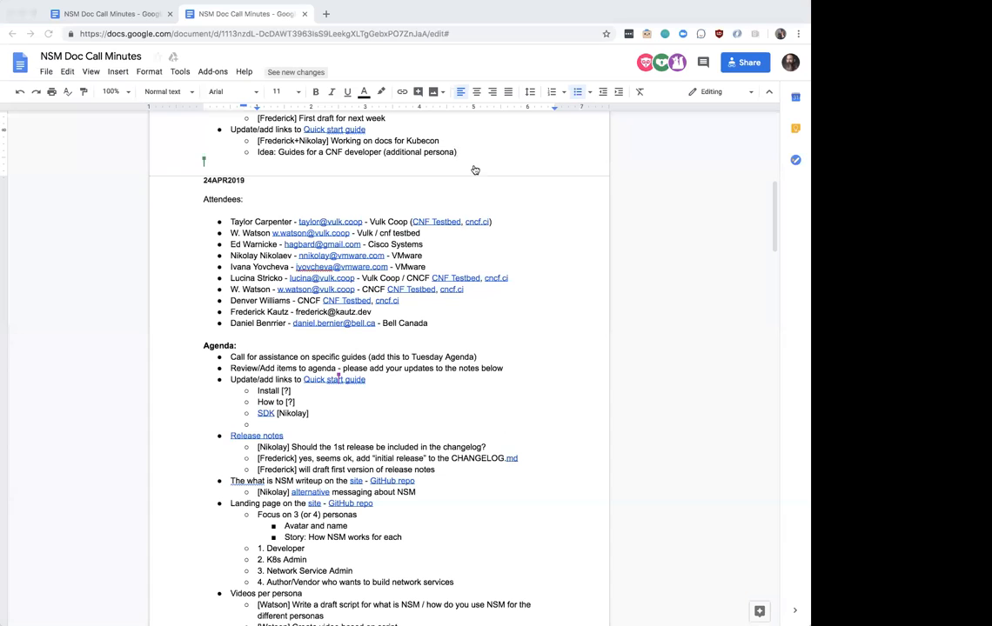
mouse_move(522, 279)
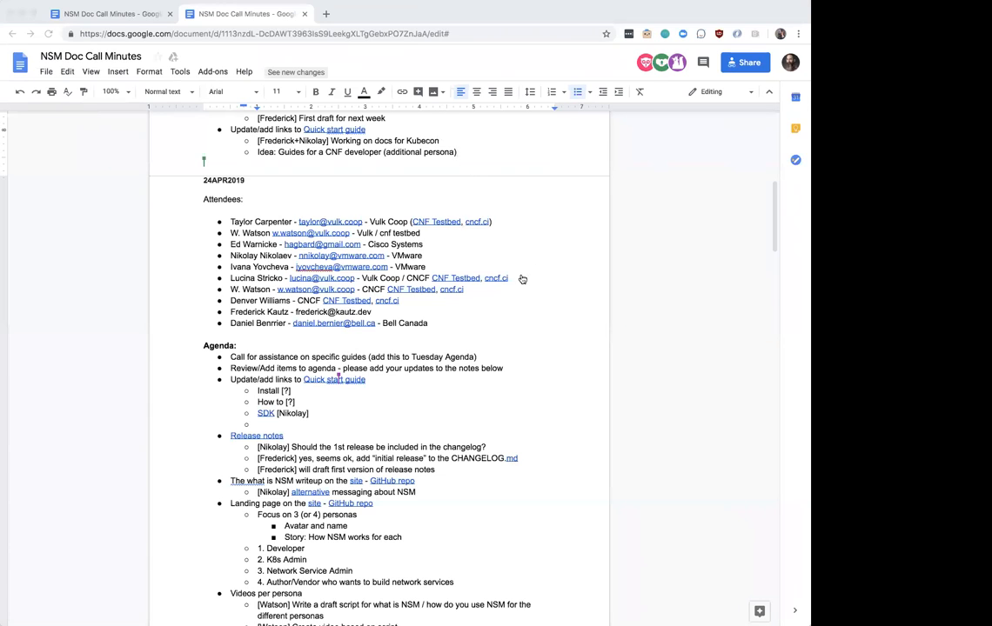
mouse_move(728, 546)
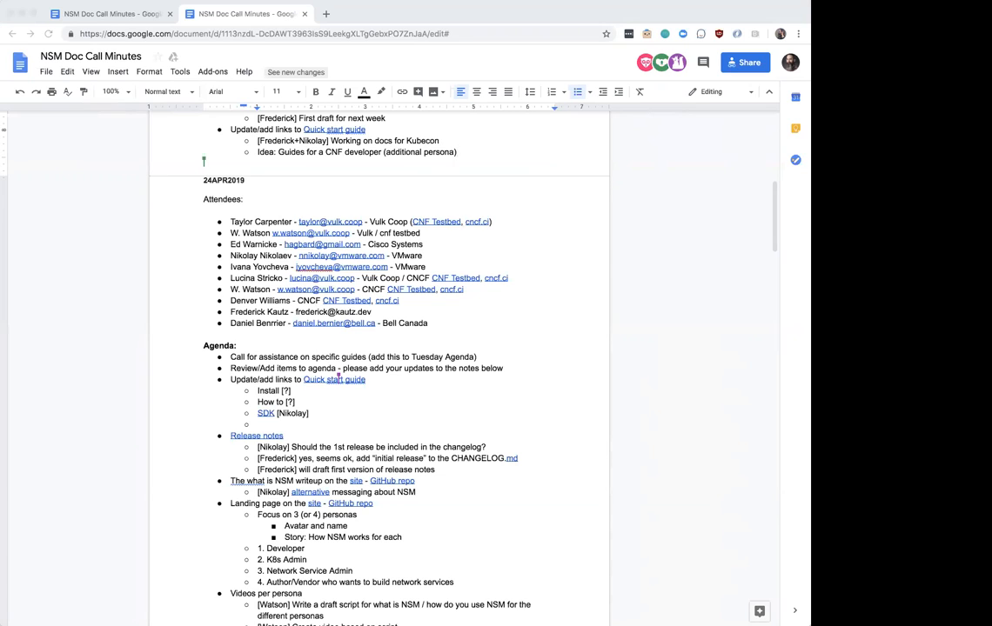
mouse_move(725, 545)
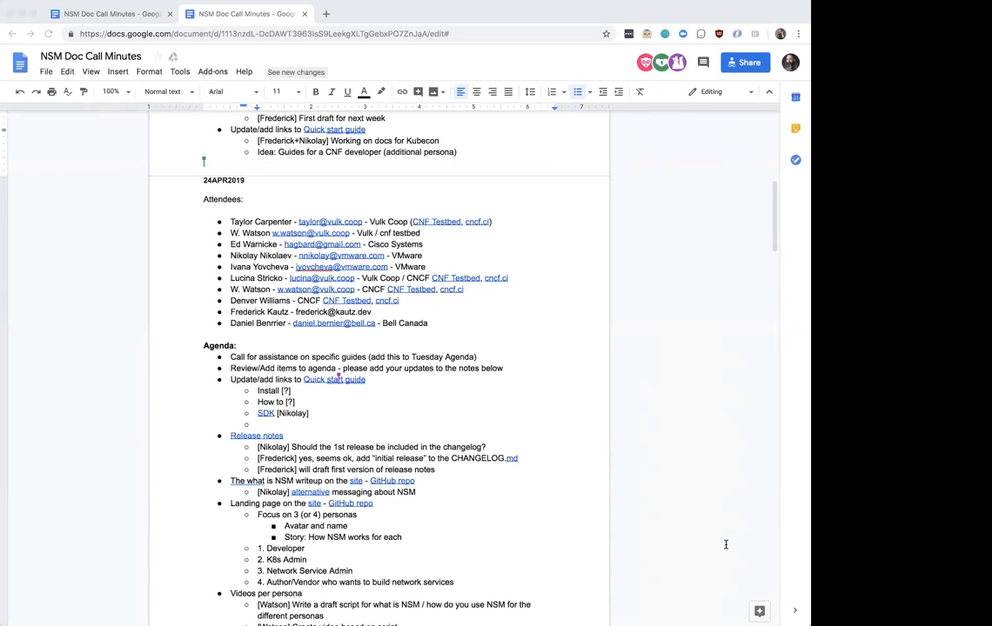
mouse_move(287, 394)
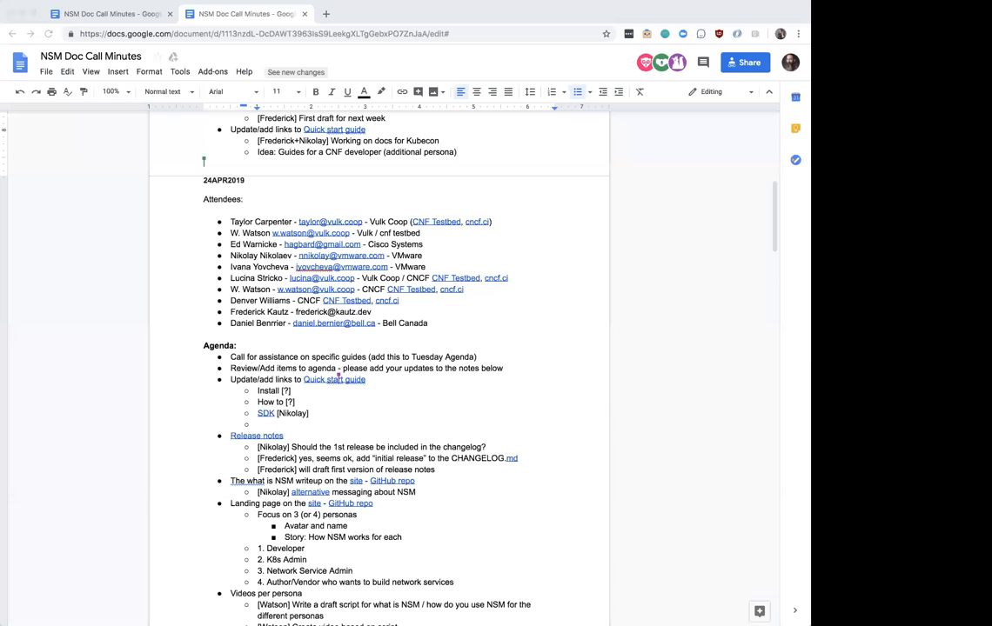
mouse_move(55, 351)
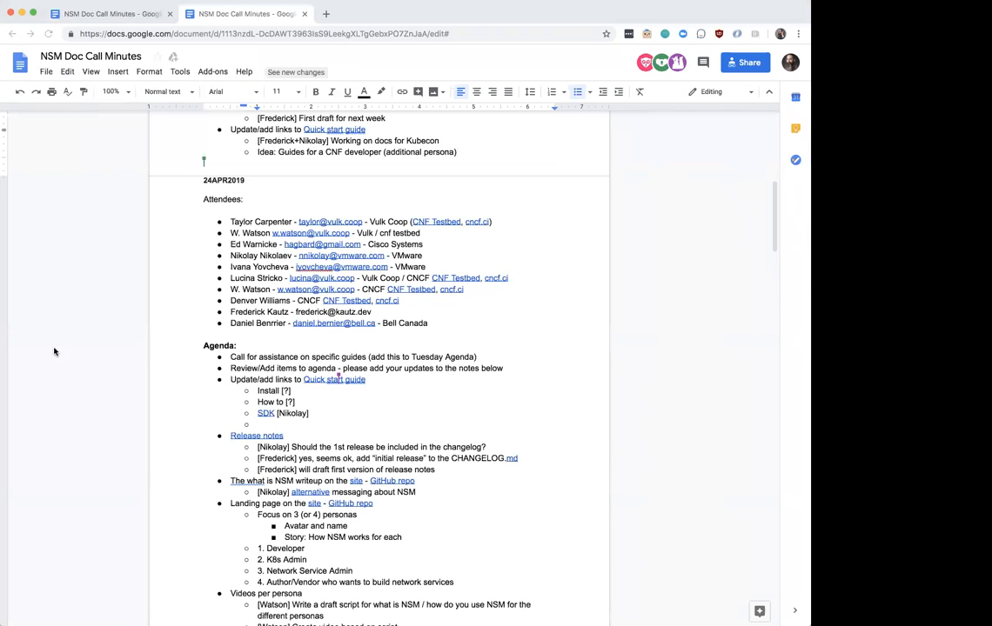
scroll("down", 3)
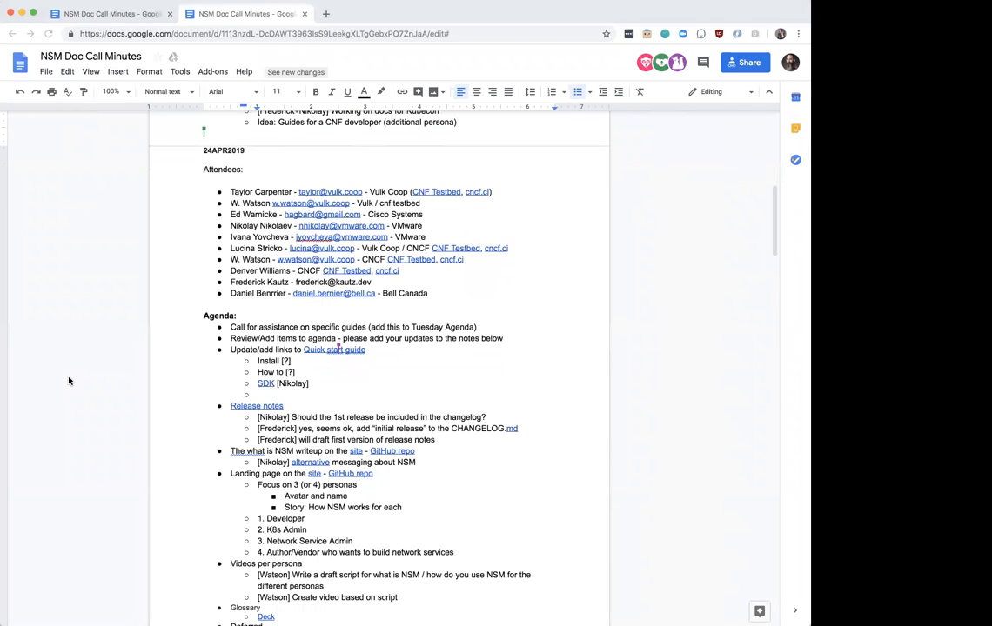
scroll("down", 3)
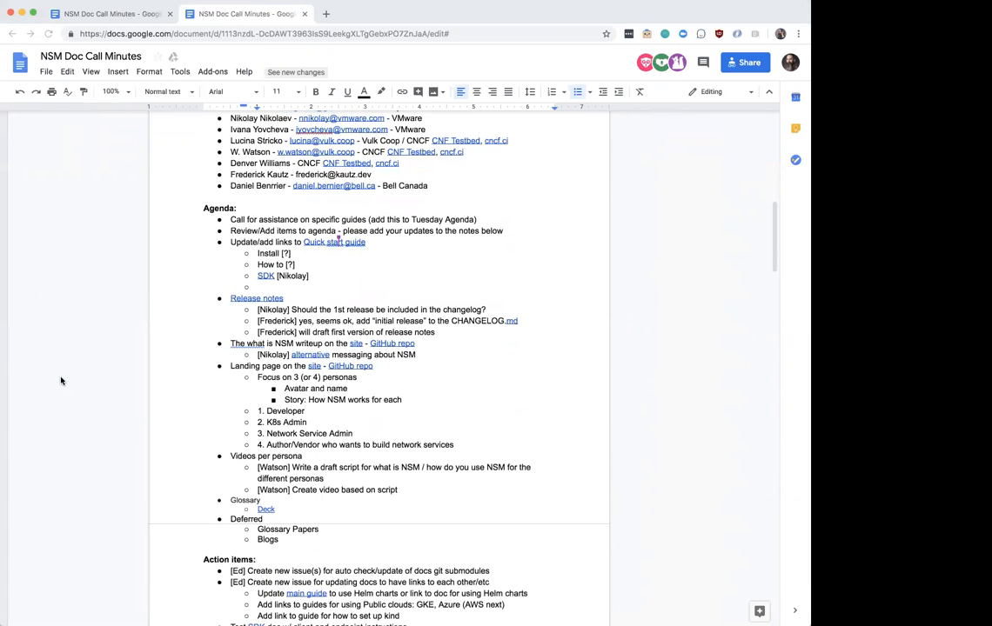
scroll("down", 3)
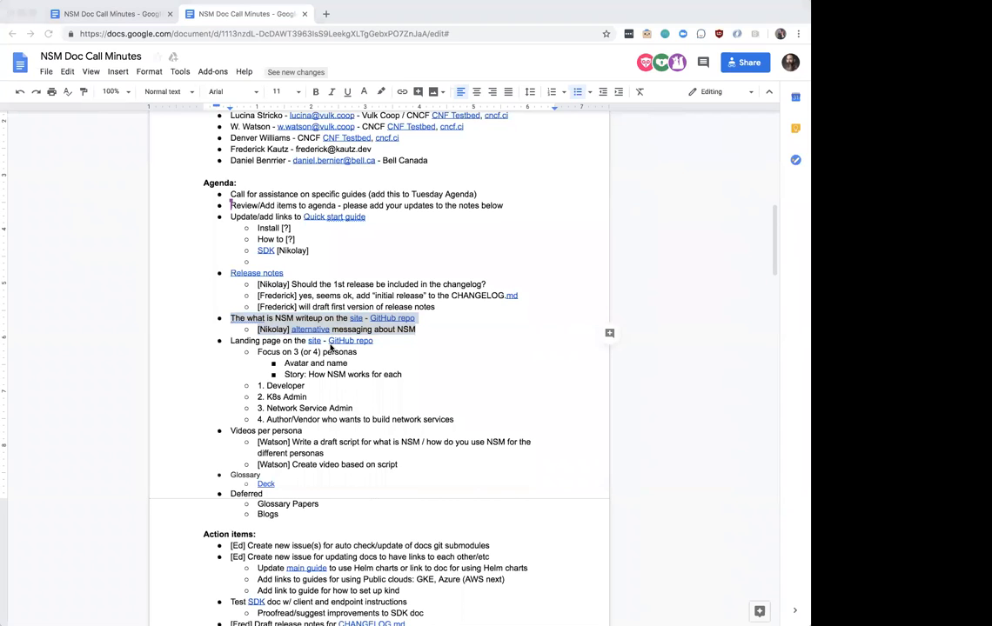
mouse_move(735, 554)
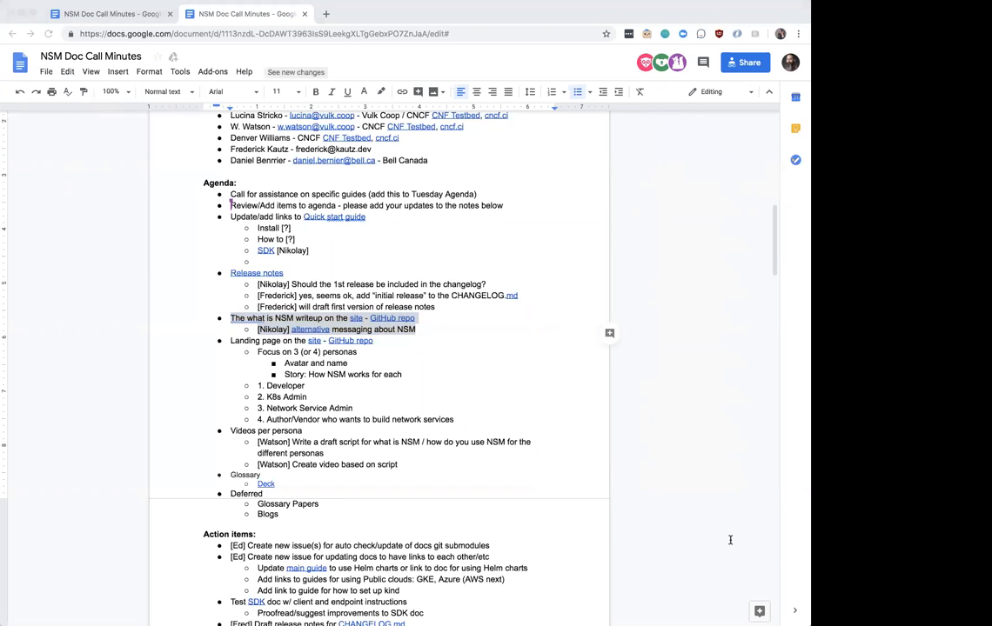
mouse_move(254, 349)
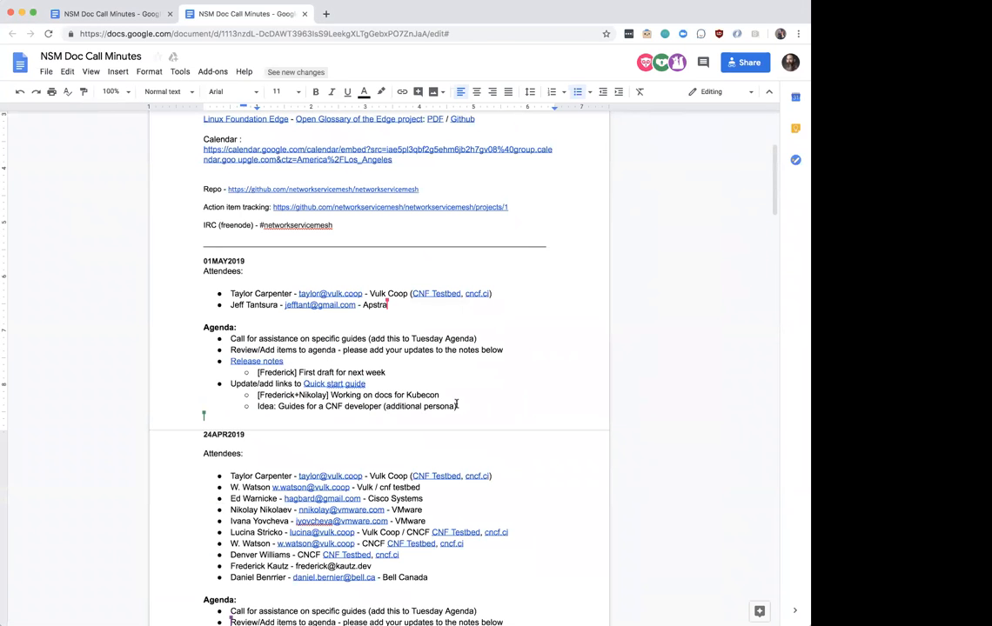
- Type the 'Defer:' bullet into the 01MAY2019 agenda
type("Defer:")
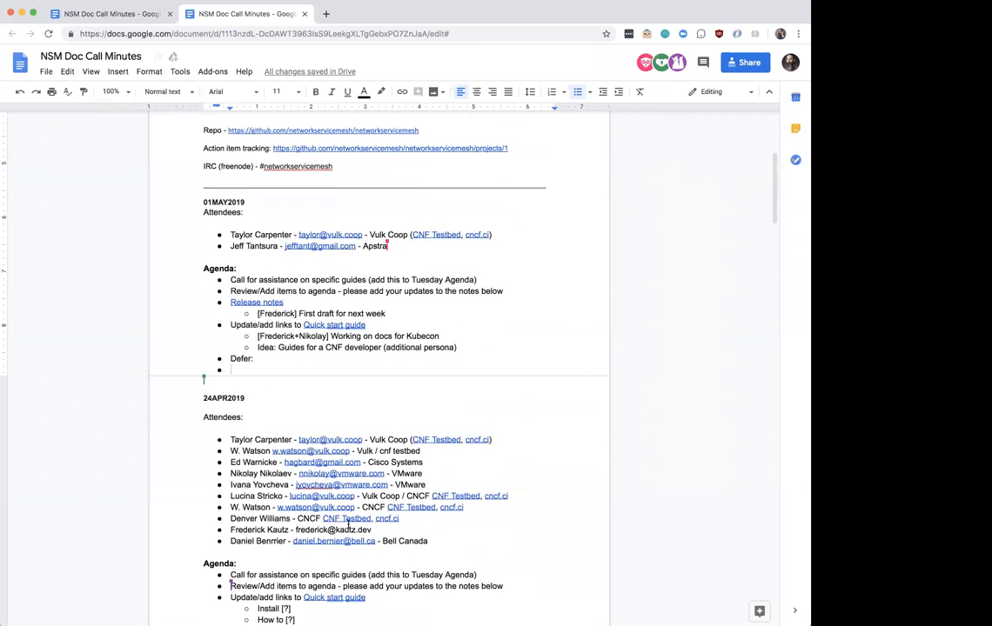
scroll("down", 3)
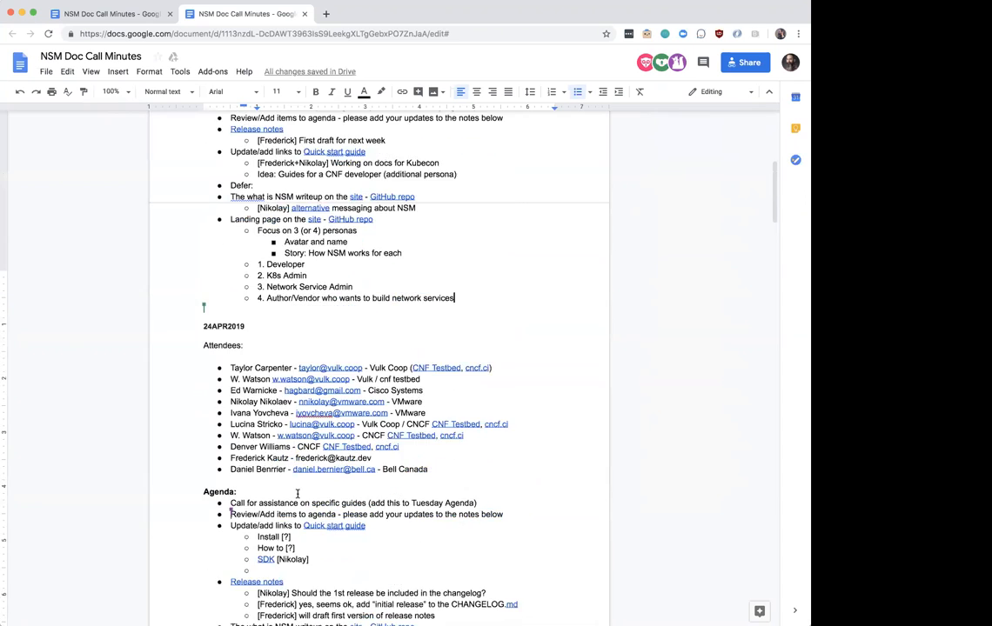
scroll("down", 3)
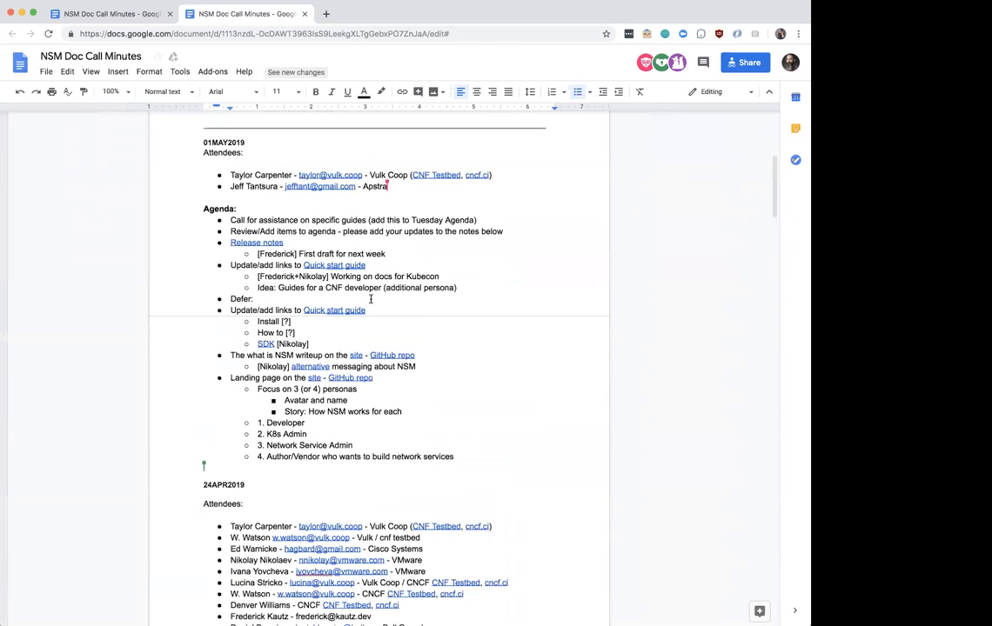
mouse_move(414, 423)
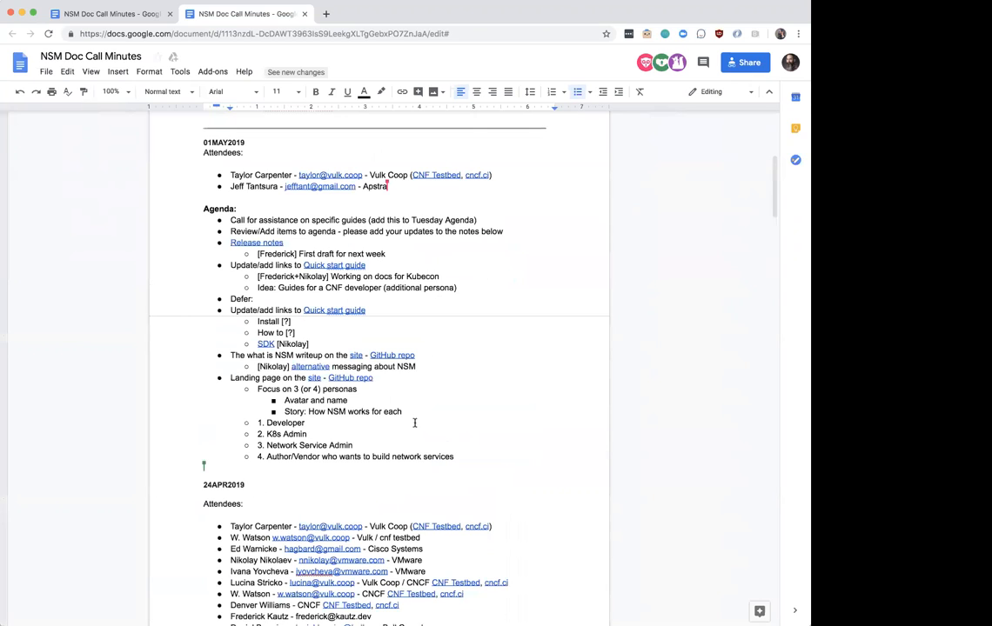
mouse_move(464, 455)
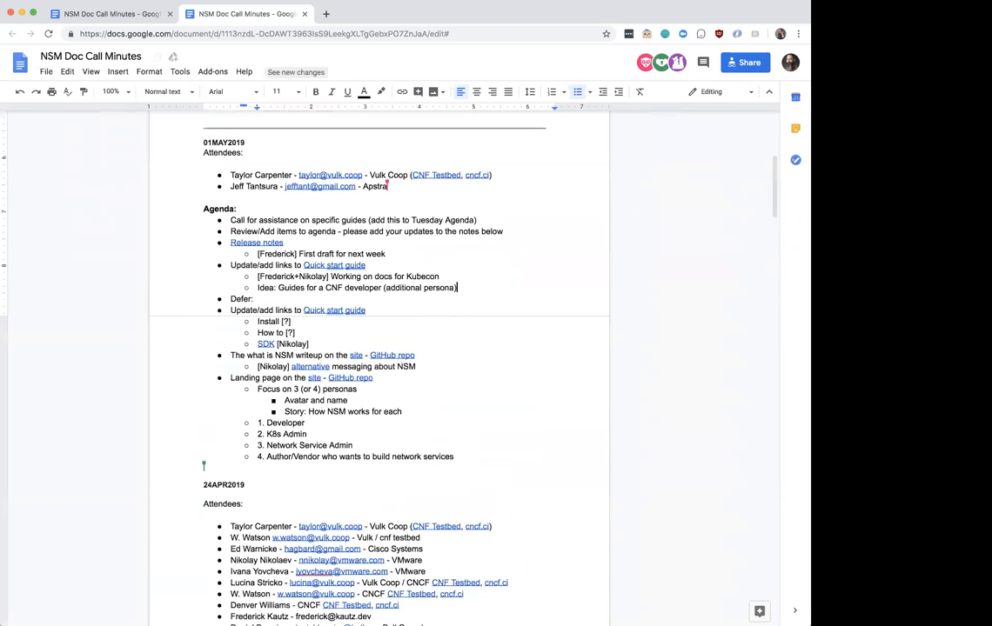
- Add a 'Videos per persona' item noted as deferred to next week
type("Videos per persona")
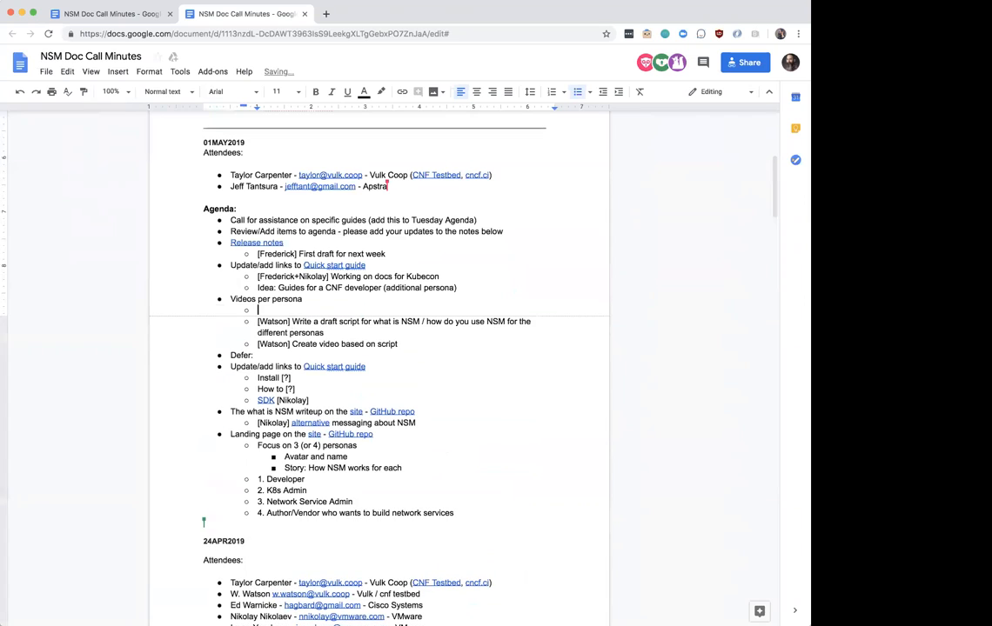
type("Deferred until")
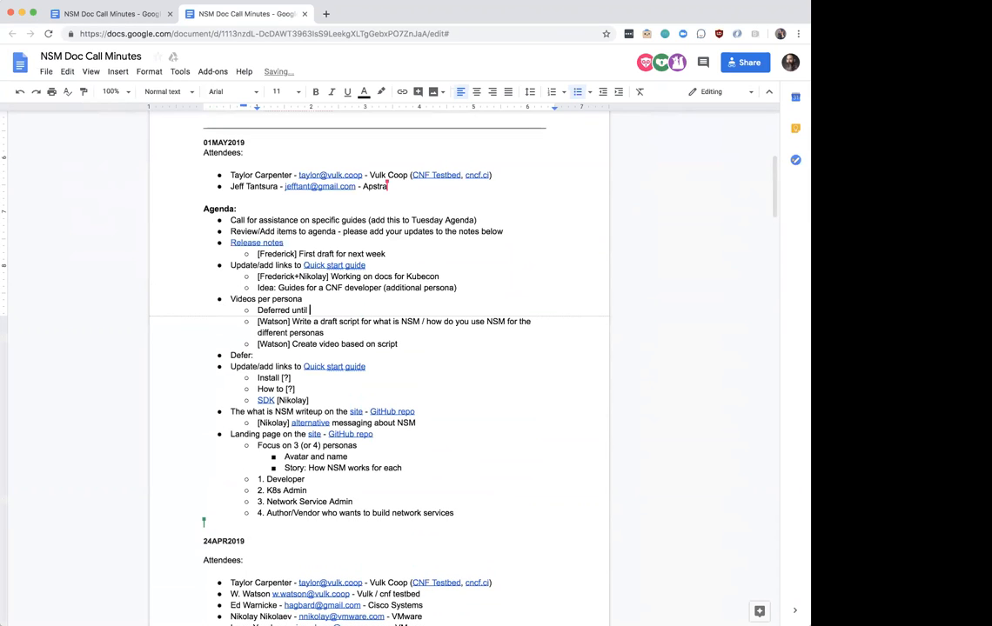
type("next week")
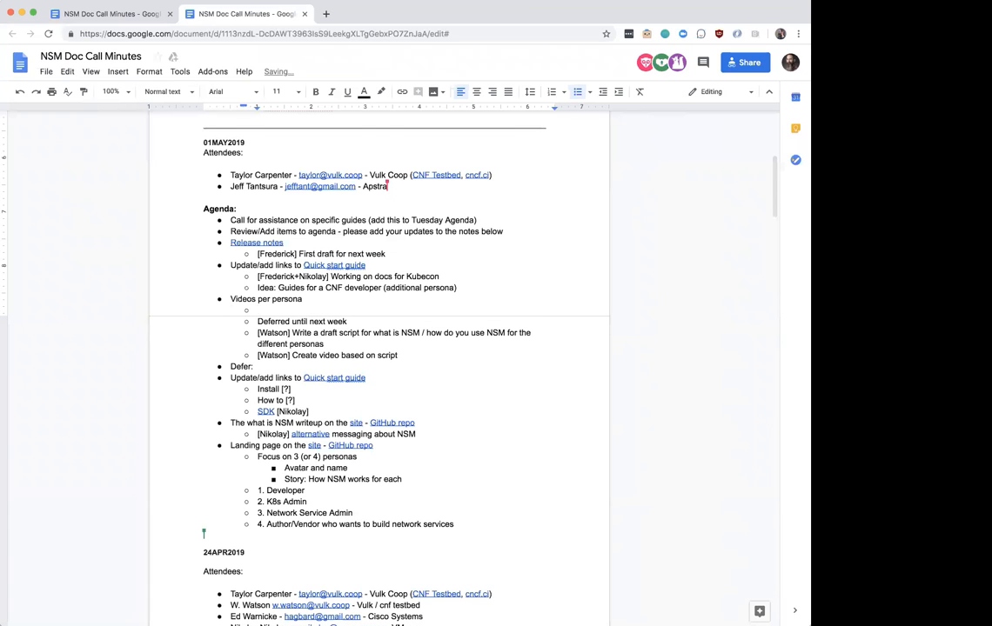
- Add Watson's note about going through an install, with install steps used with a script
type("[Watson]")
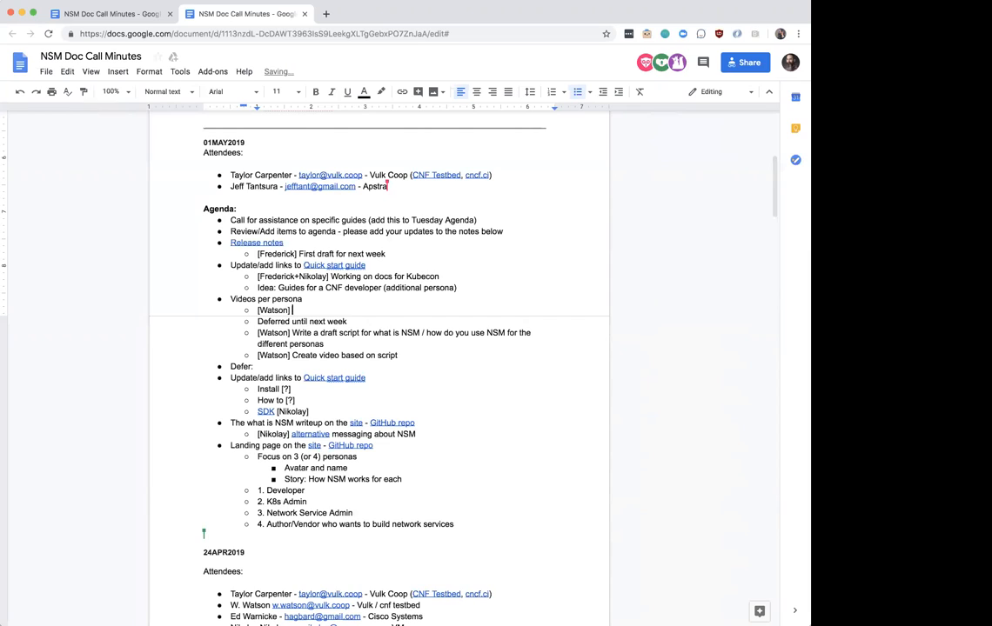
type("Would like")
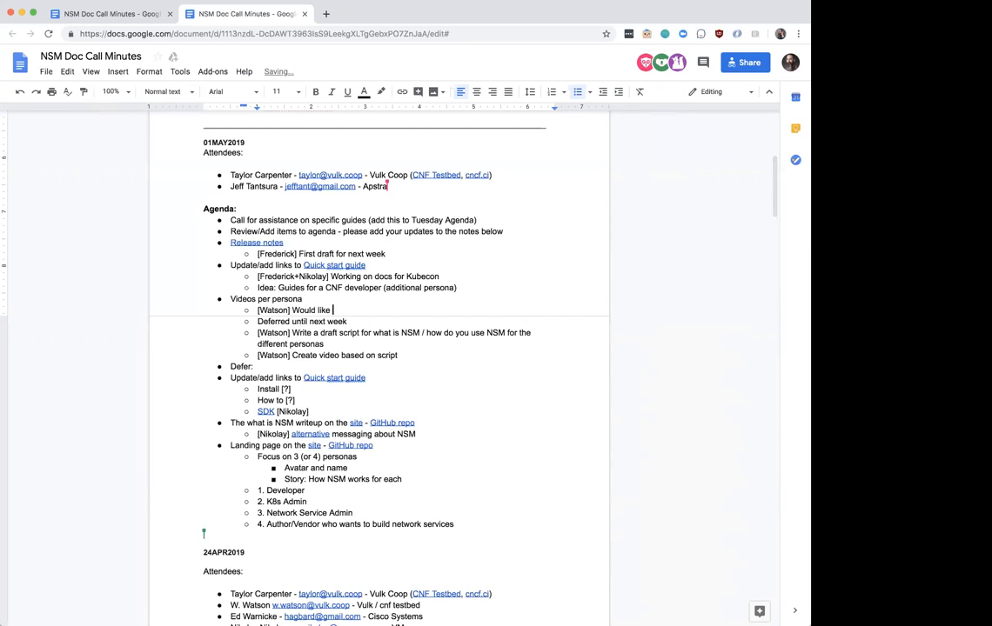
type("to go through an")
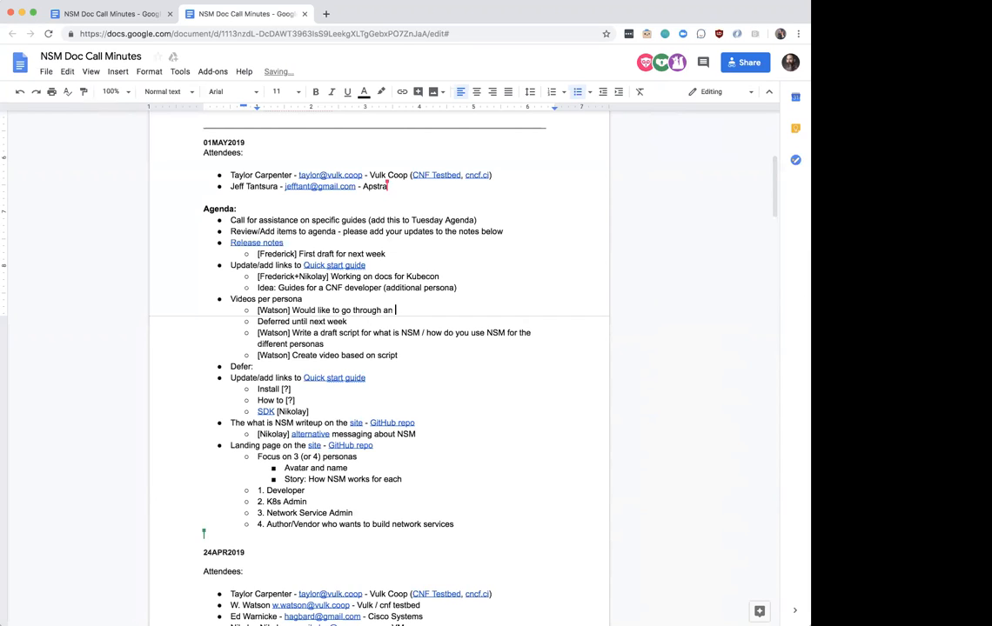
type("install and write a concise script")
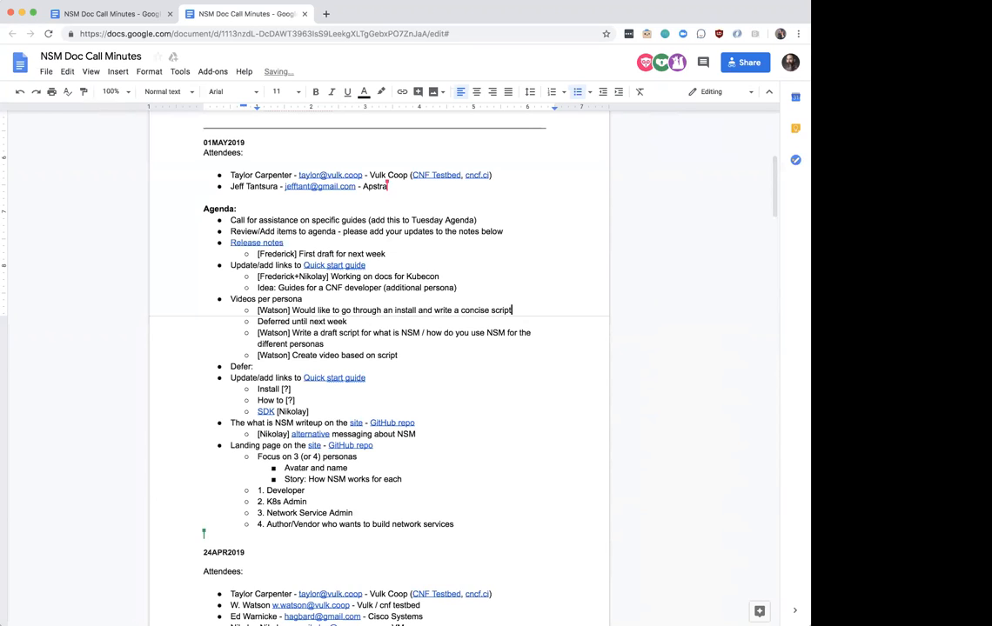
type("for")
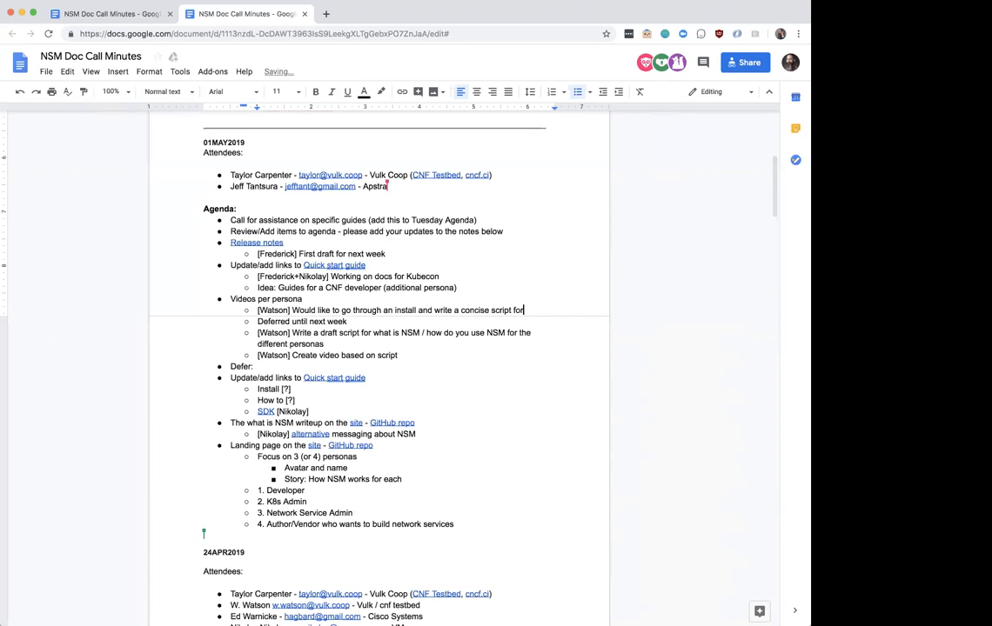
key("Backspace")
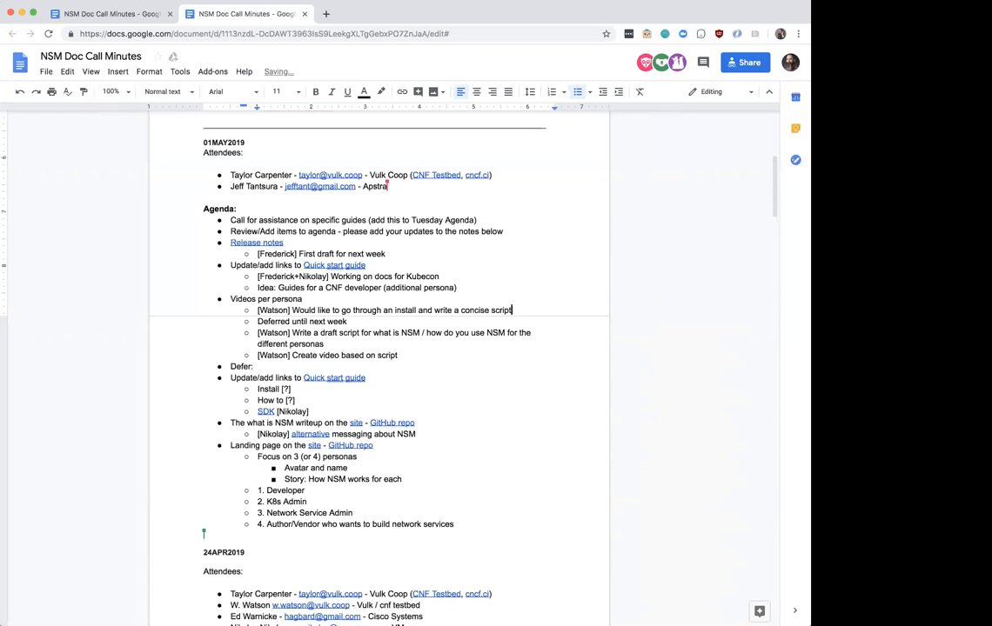
type("set")
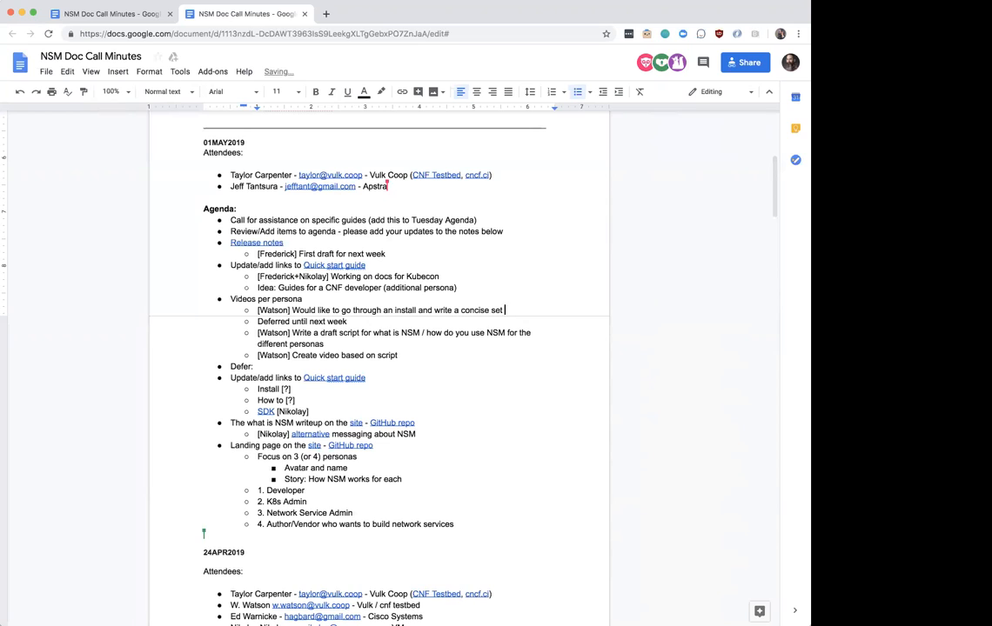
type("of install steps that would")
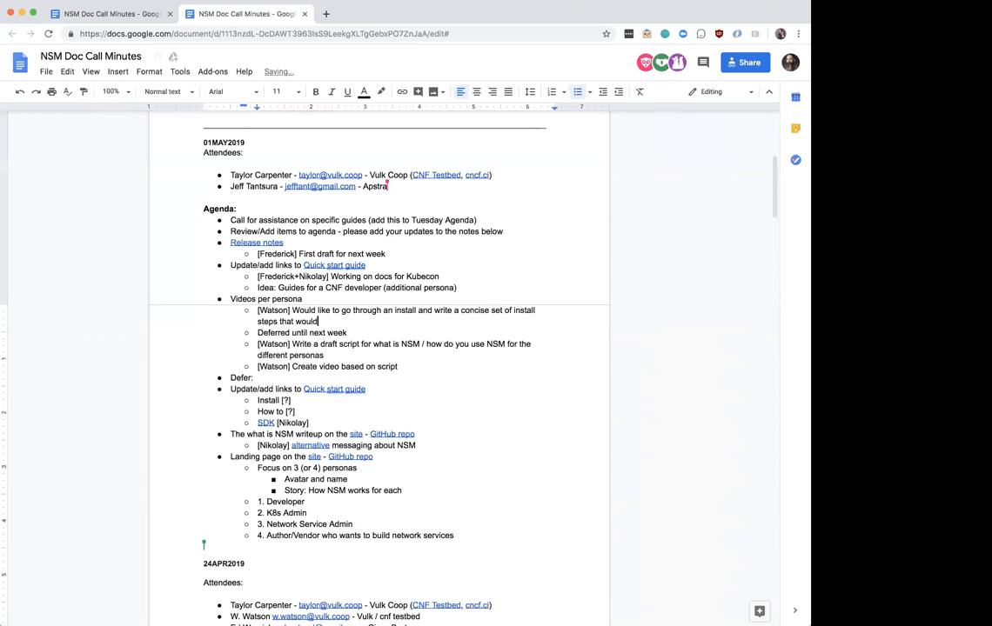
type("be used i")
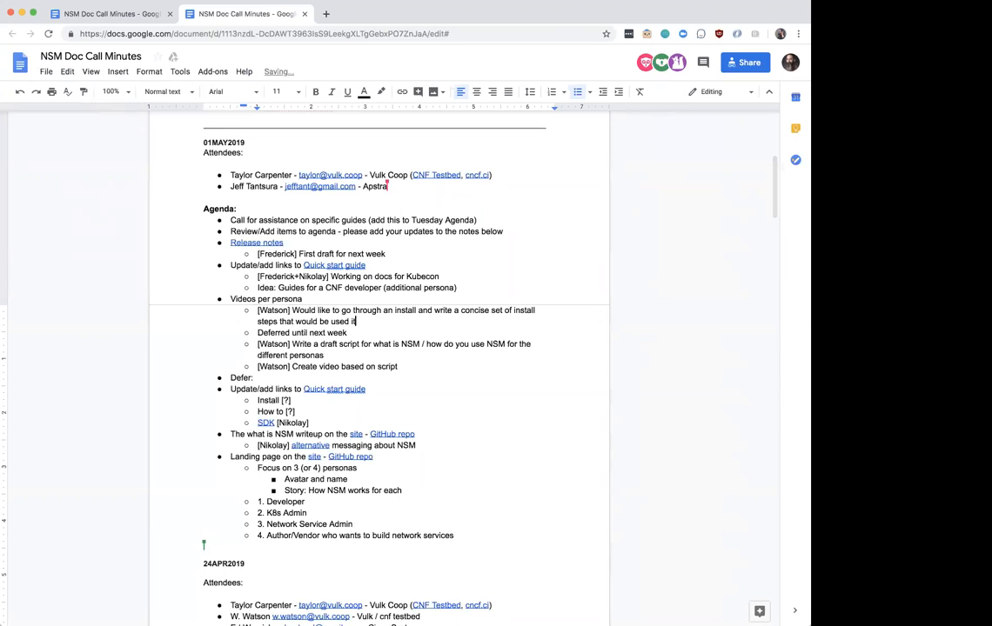
type("with a script")
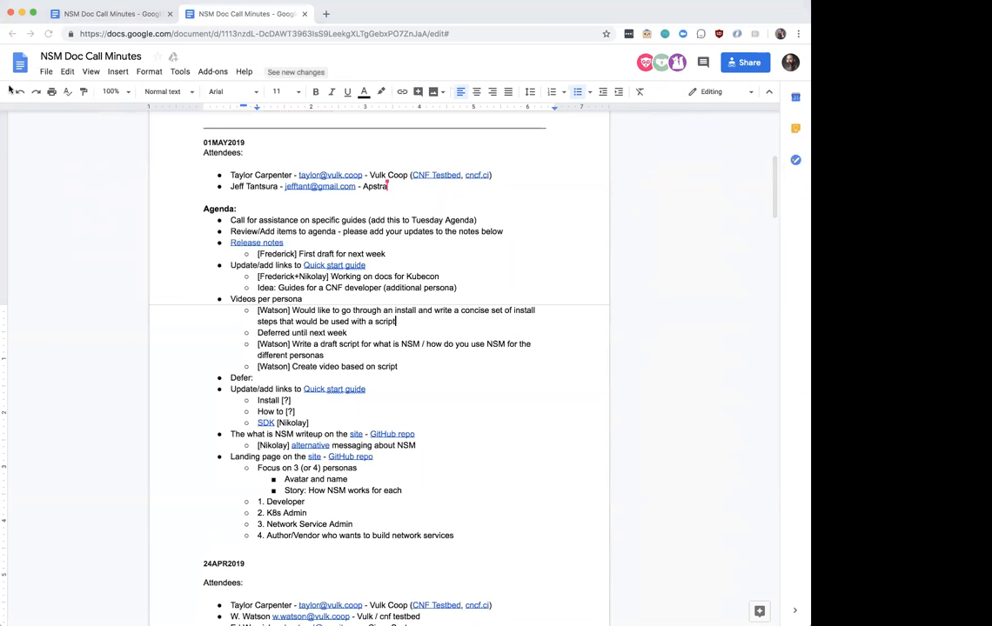
mouse_move(417, 330)
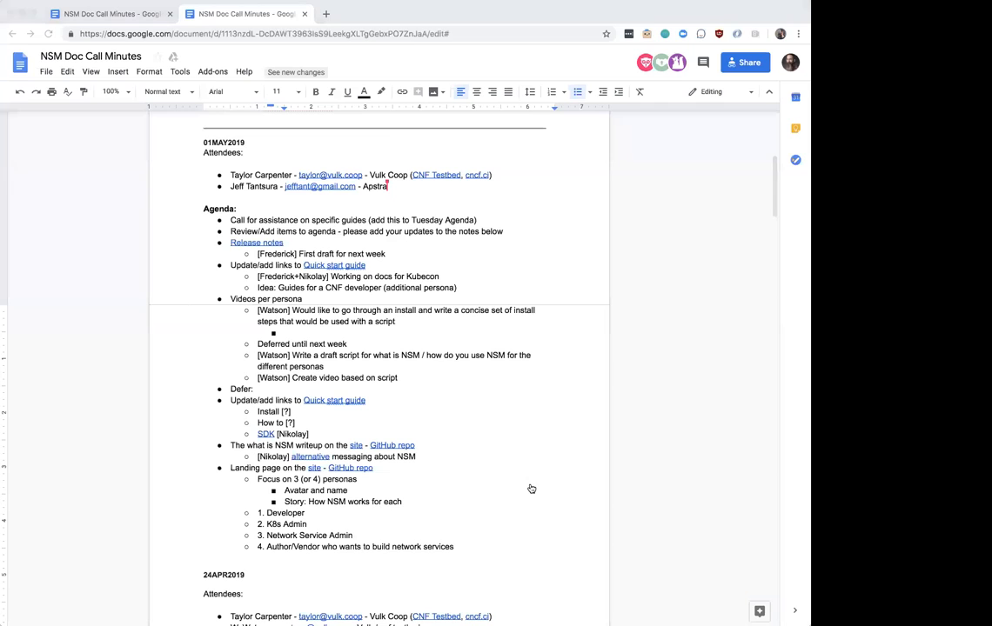
mouse_move(429, 116)
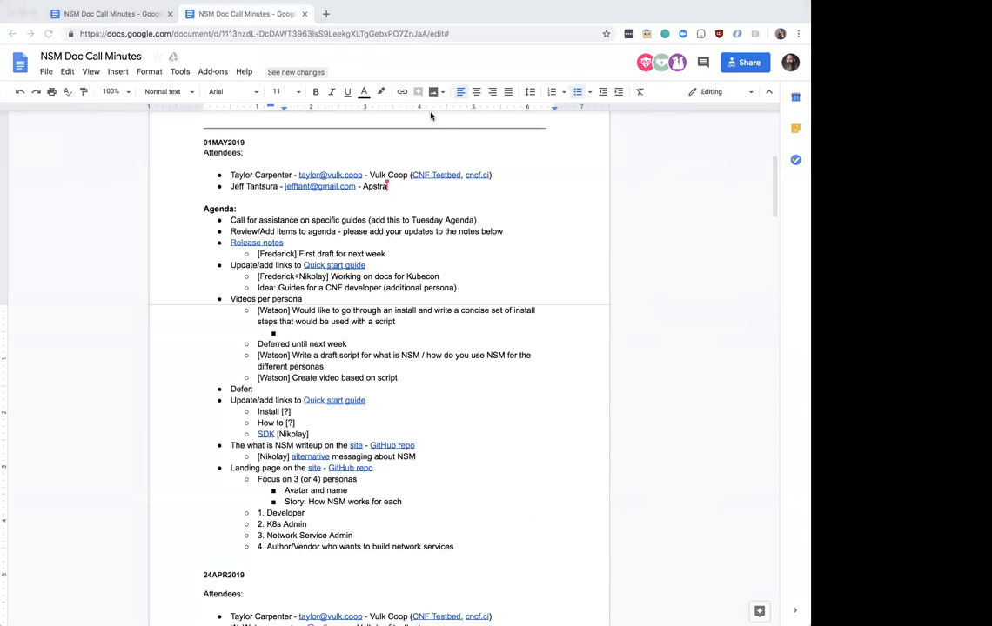
mouse_move(539, 465)
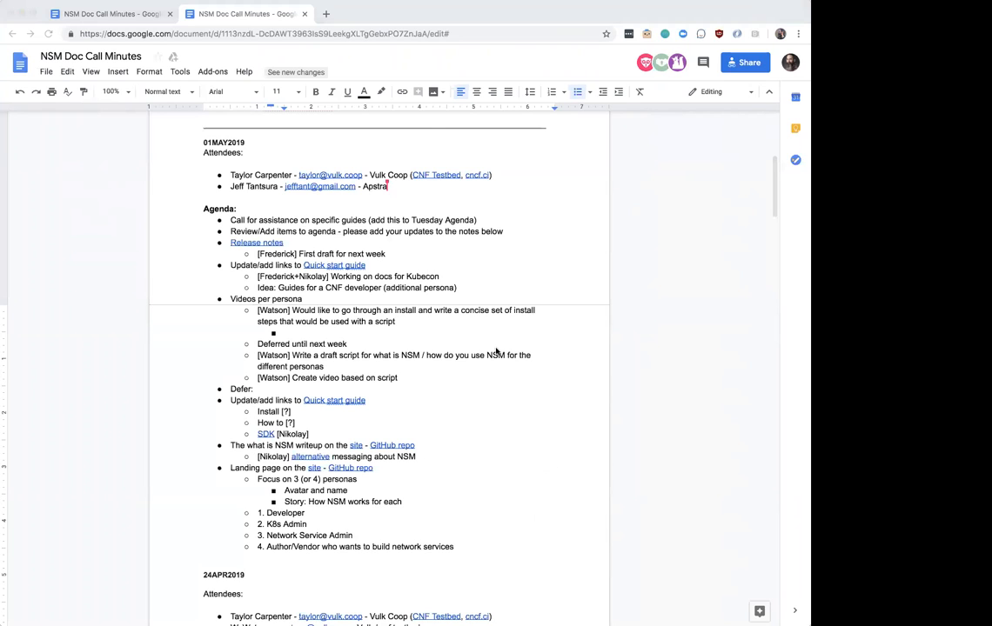
- Type 'Operator persona first with pre-built containers' into the empty sub-bullet
left_click(287, 334)
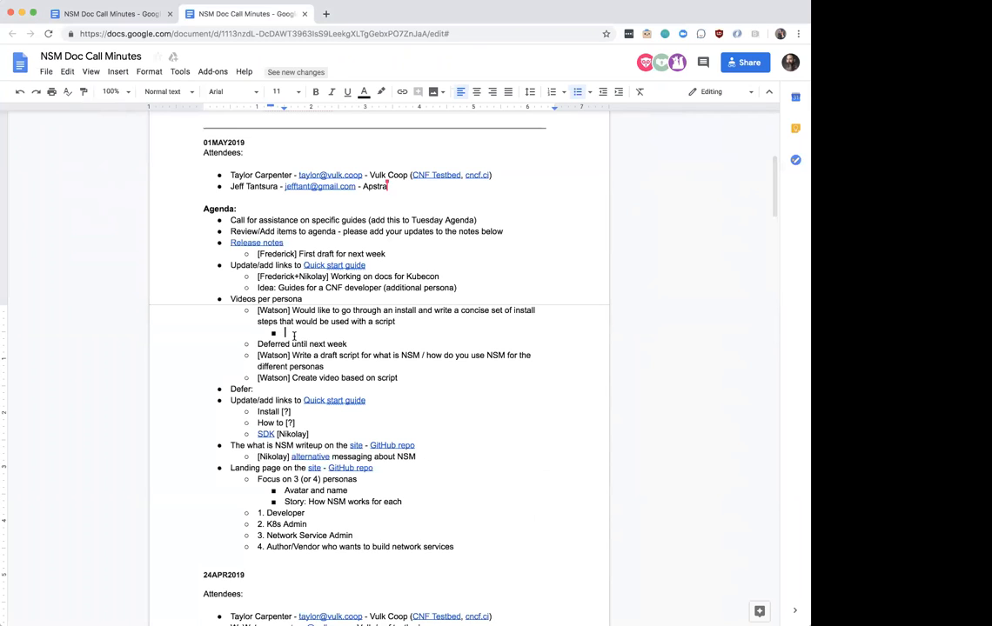
type("Operator persona first with com")
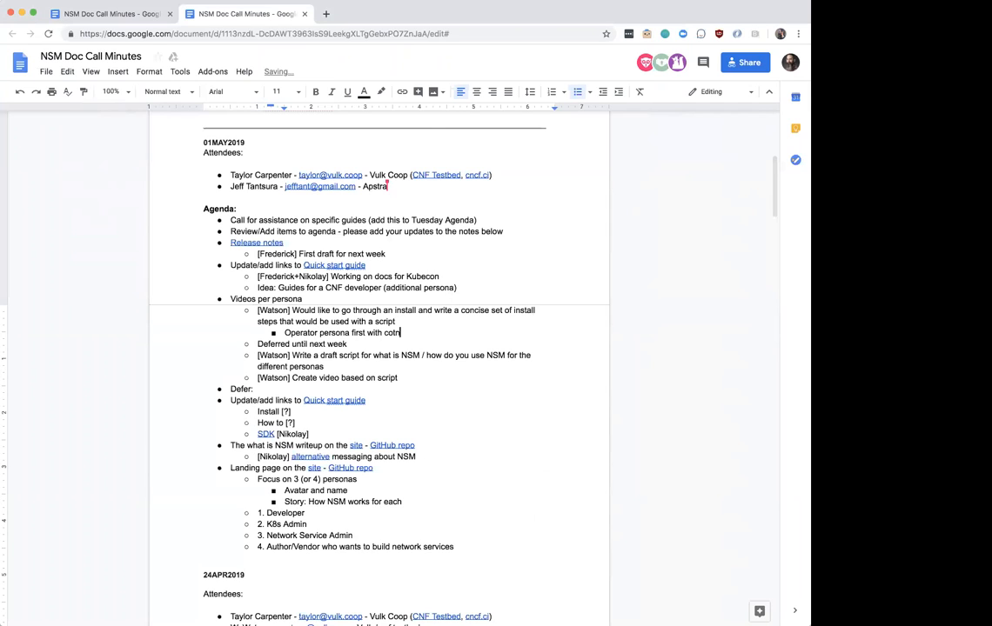
type("ready")
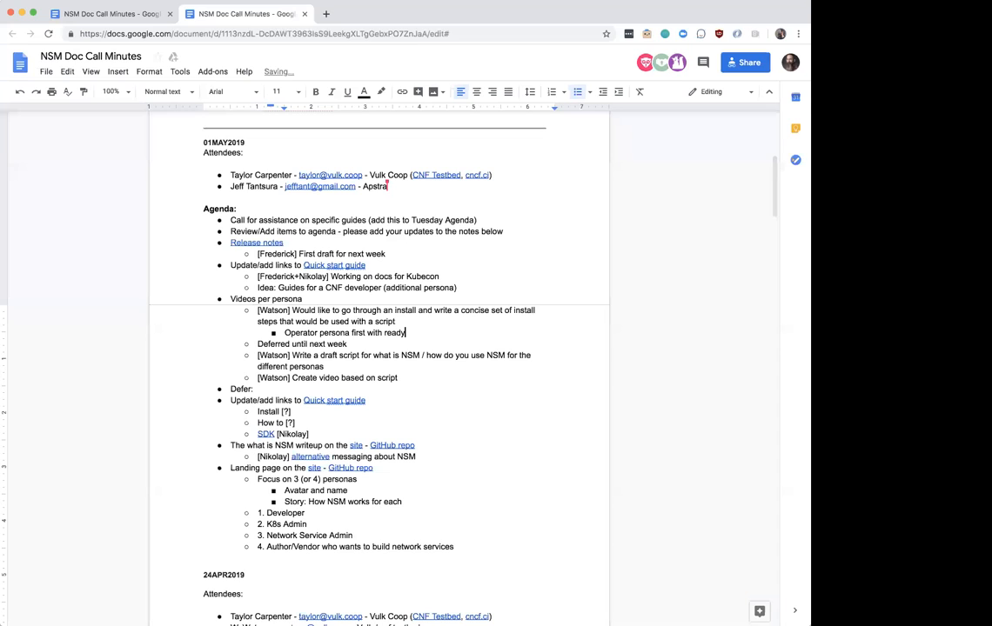
key("backspace")
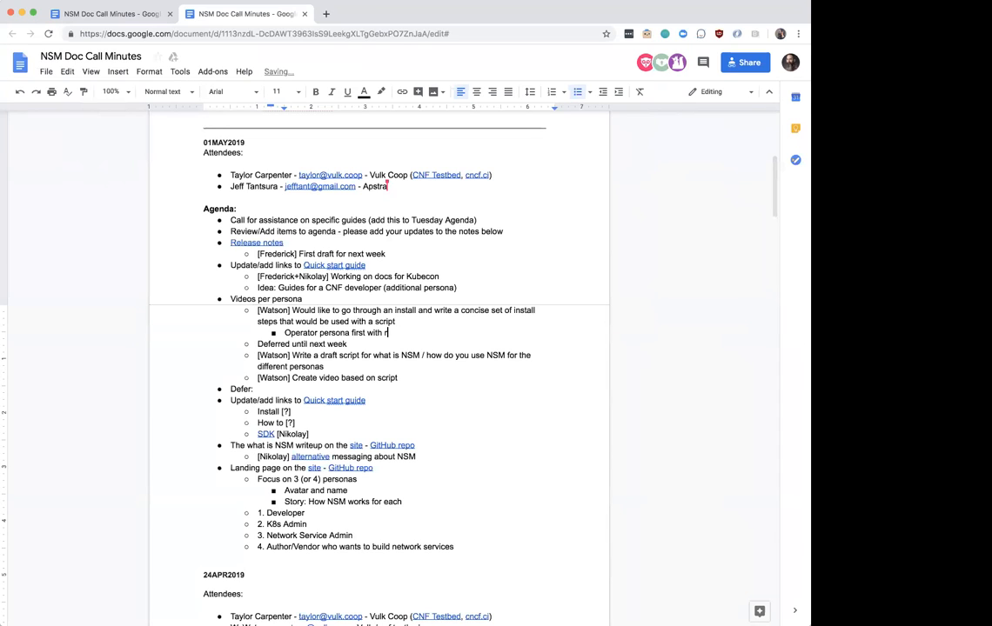
type("pre-built co")
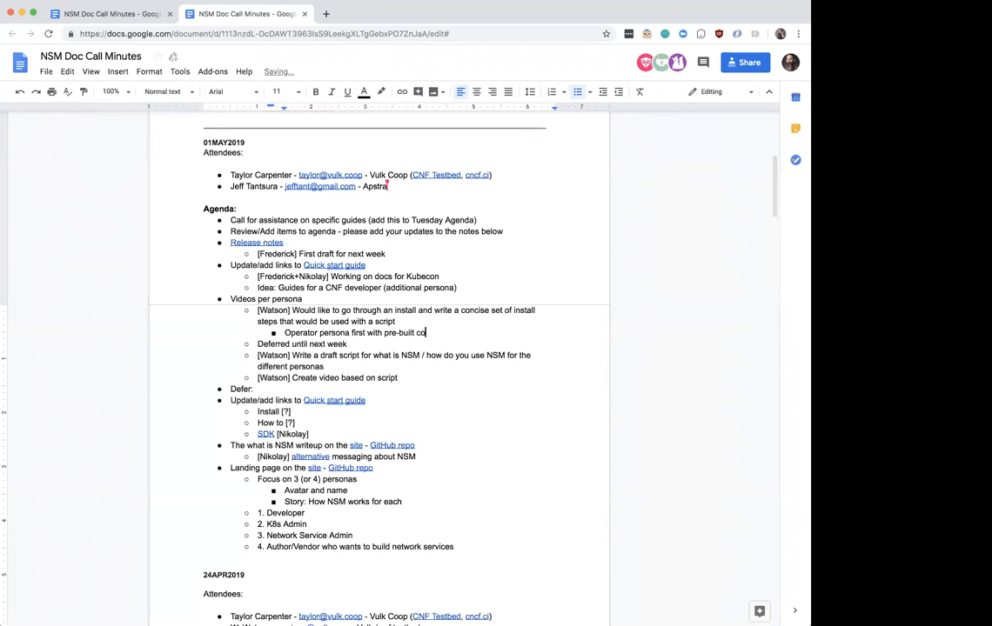
type("ntainers")
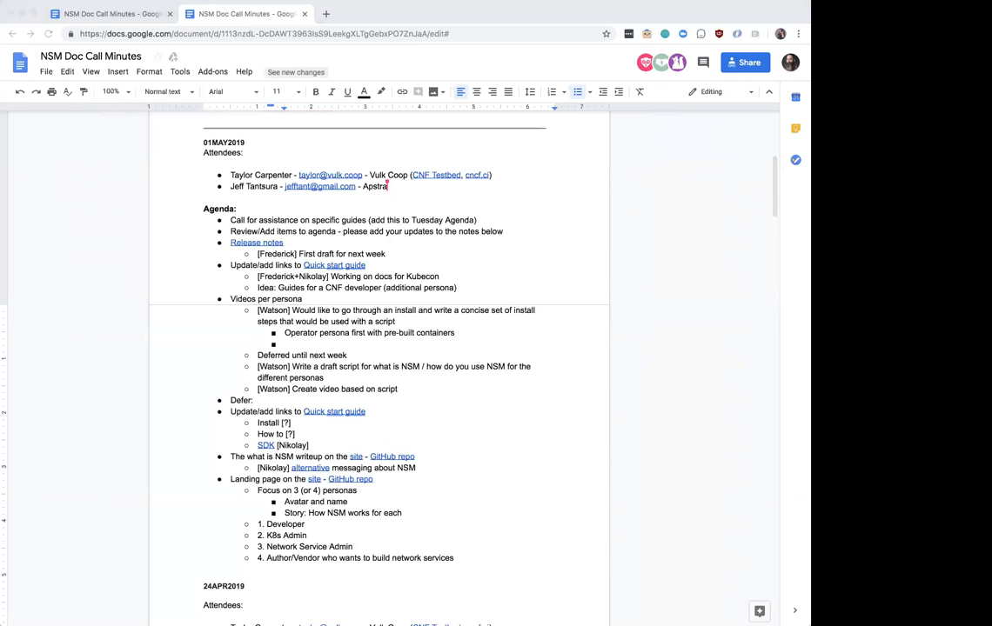
mouse_move(746, 547)
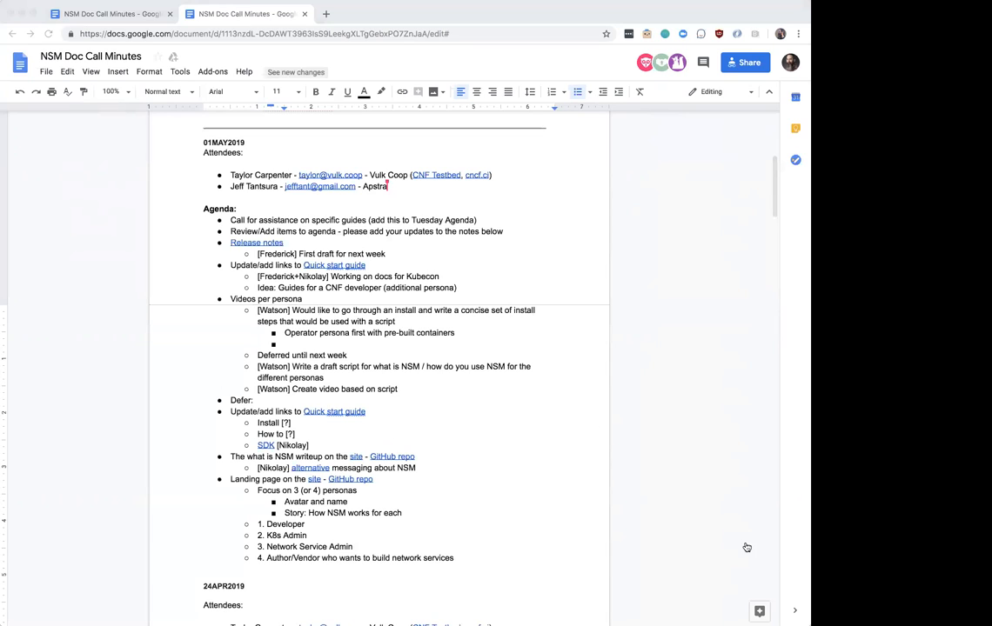
mouse_move(733, 538)
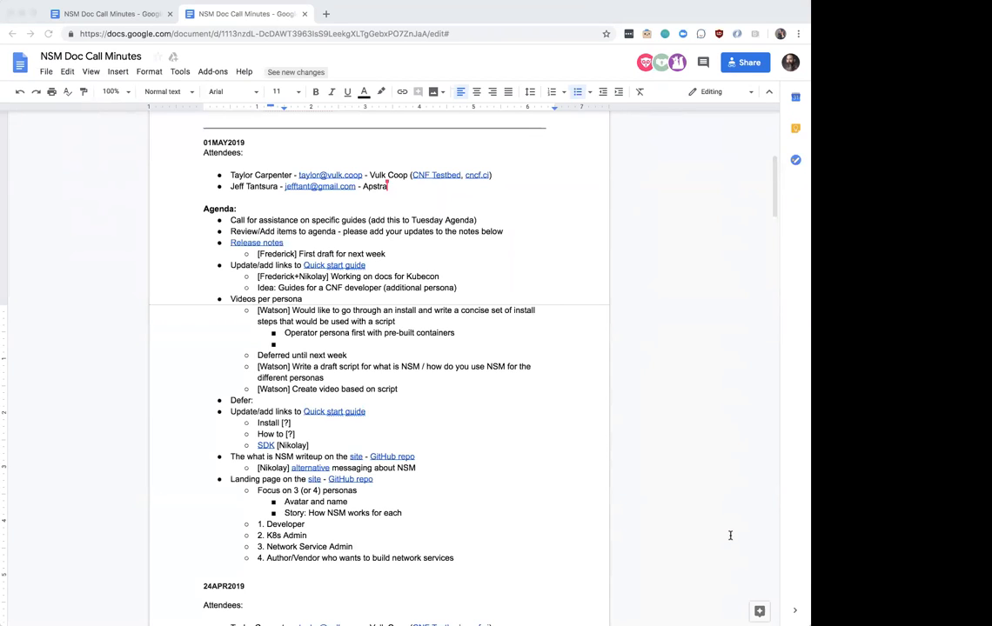
mouse_move(730, 530)
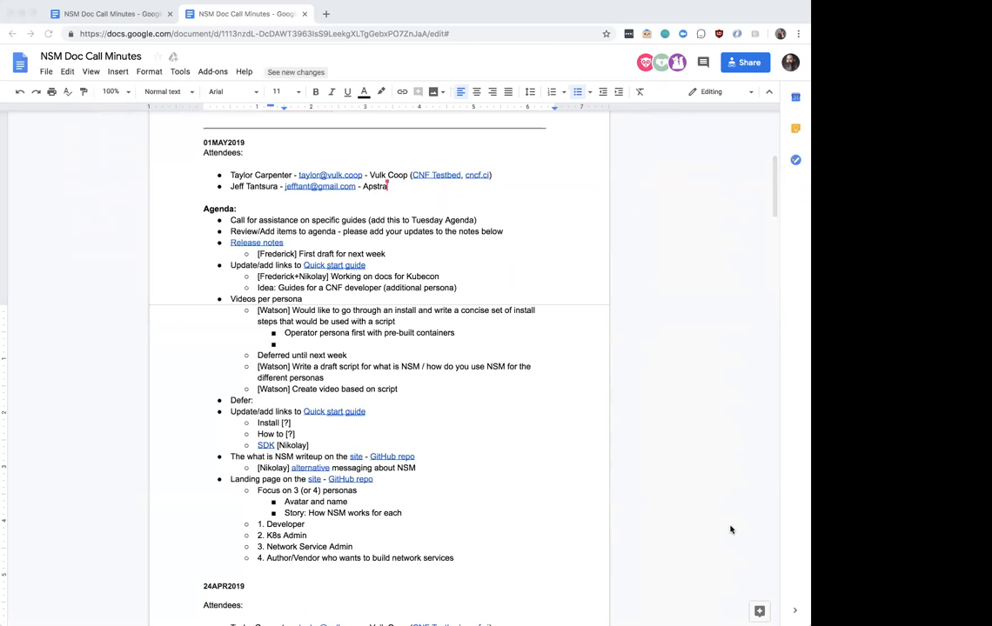
mouse_move(666, 491)
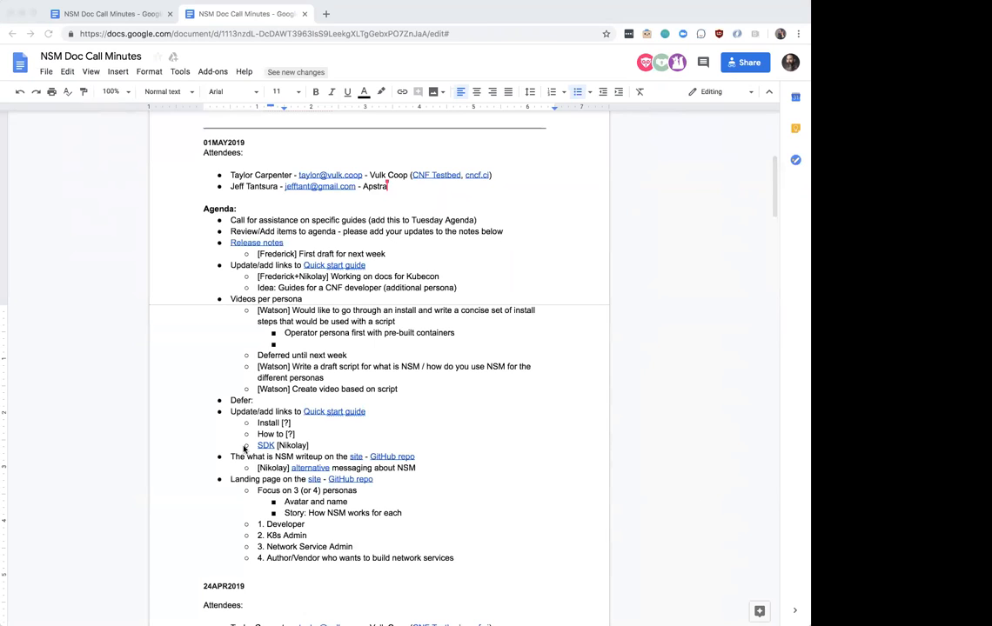
mouse_move(175, 435)
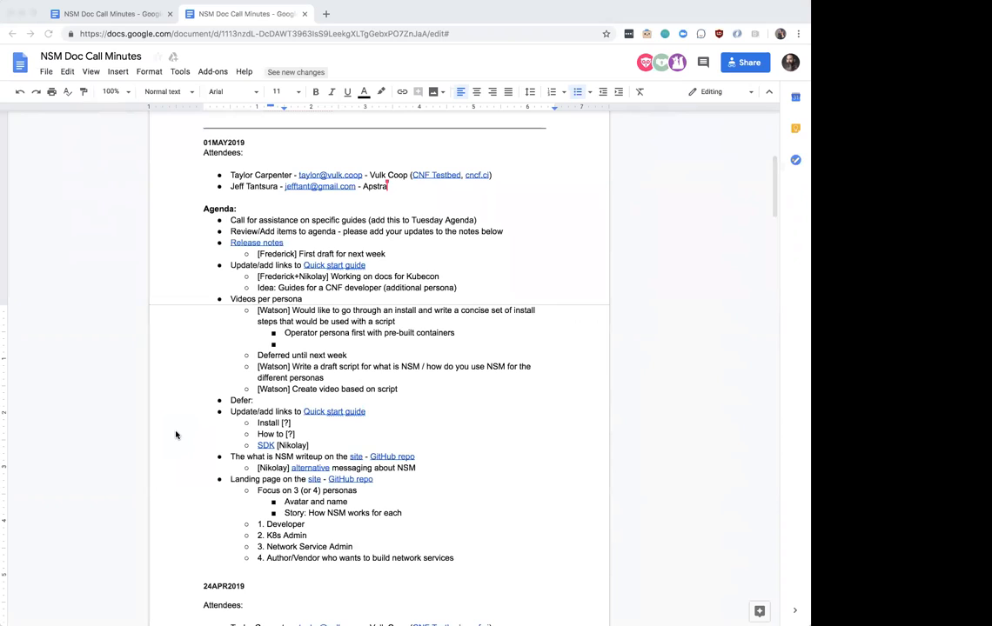
mouse_move(136, 412)
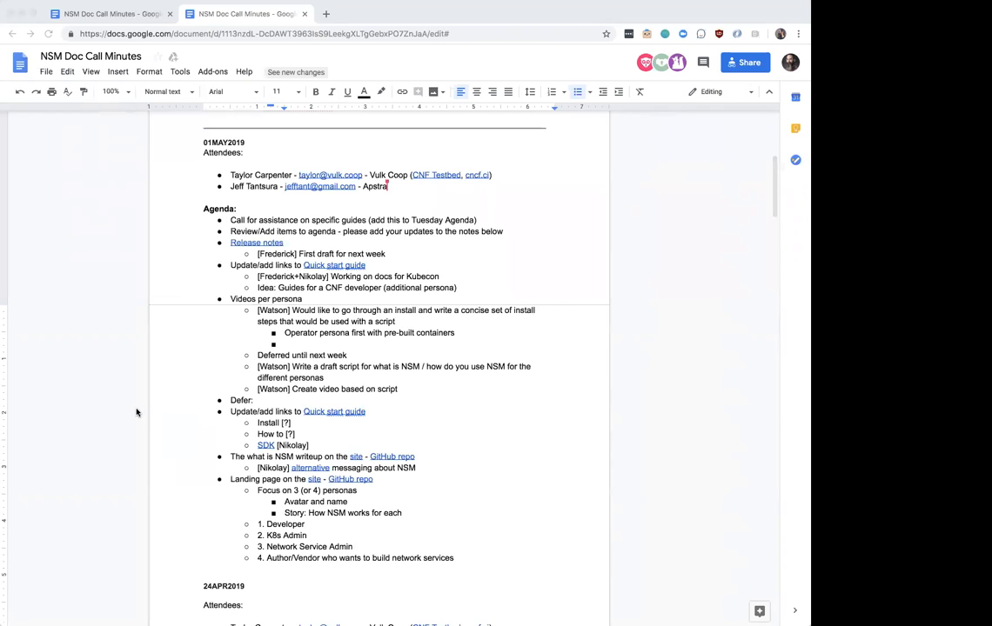
mouse_move(73, 399)
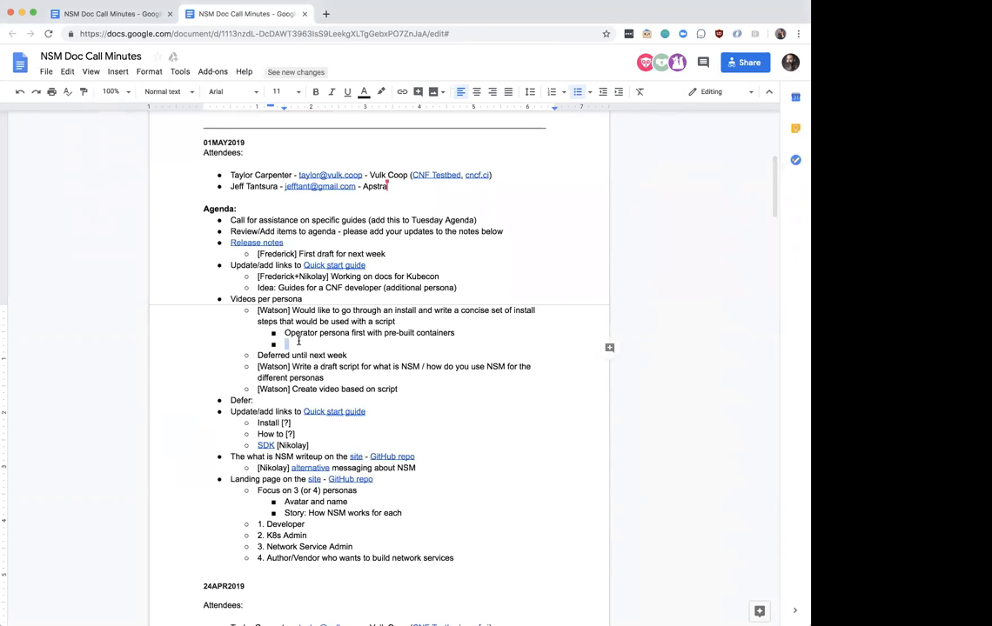
- Add the NSM developer note on new Helm-deployable components and end with 'deployable with Helm'
type("NSM developer (")
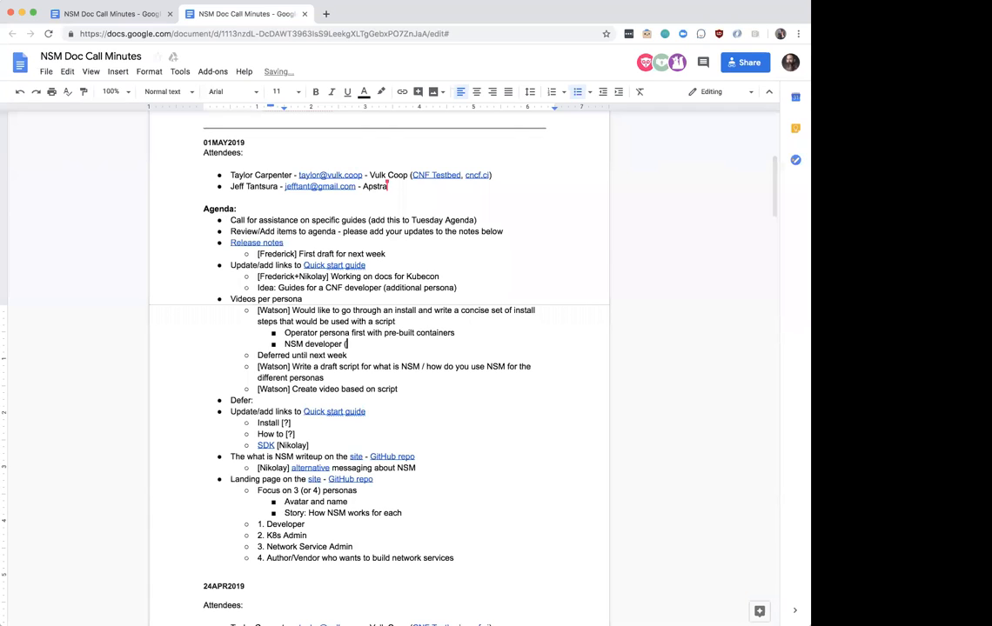
type("can create new")
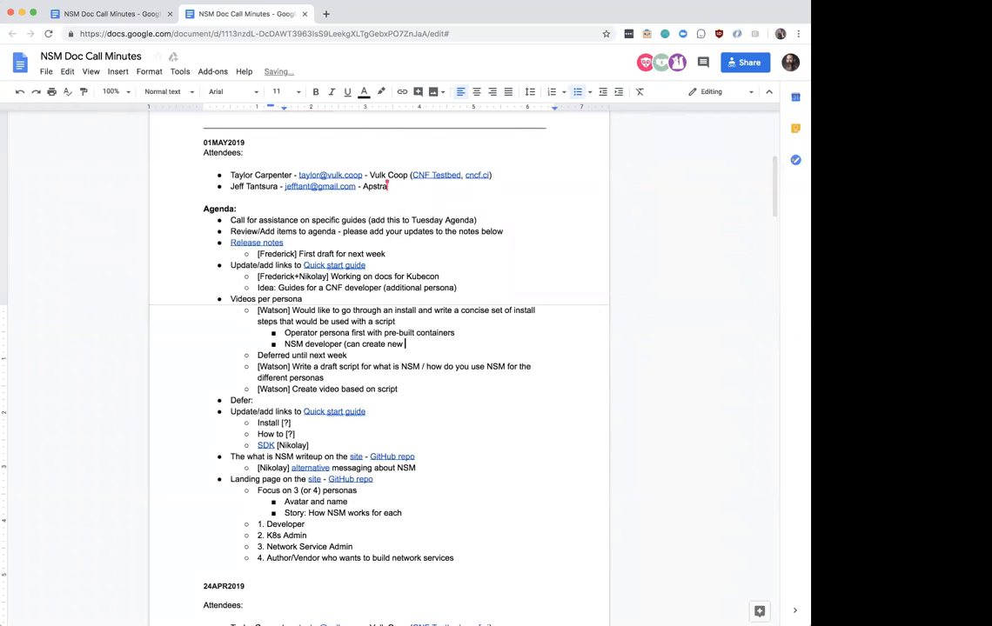
type("helm dep")
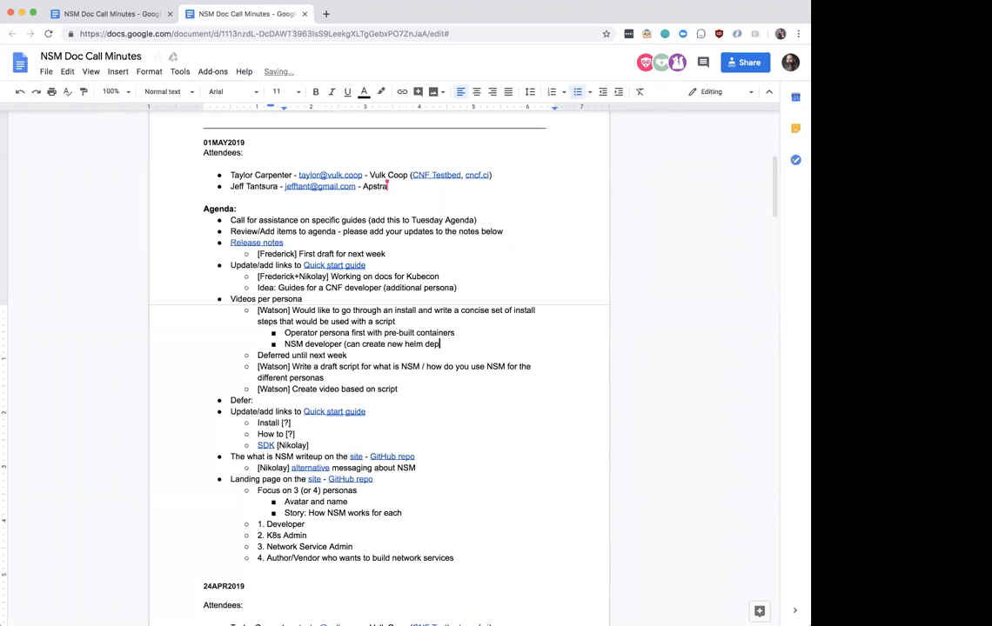
type("loyable")
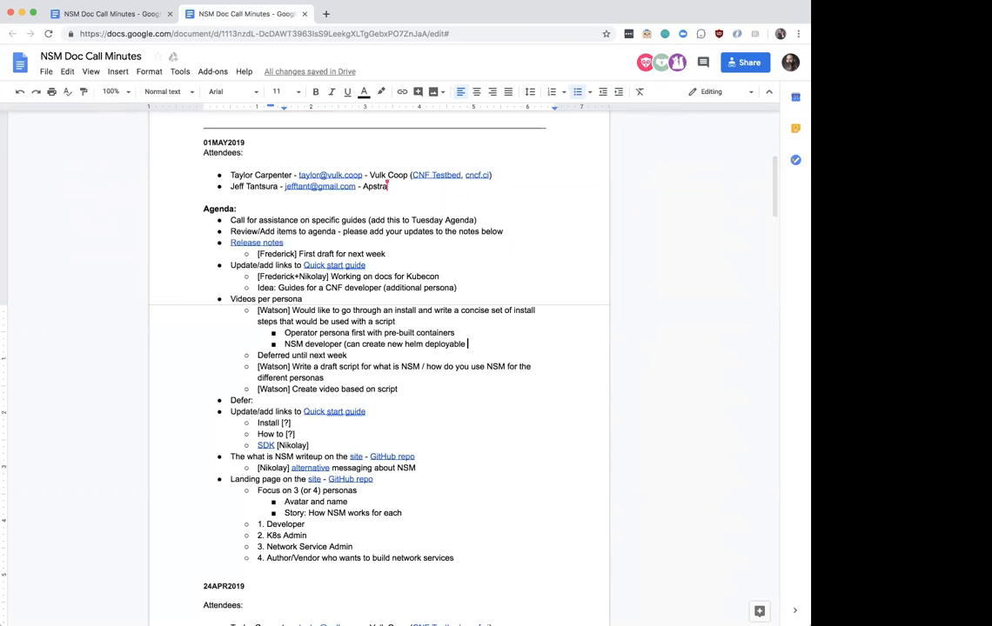
type("NSM compo")
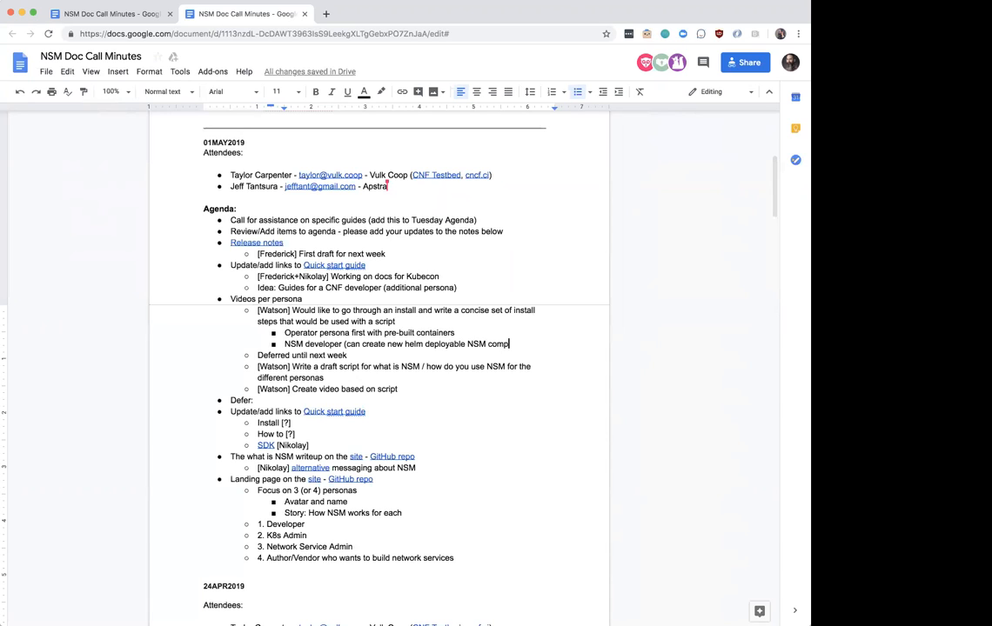
type("onents)")
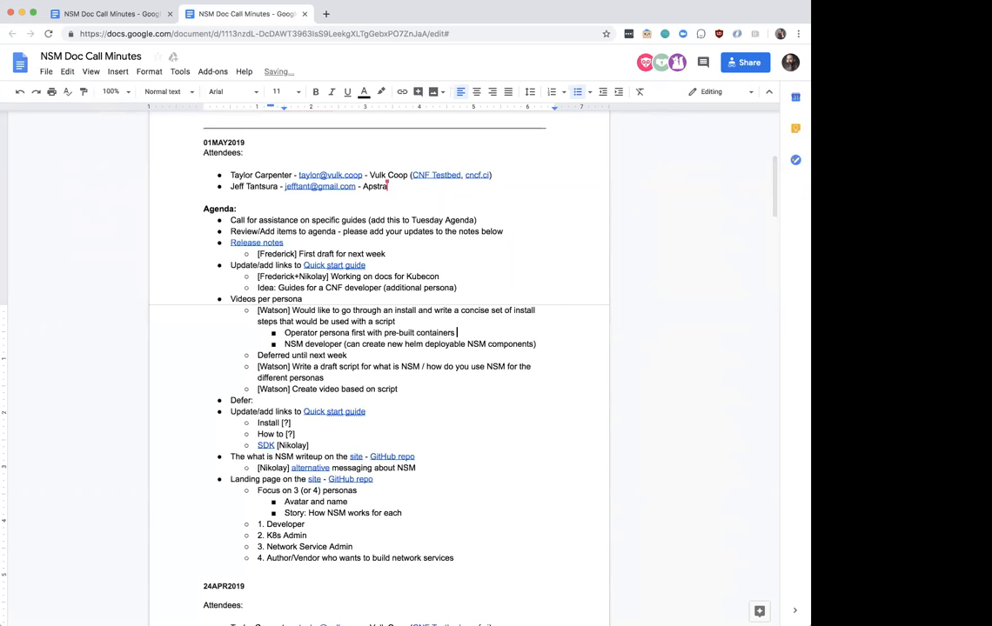
type("deployable")
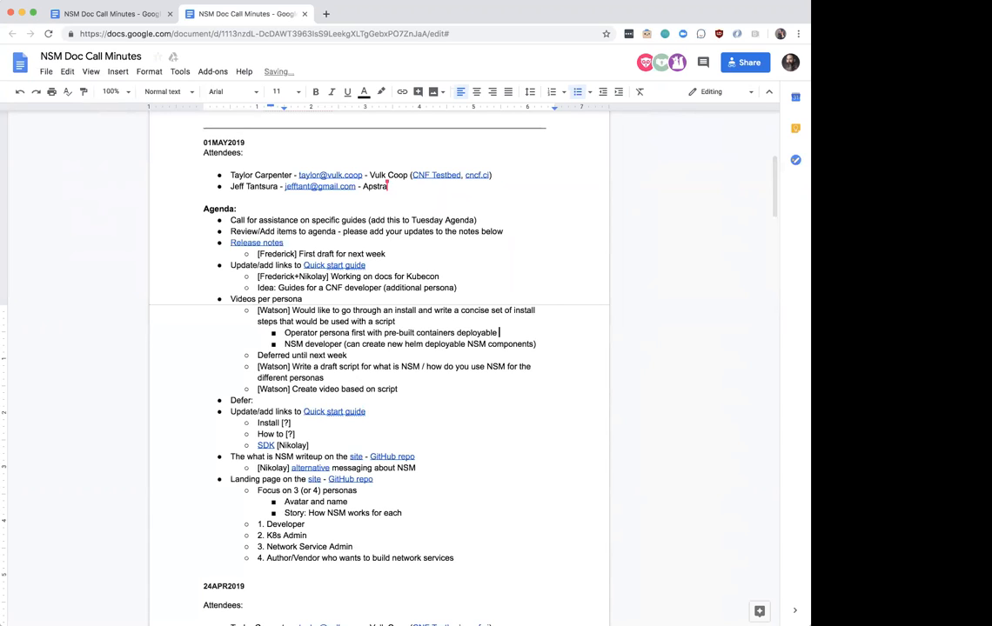
type("with Helm")
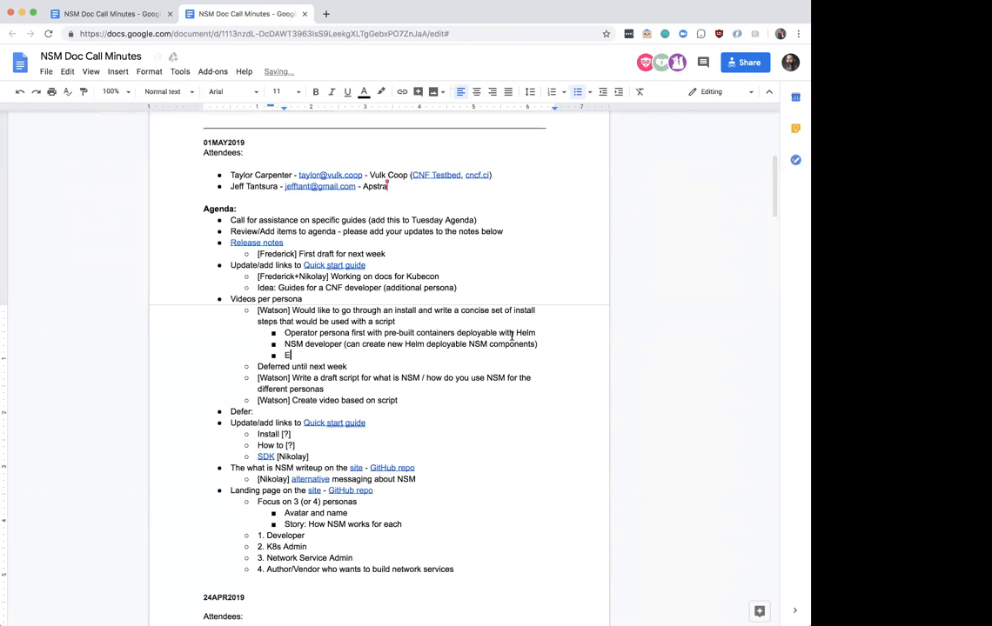
- Add the 'Example CNF developer environment' persona sub-bullet
type("xample de")
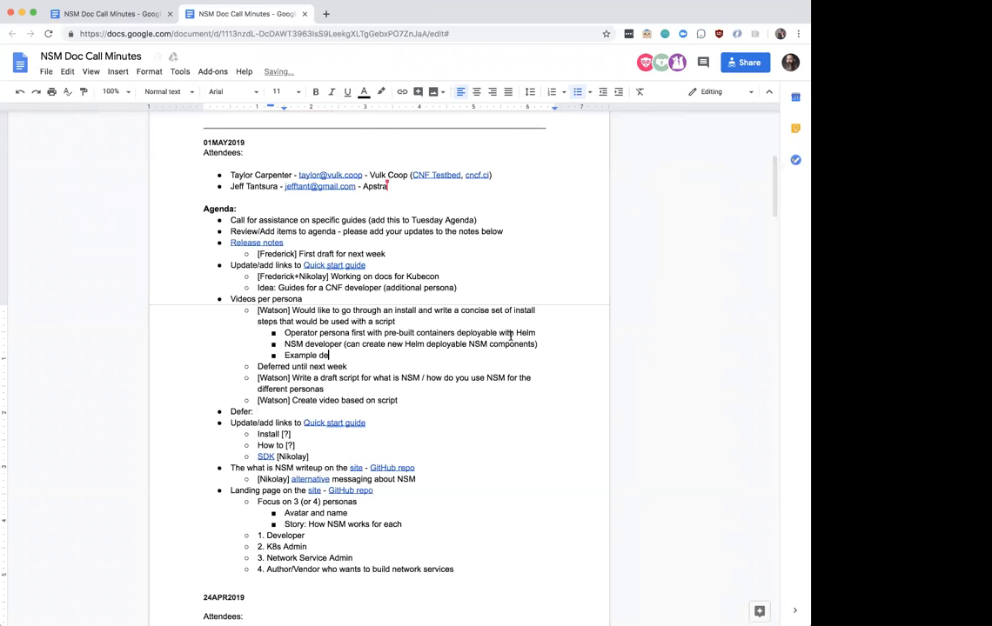
type("CNF developer")
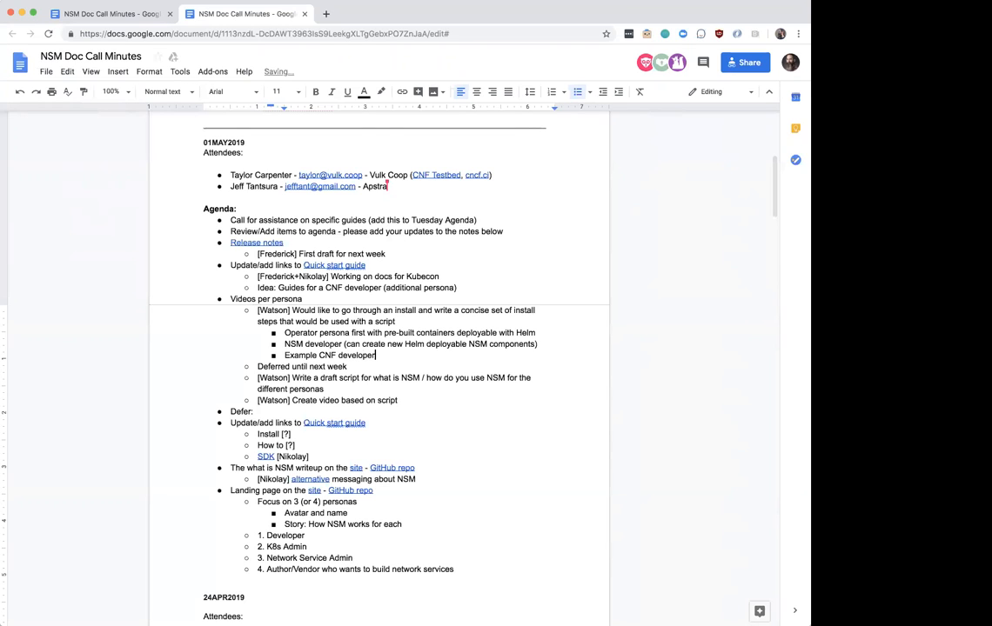
type("environment")
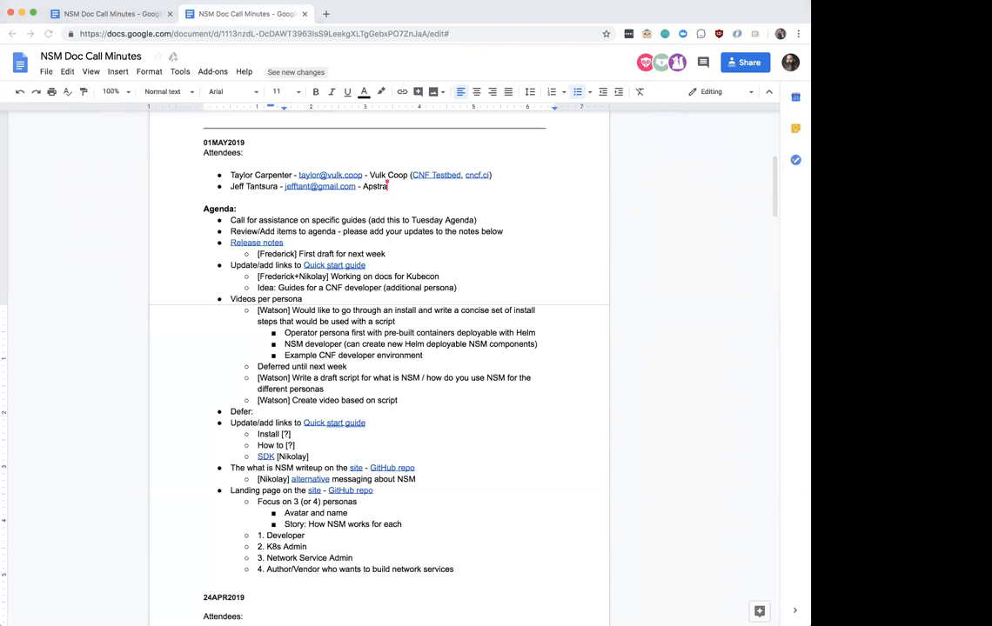
mouse_move(143, 326)
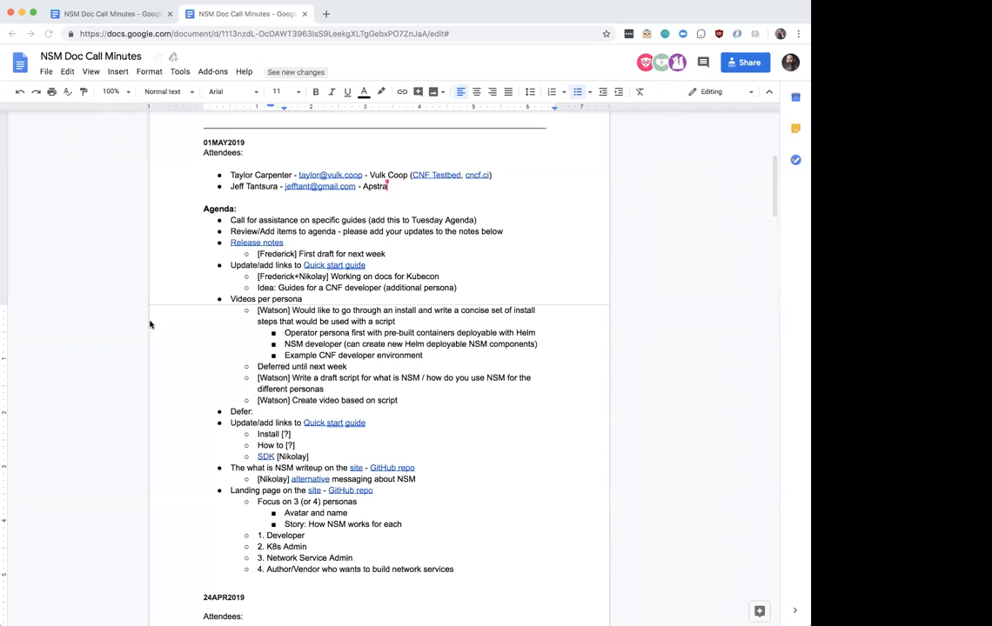
mouse_move(280, 342)
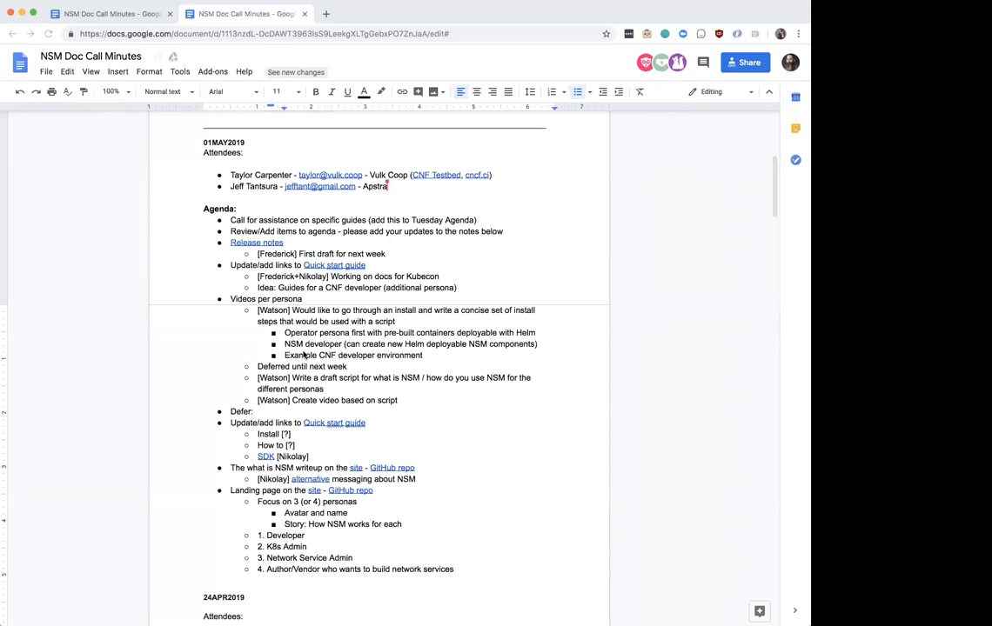
- Select 'Example' in the third persona bullet to remove it
double_click(300, 355)
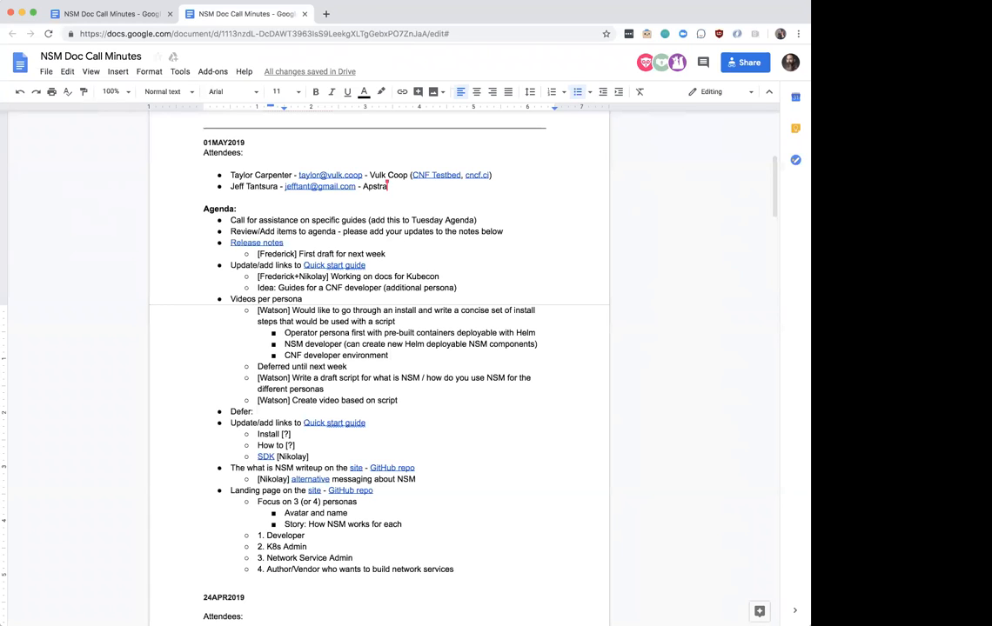
left_click(391, 355)
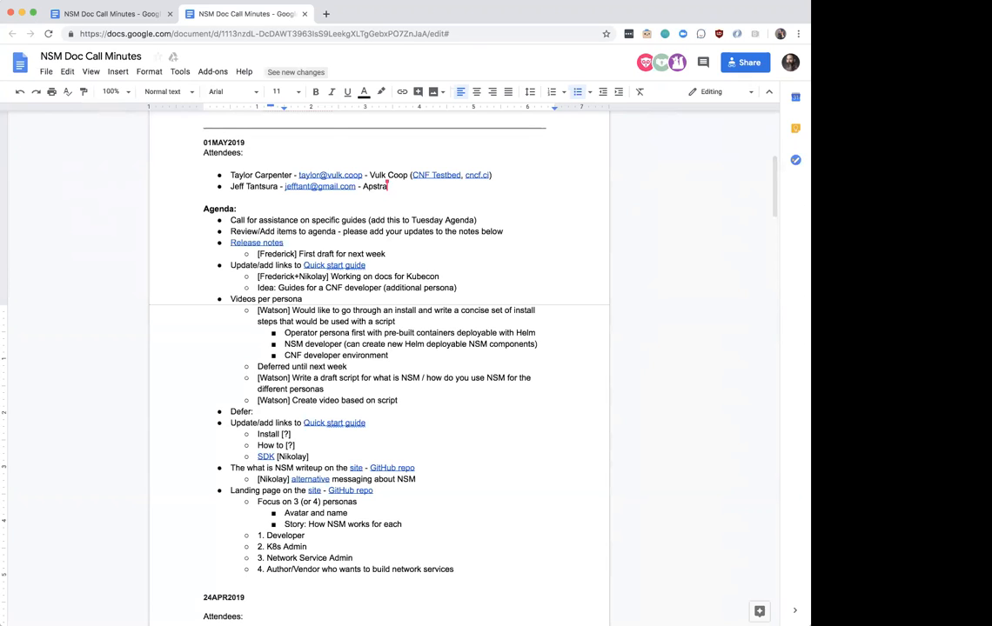
left_click(390, 355)
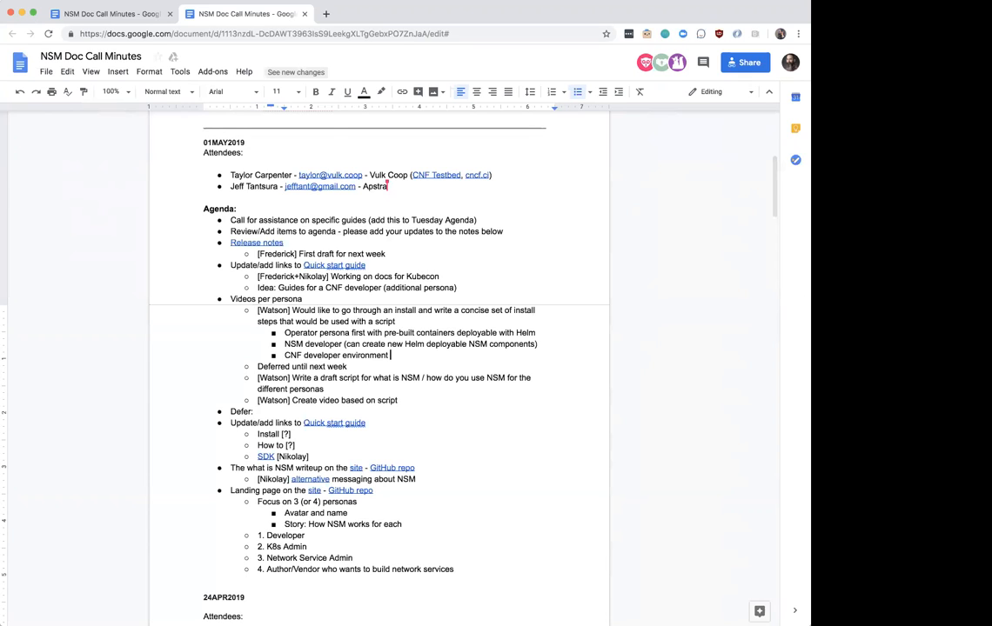
mouse_move(346, 333)
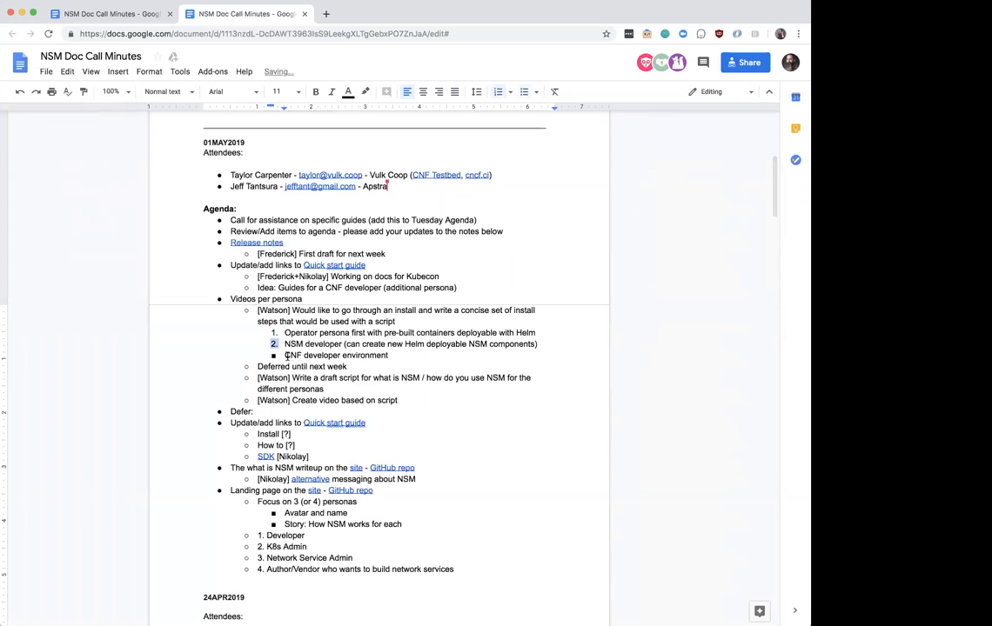
- Number the three persona items and reword the third to 'CNF developer using NSM'
left_click(273, 343)
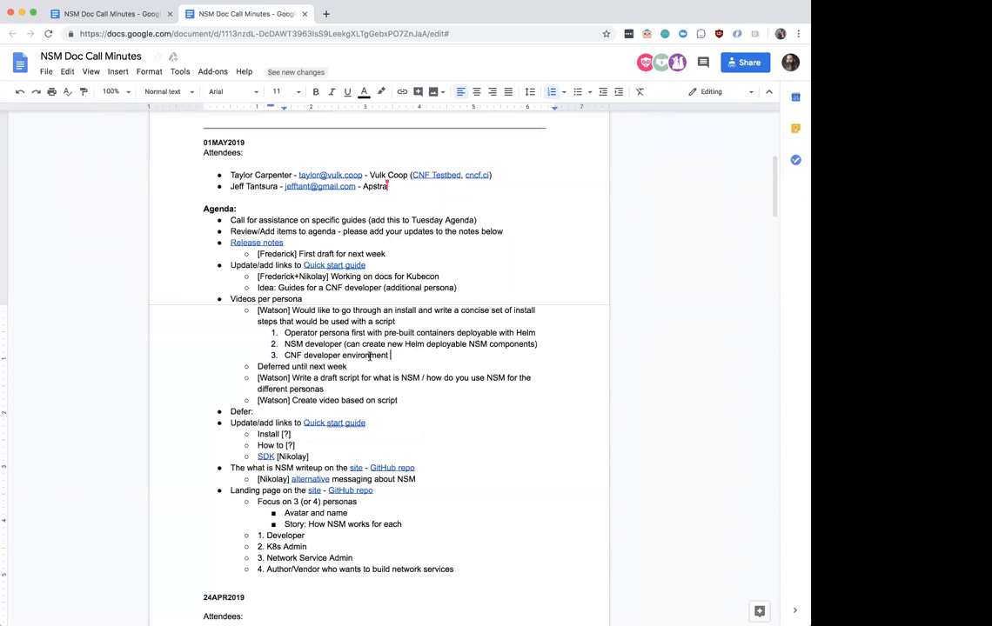
type("using")
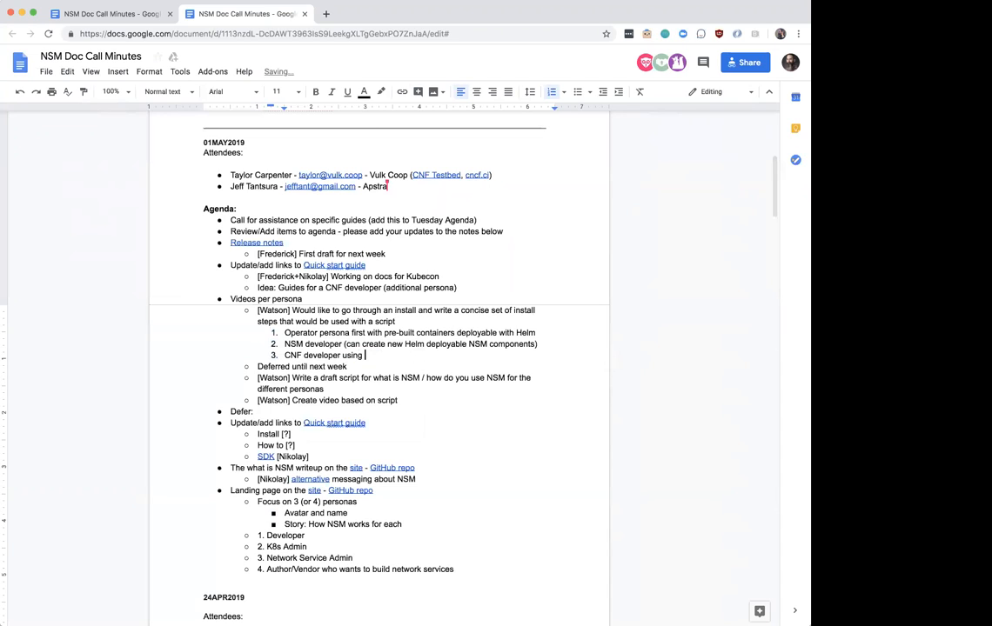
type("NSM")
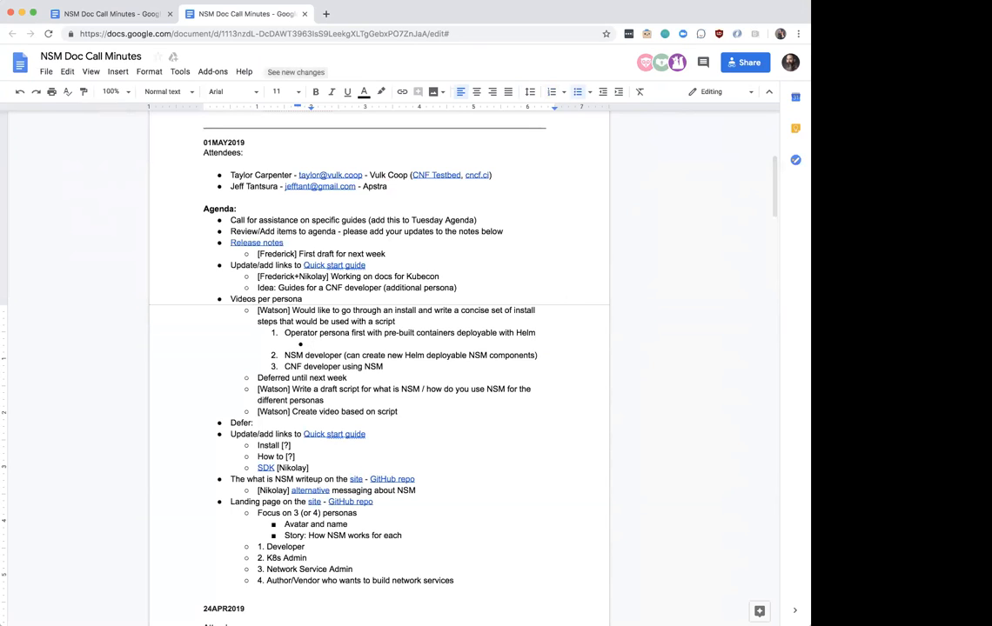
mouse_move(674, 611)
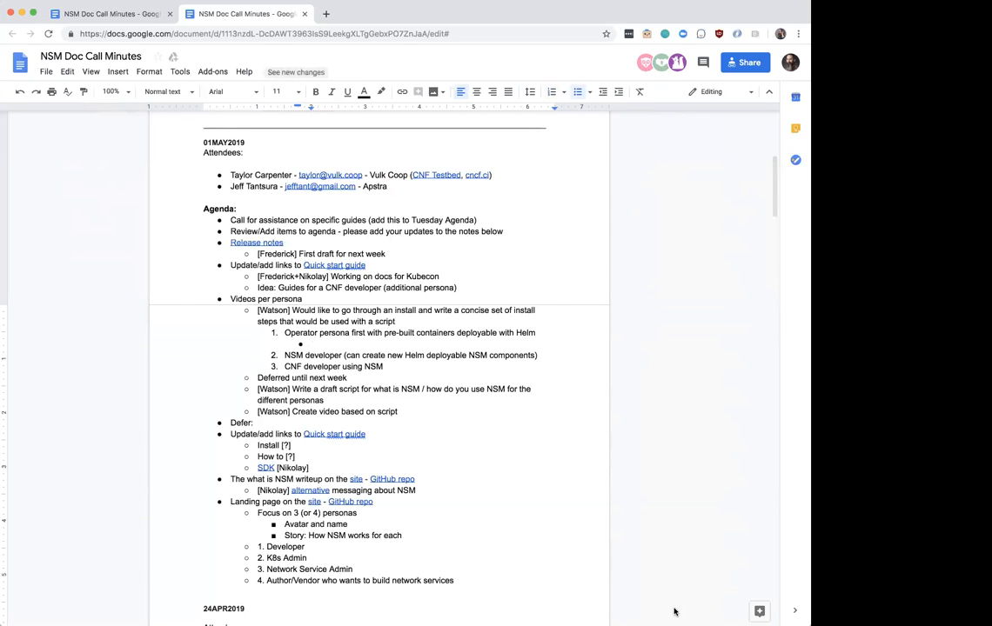
mouse_move(731, 542)
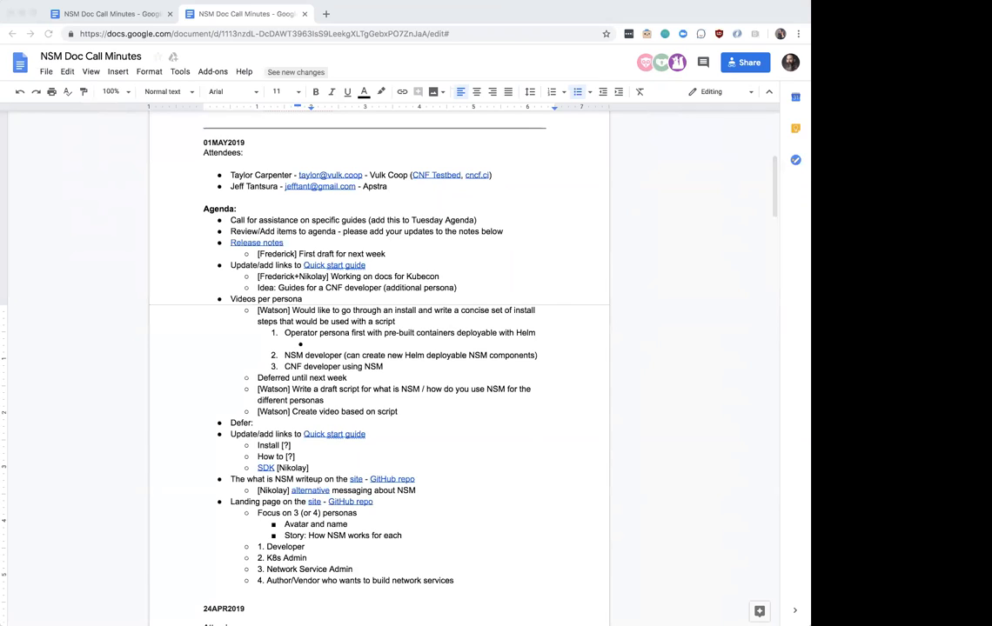
mouse_move(729, 538)
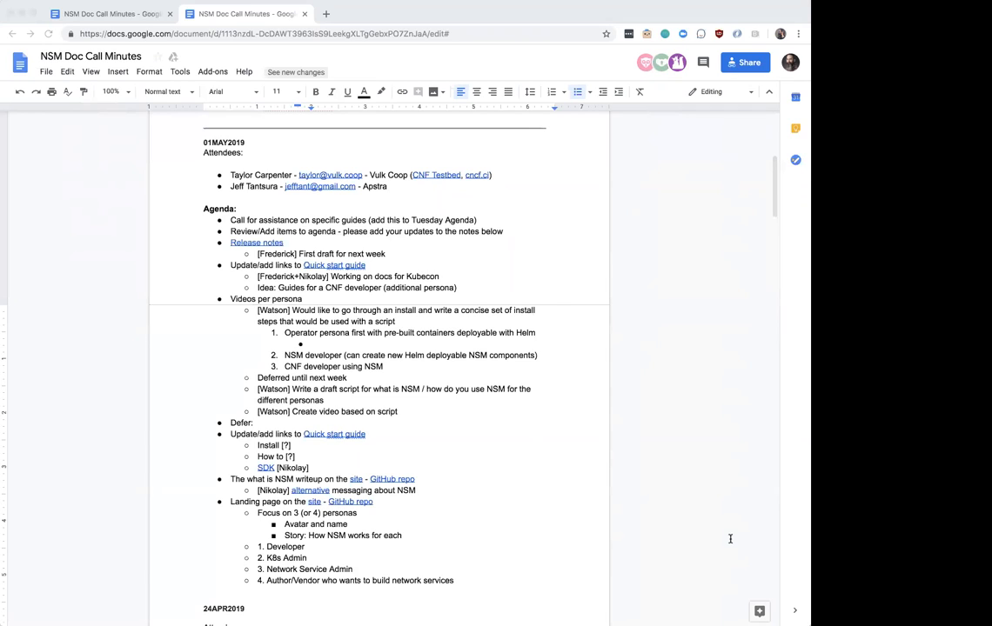
mouse_move(720, 516)
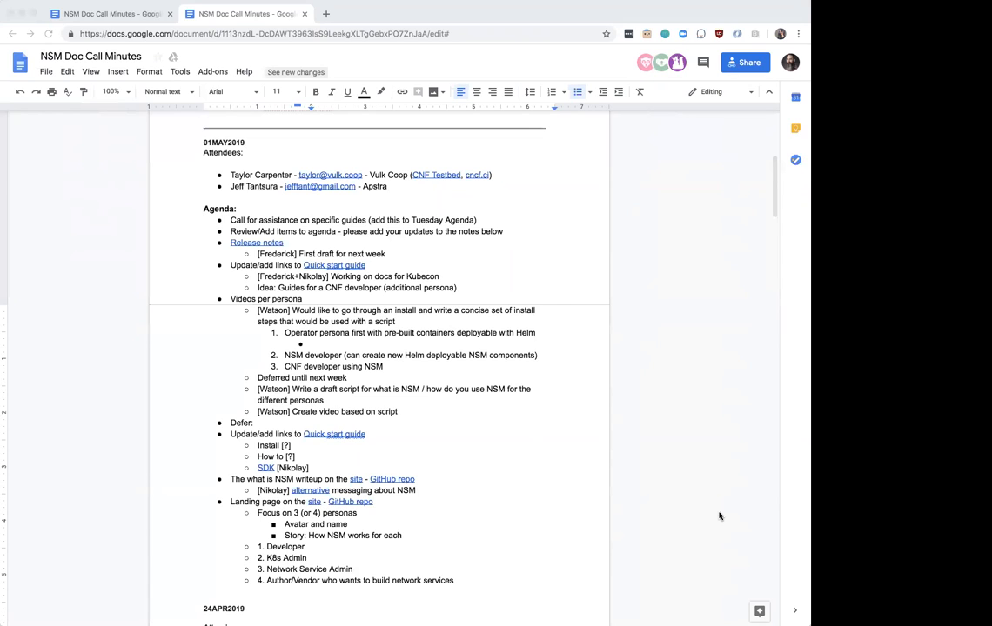
mouse_move(137, 356)
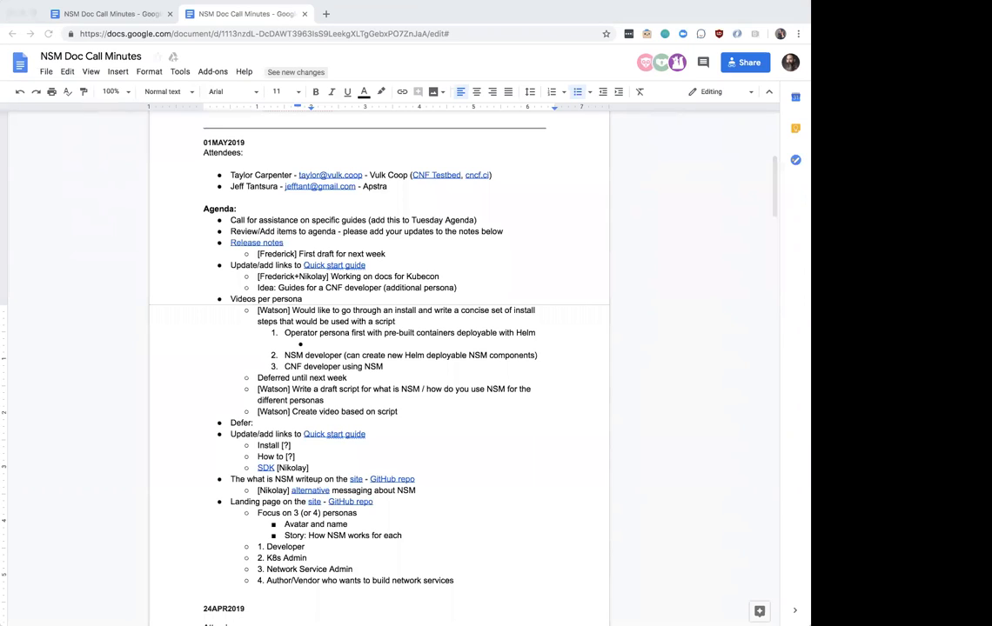
mouse_move(230, 539)
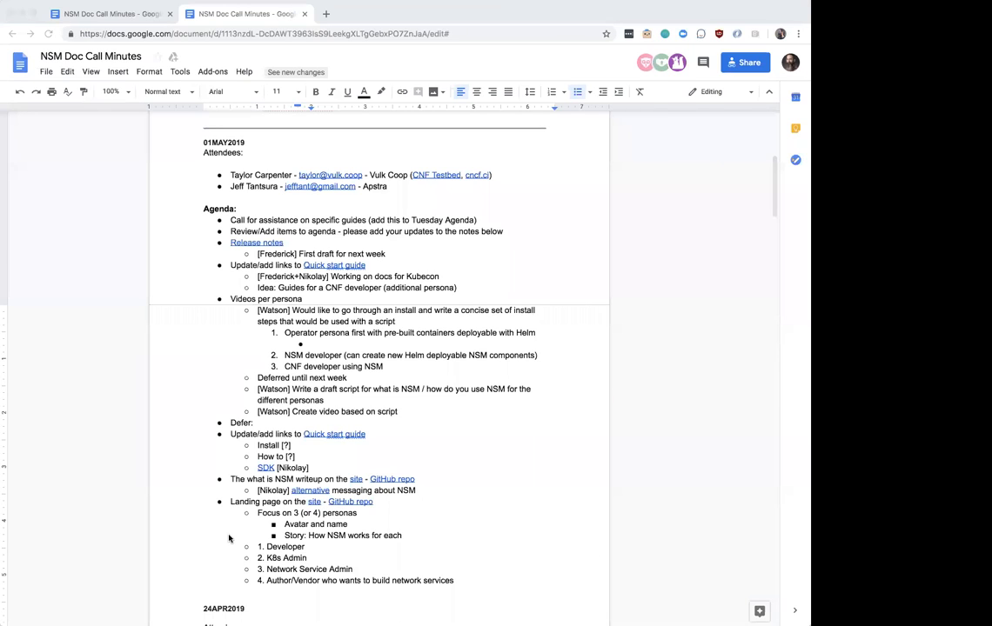
- Place the cursor in the persona list under Watson's first install-script note
left_click(313, 343)
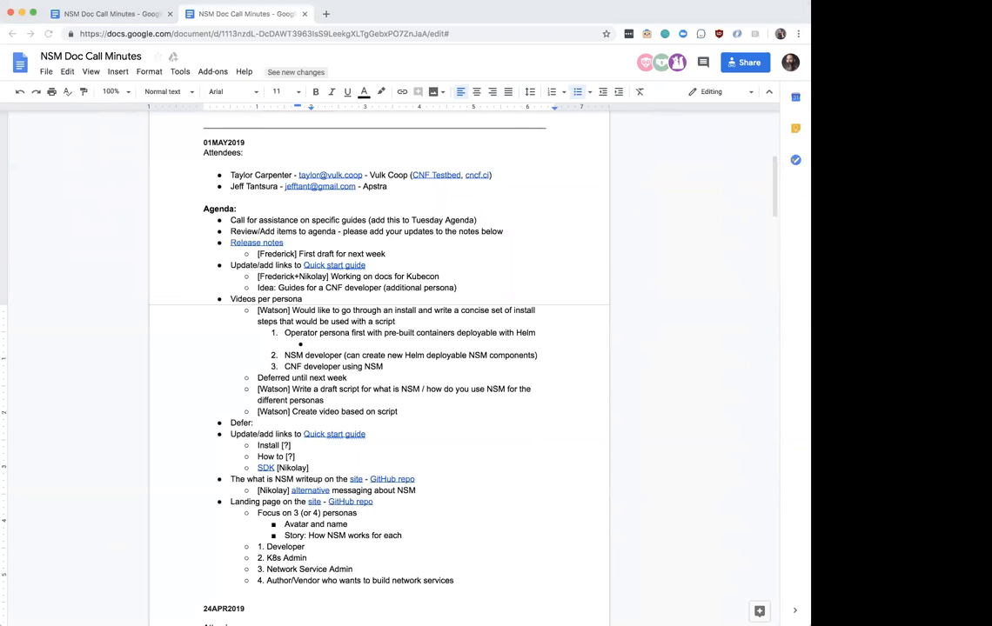
mouse_move(134, 510)
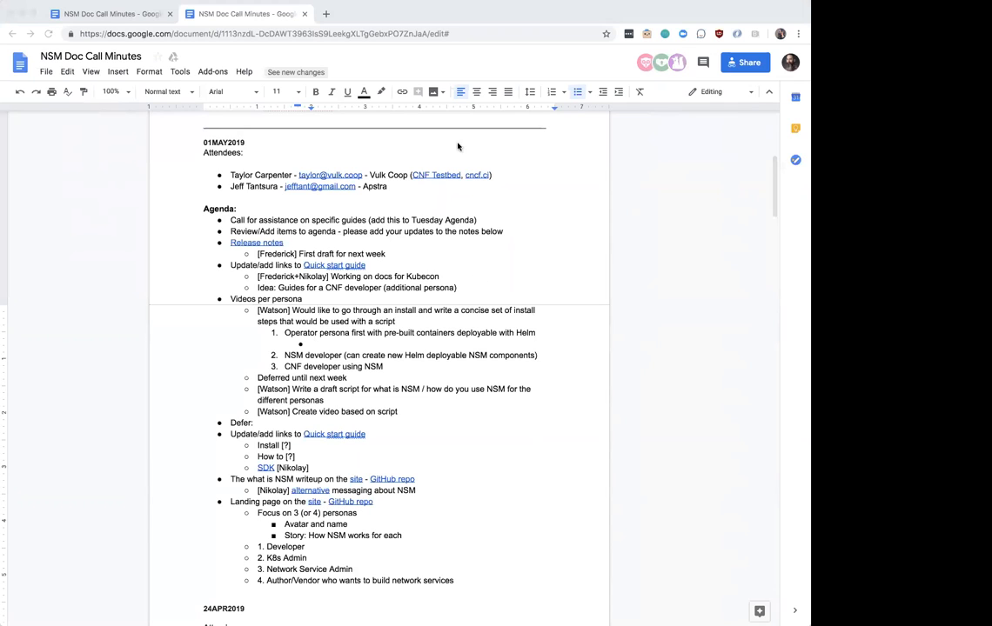
mouse_move(705, 11)
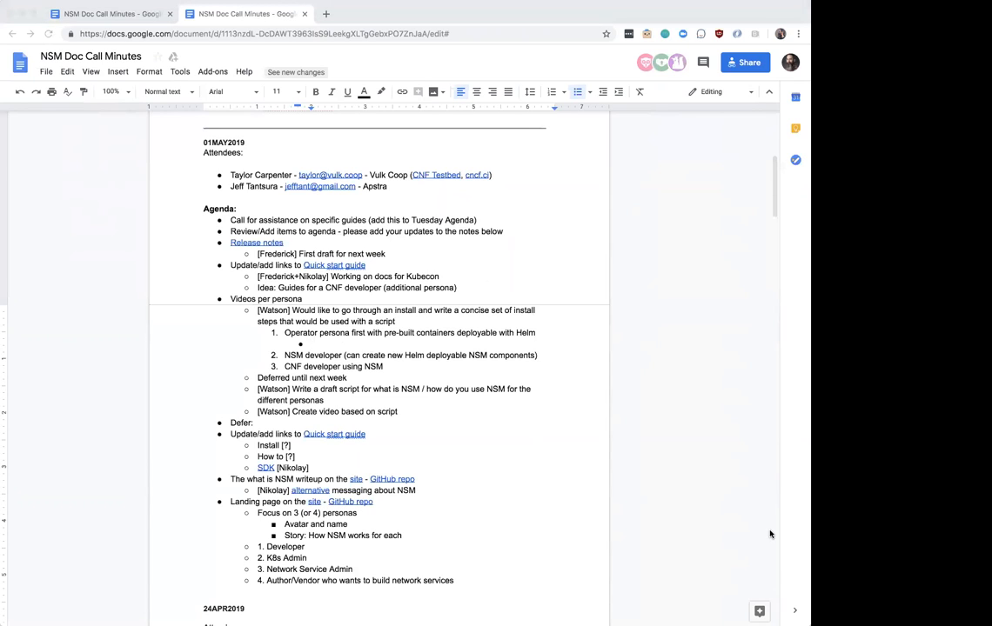
left_click(315, 343)
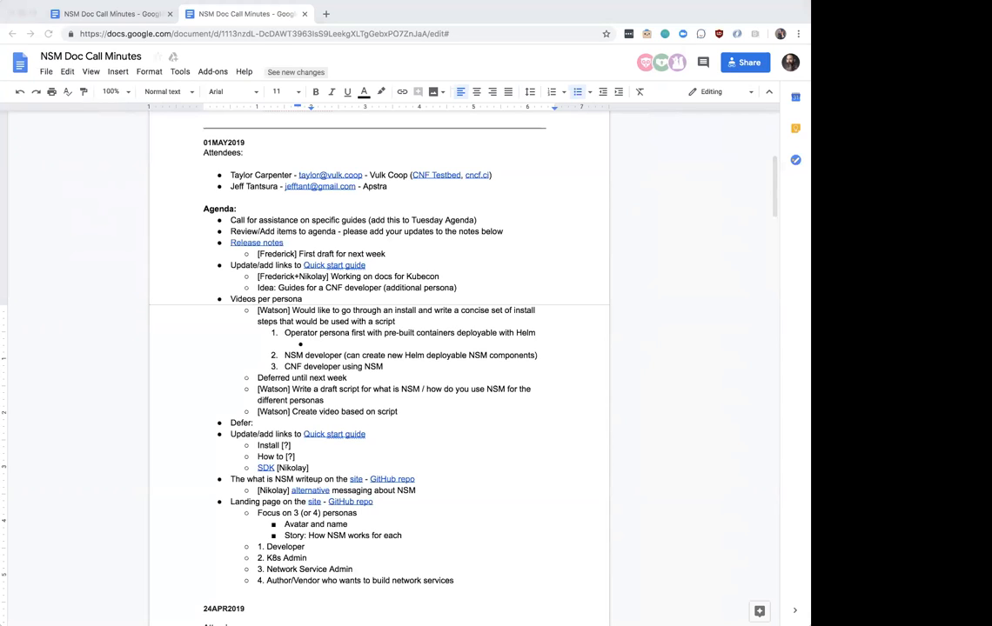
mouse_move(454, 341)
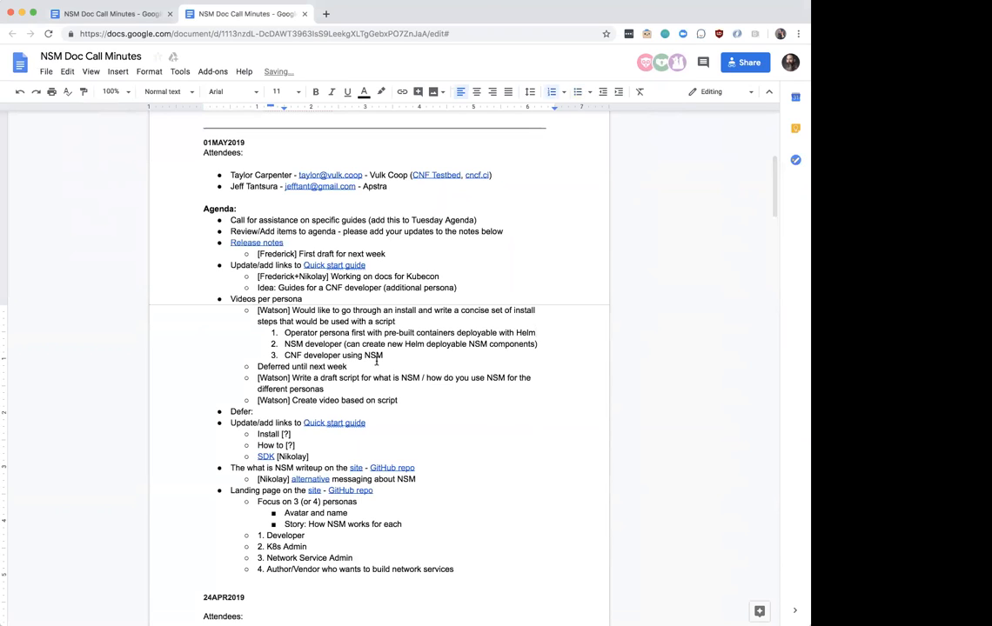
- Select the CNF developer line and retype it as 'CNF developer using NSM'
double_click(333, 355)
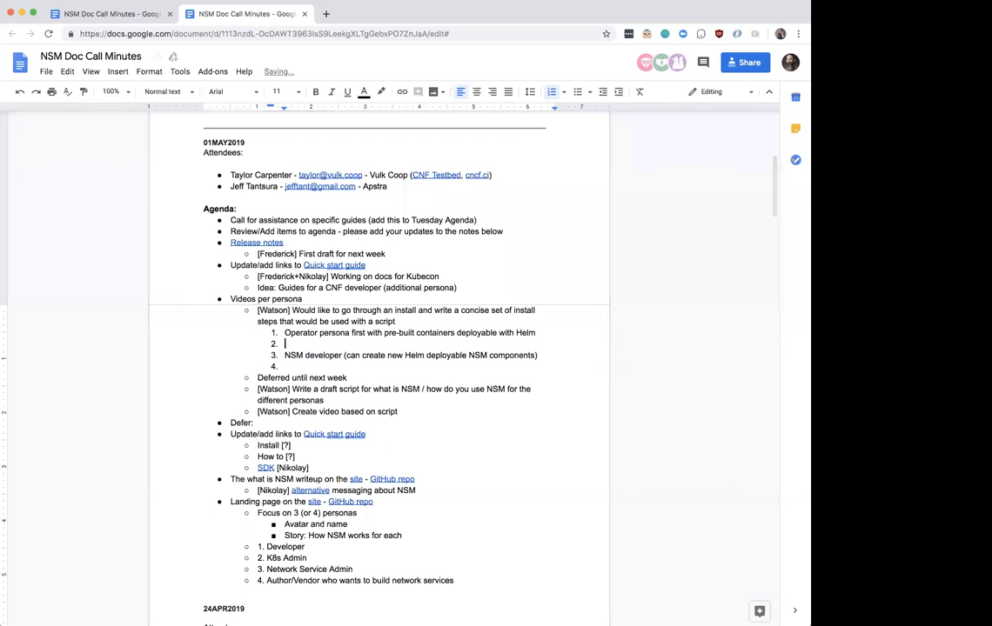
type("CNF developer using NSM")
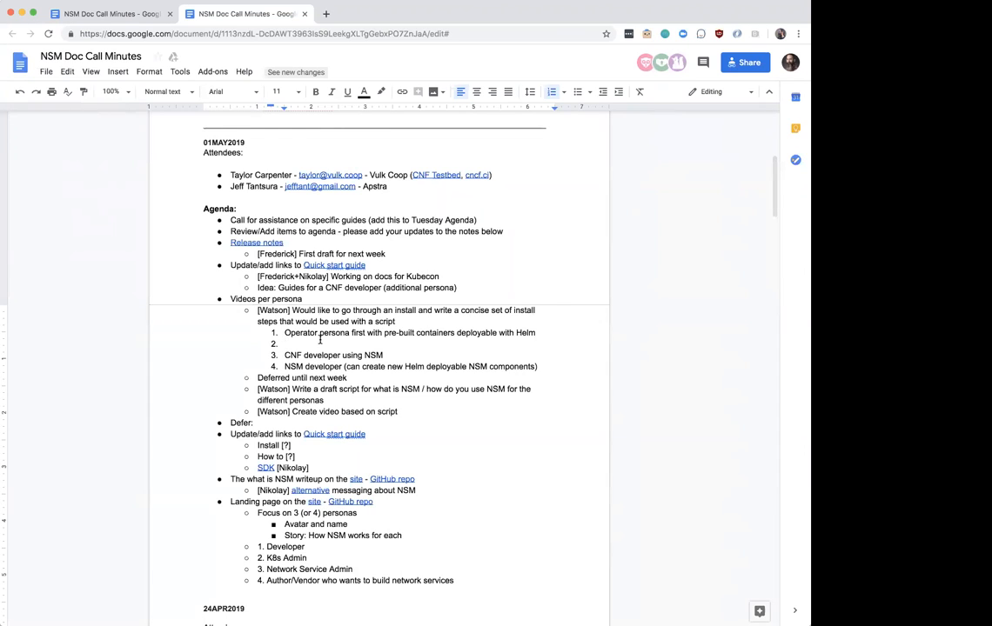
- Type 'Client connecting to NSM' into empty persona item 2
type("Client connecting to NSM")
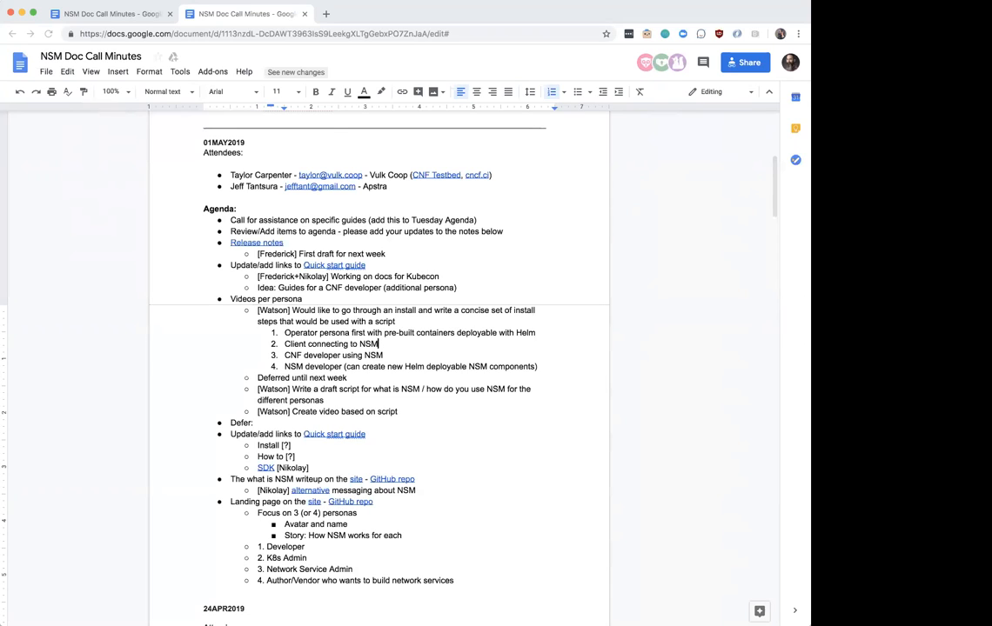
mouse_move(24, 171)
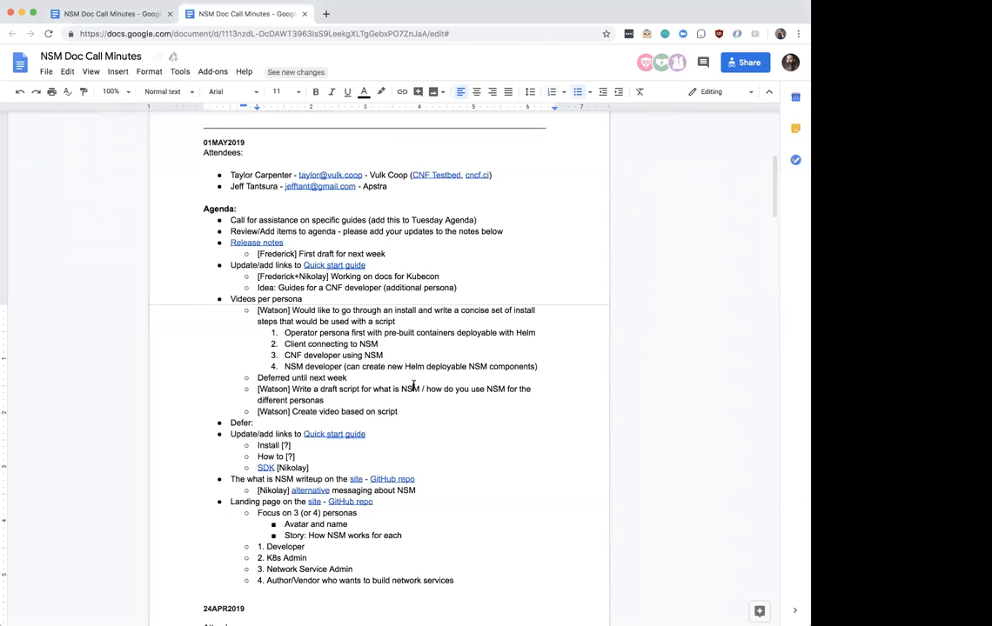
scroll("down", 3)
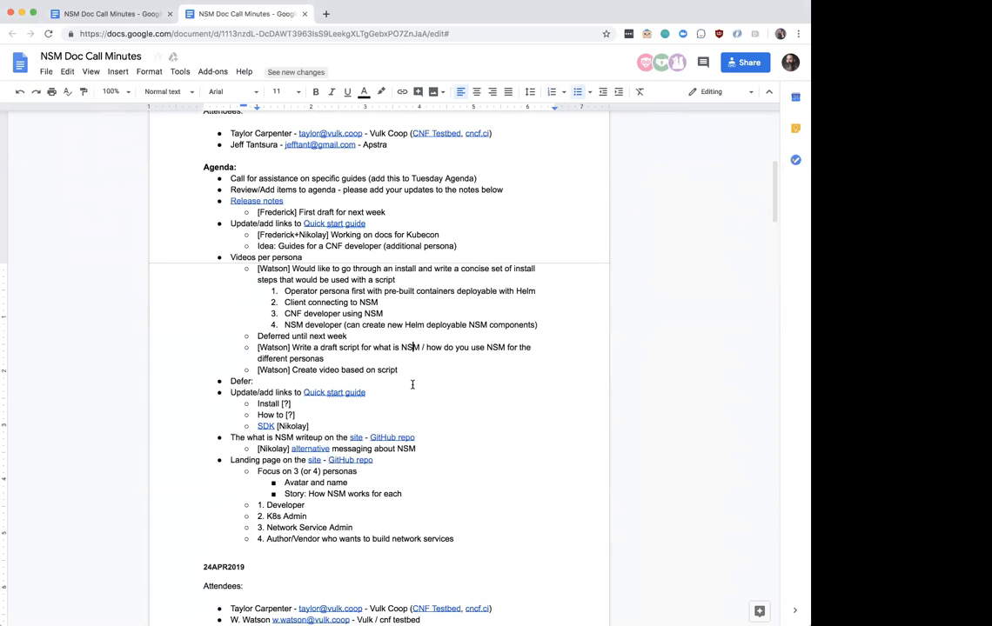
mouse_move(381, 365)
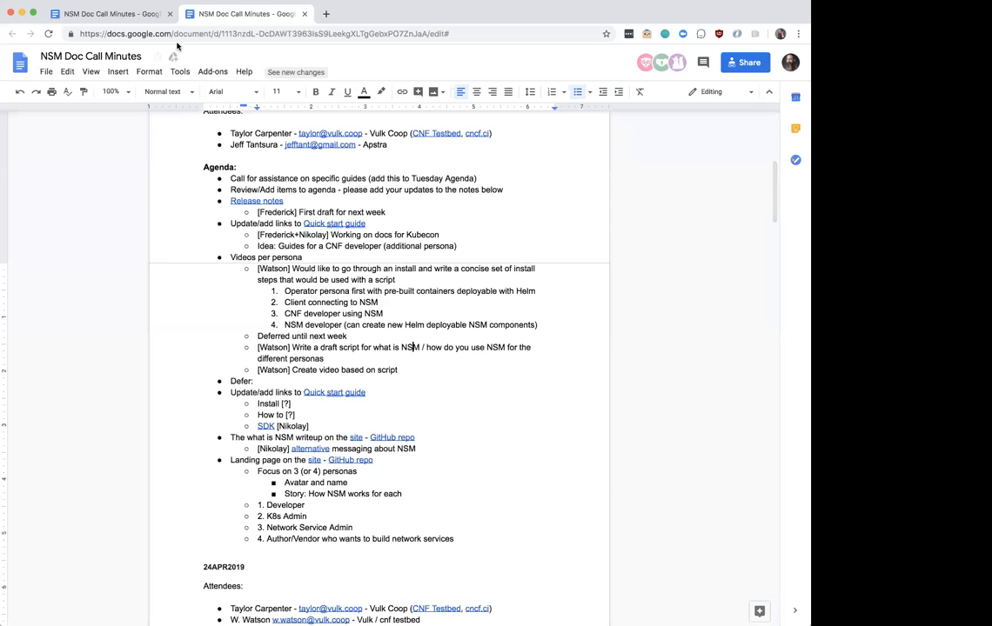
mouse_move(476, 255)
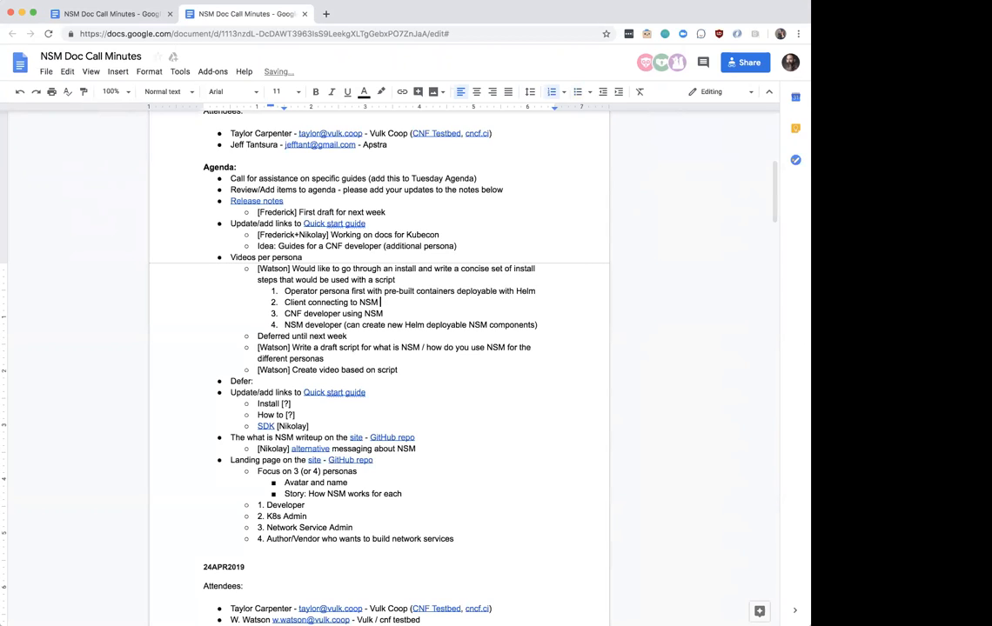
- Append '- basic version' to the 'Client connecting to NSM' persona item
type("- base")
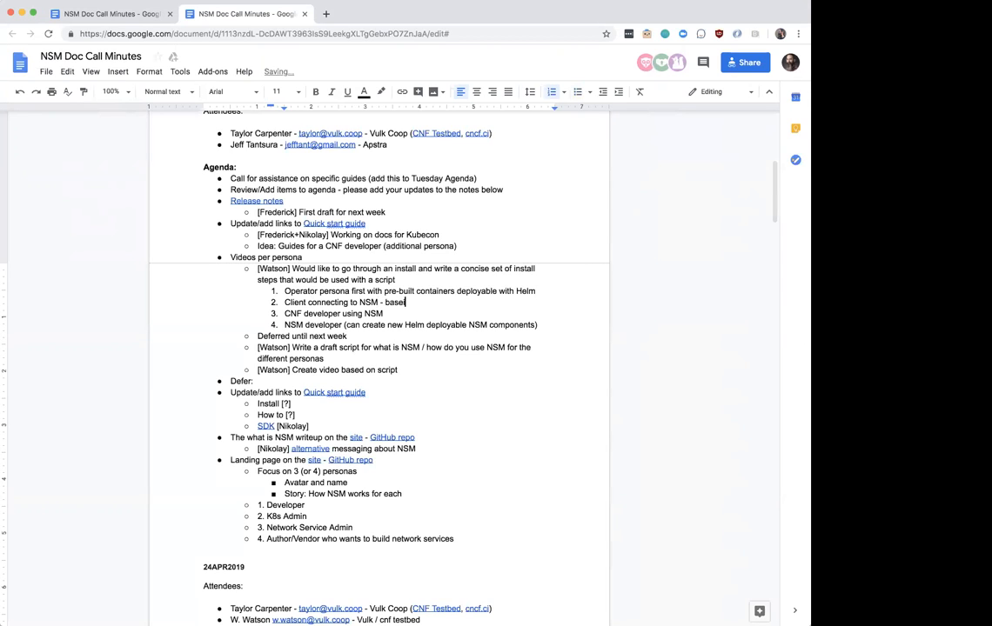
type("ic")
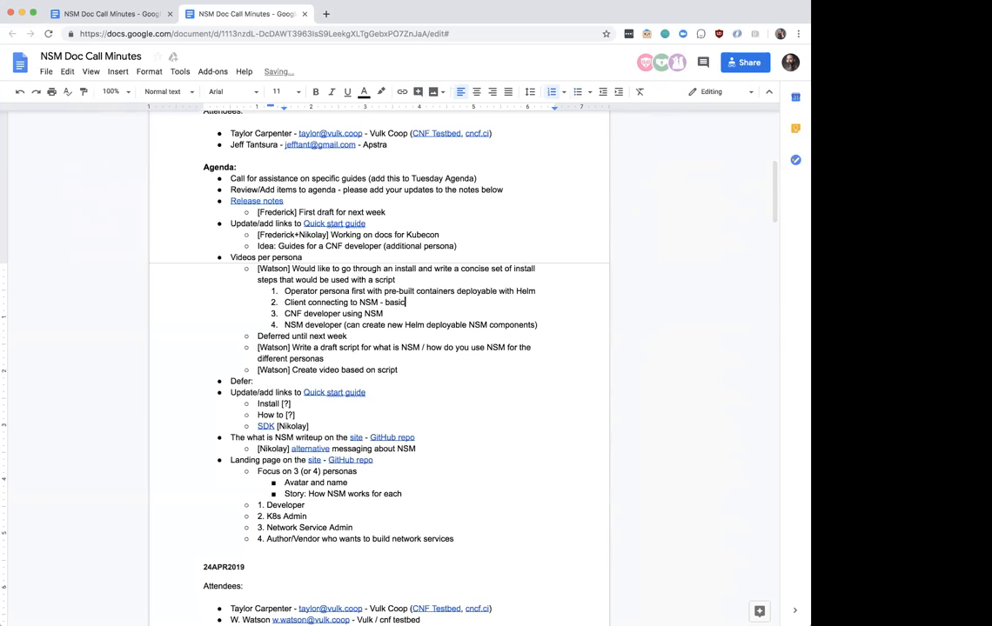
type("version")
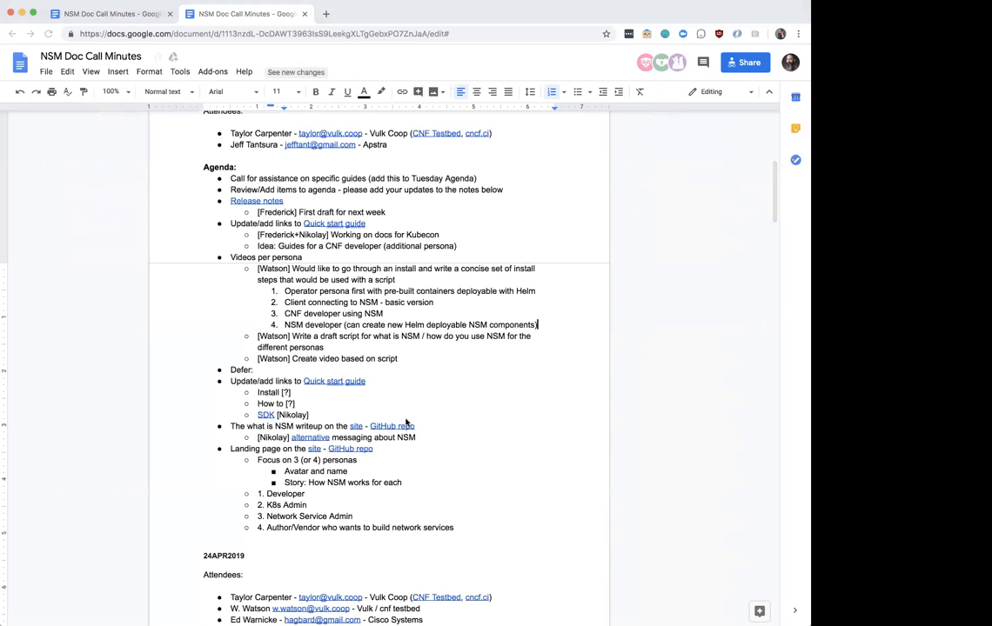
mouse_move(361, 351)
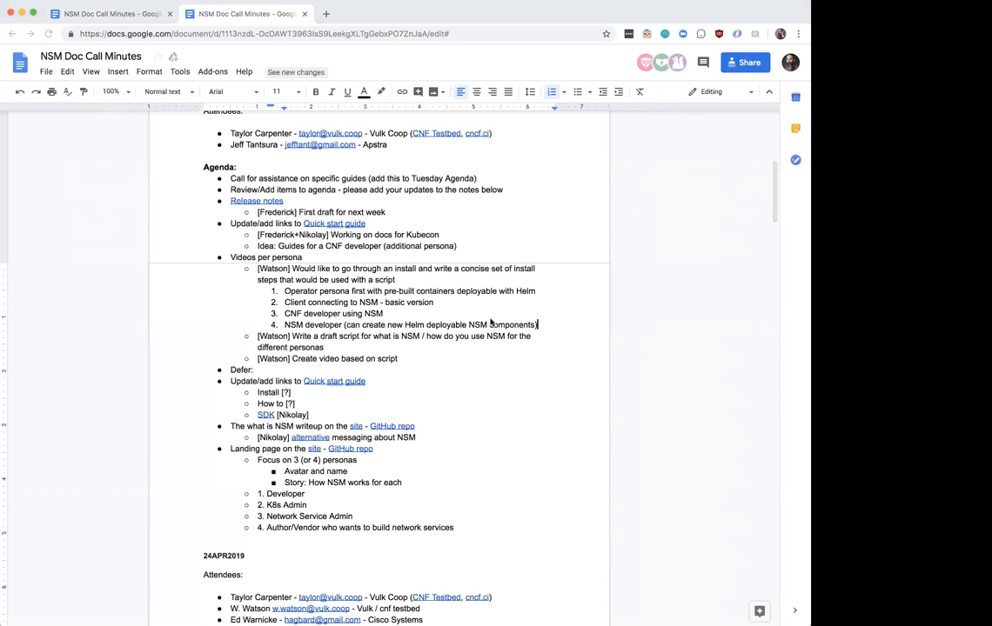
mouse_move(564, 364)
type(".")
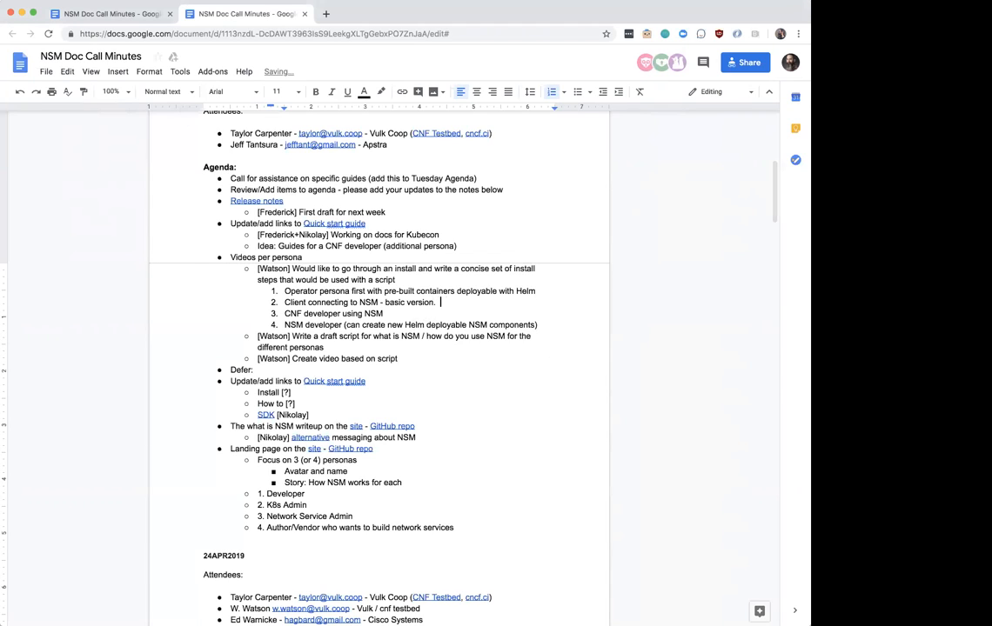
- Add 'Later: shared memory client' at the end of persona item 2
type("Later:")
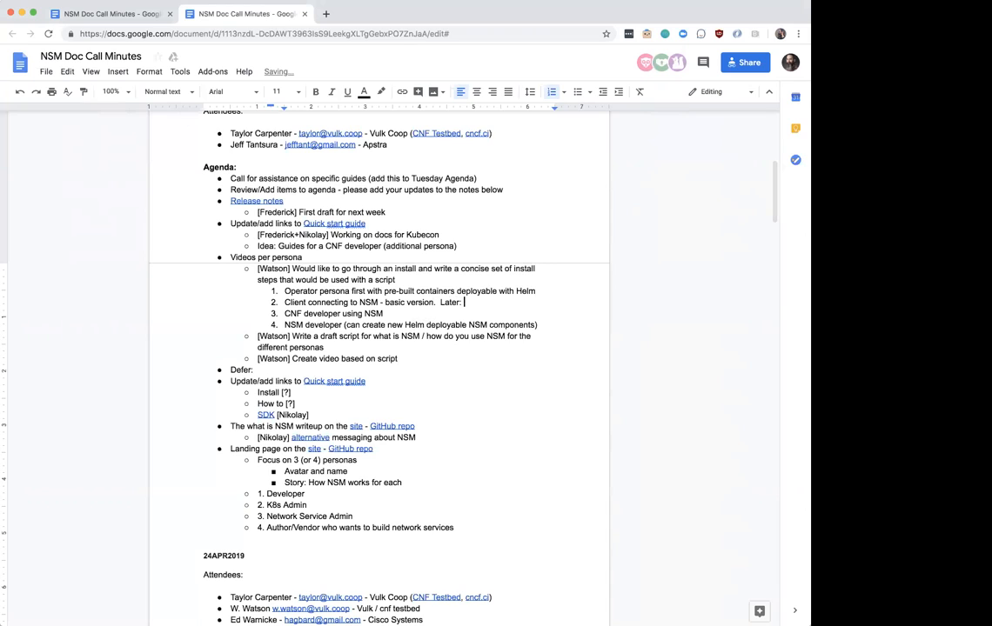
type("shared memory")
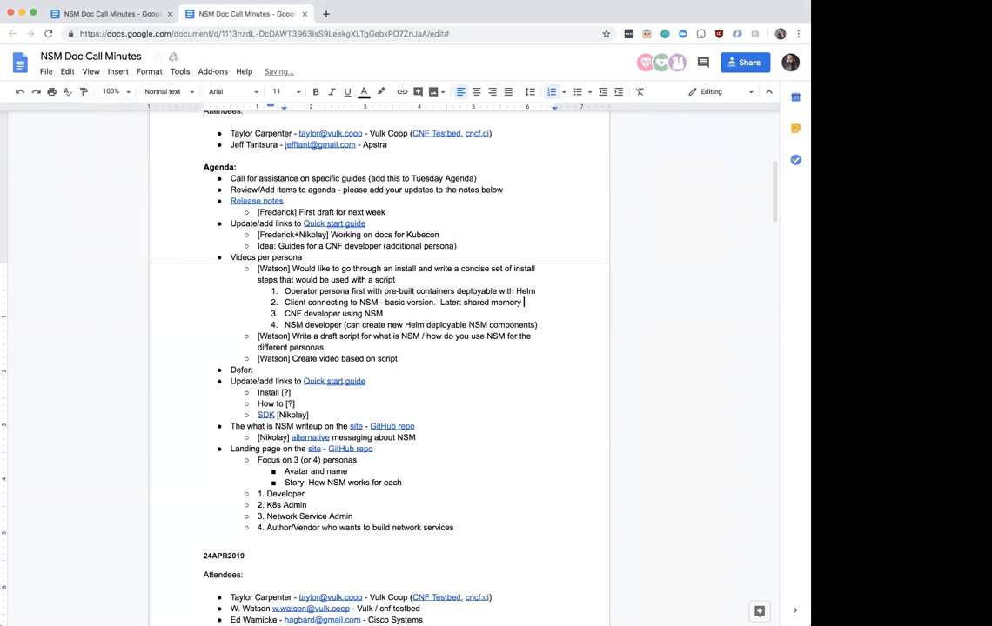
type("client")
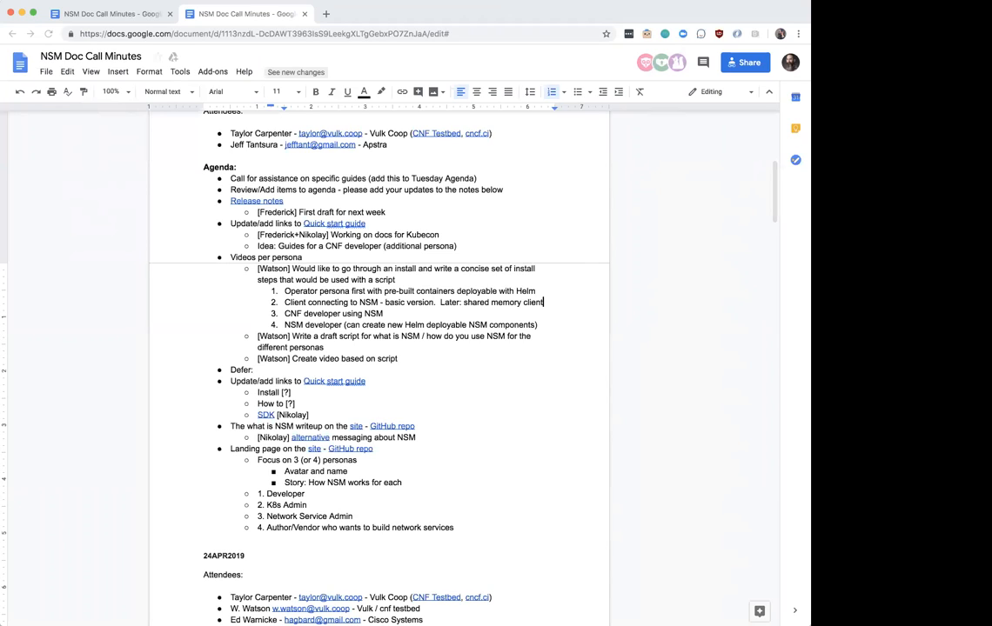
mouse_move(192, 238)
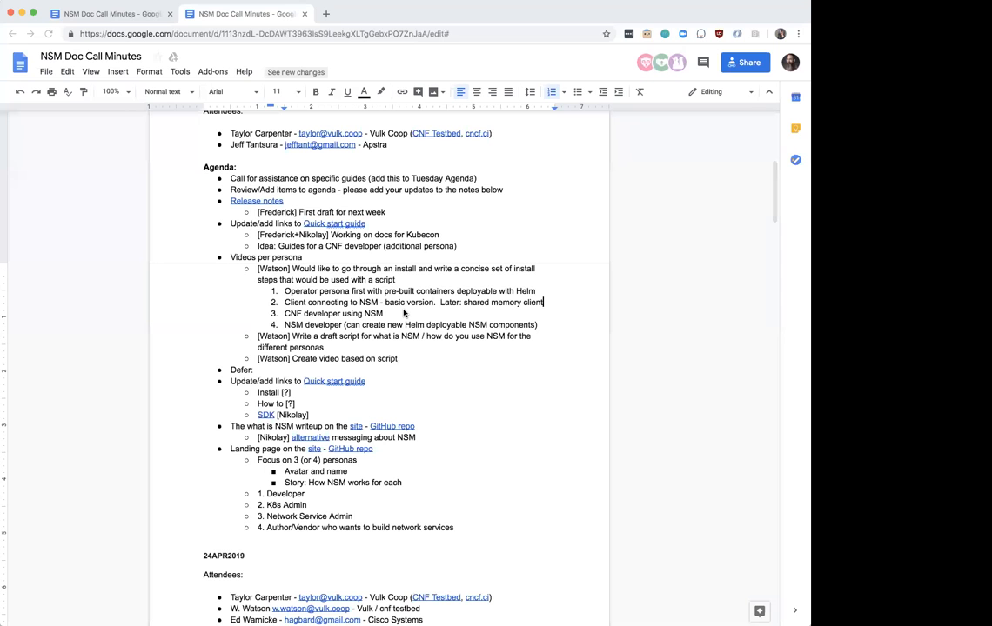
- Scroll to the 24APR2019 agenda's Glossary bullet with its Deck link
scroll("down", 3)
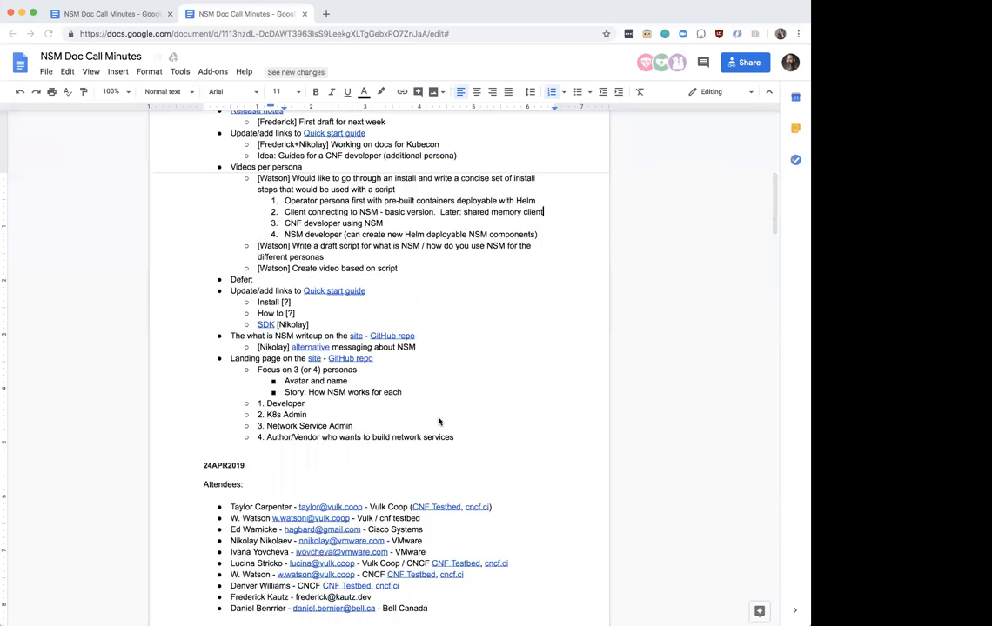
scroll("down", 3)
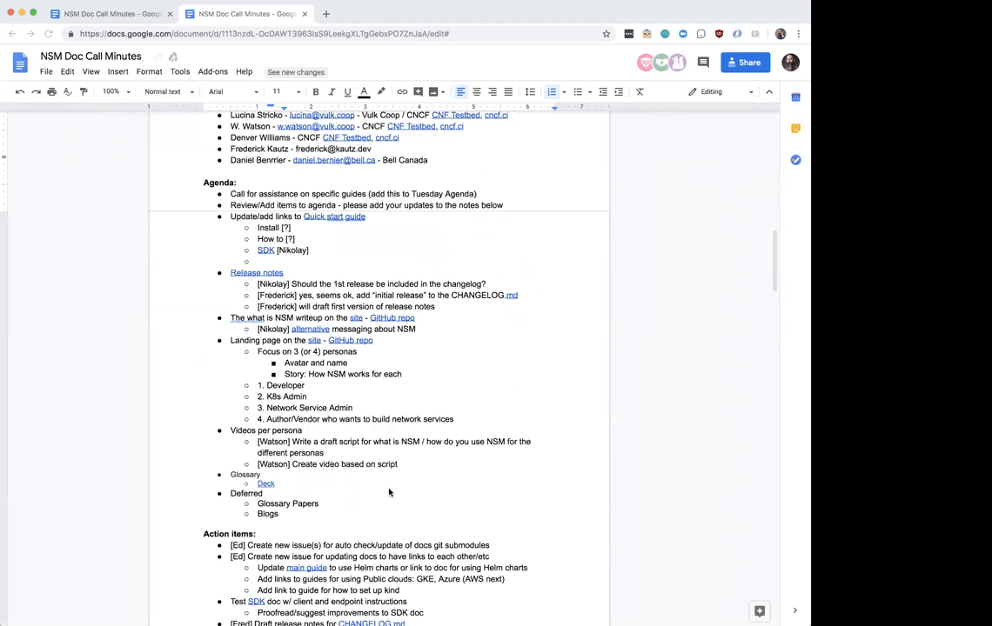
scroll("down", 3)
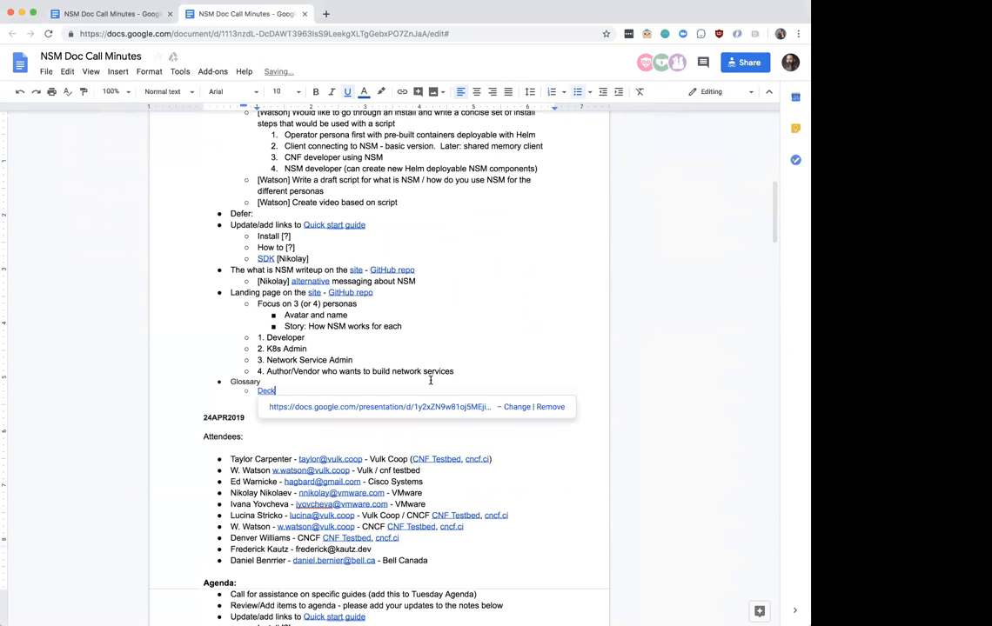
scroll("down", 3)
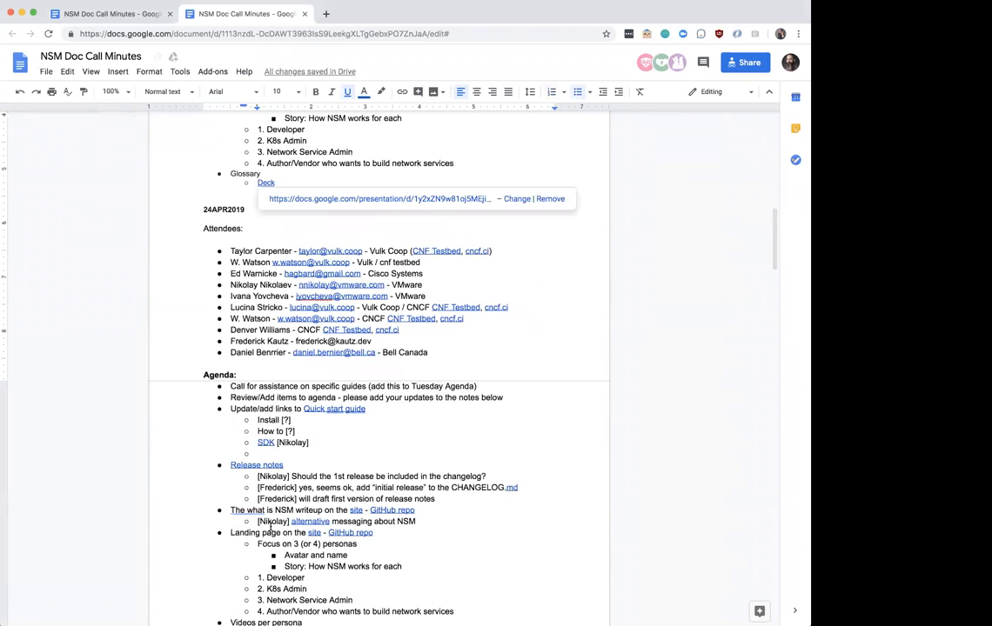
scroll("down", 3)
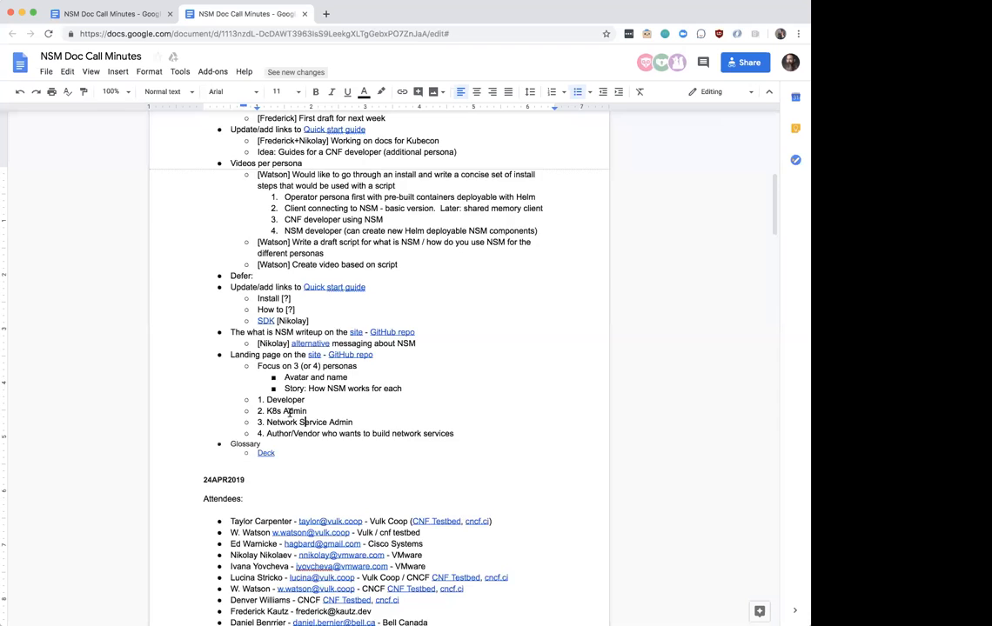
scroll("up", 3)
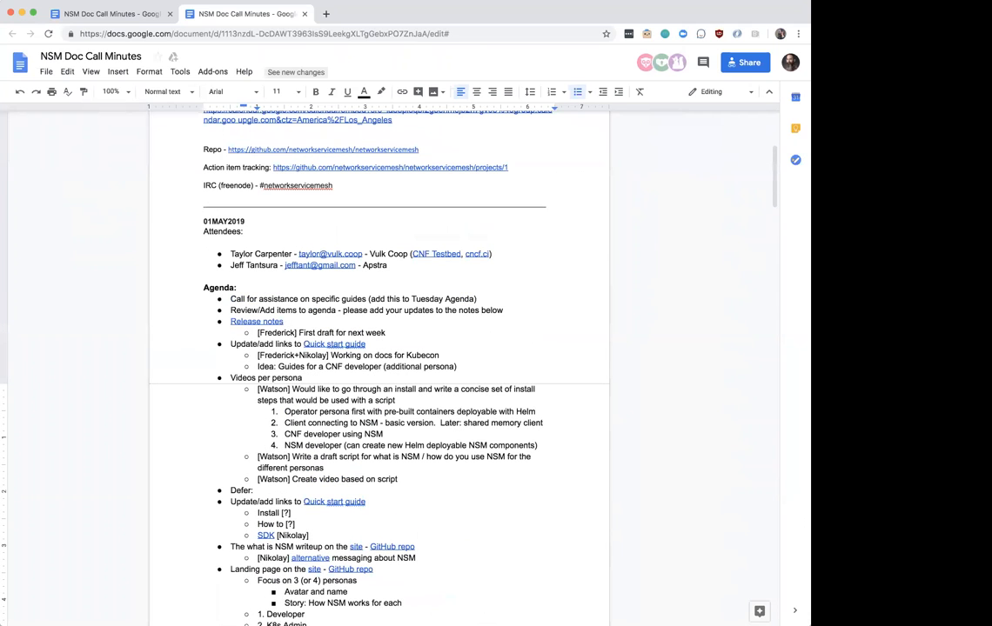
mouse_move(535, 334)
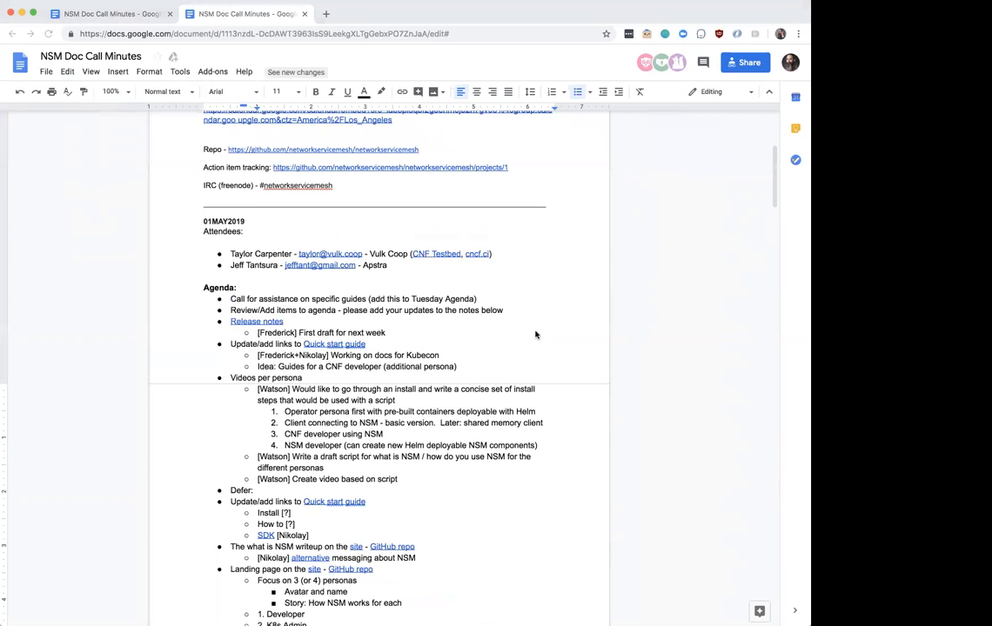
scroll("down", 3)
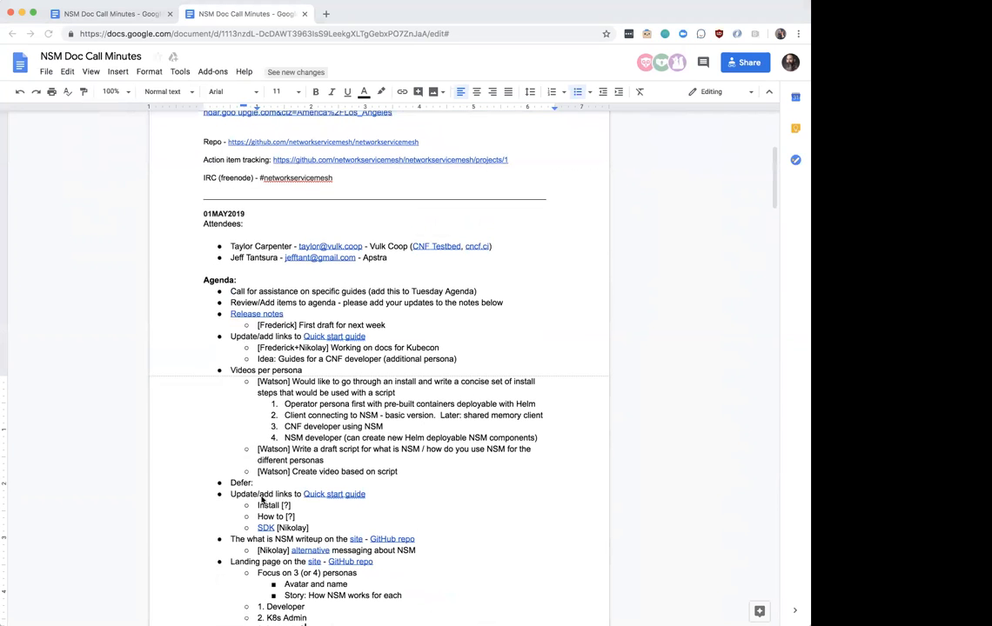
- Reword 'Defer' to 'Deferred' and add an empty sub-bullet after the create-video note
double_click(240, 483)
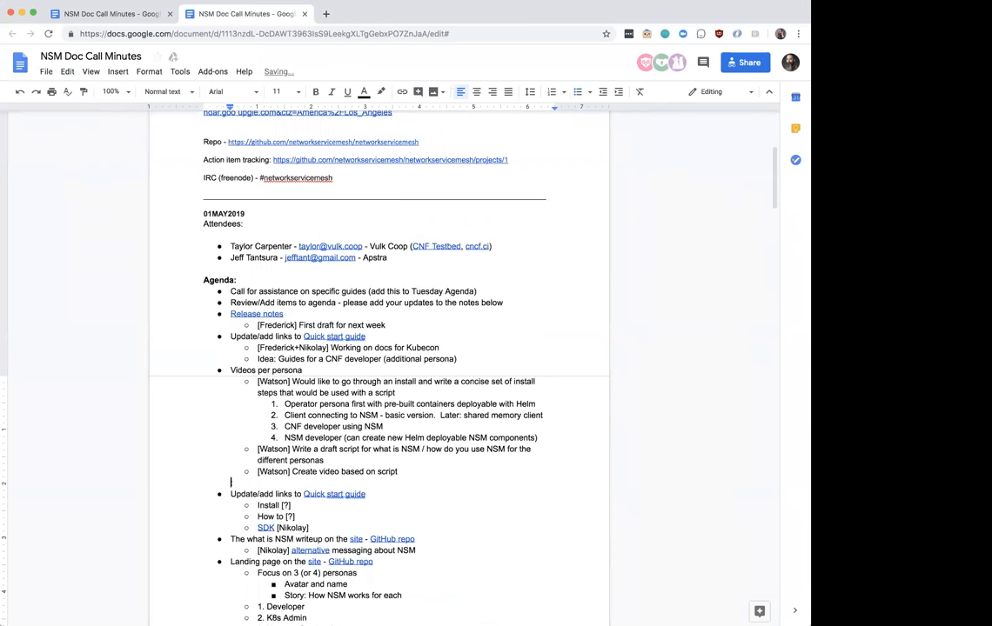
type("Deff")
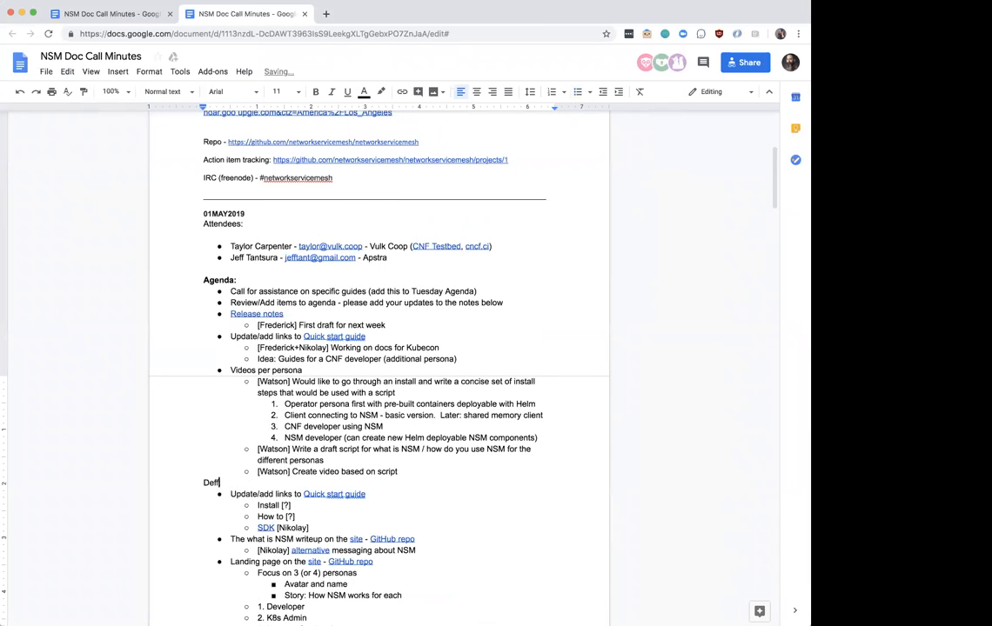
type("erred:")
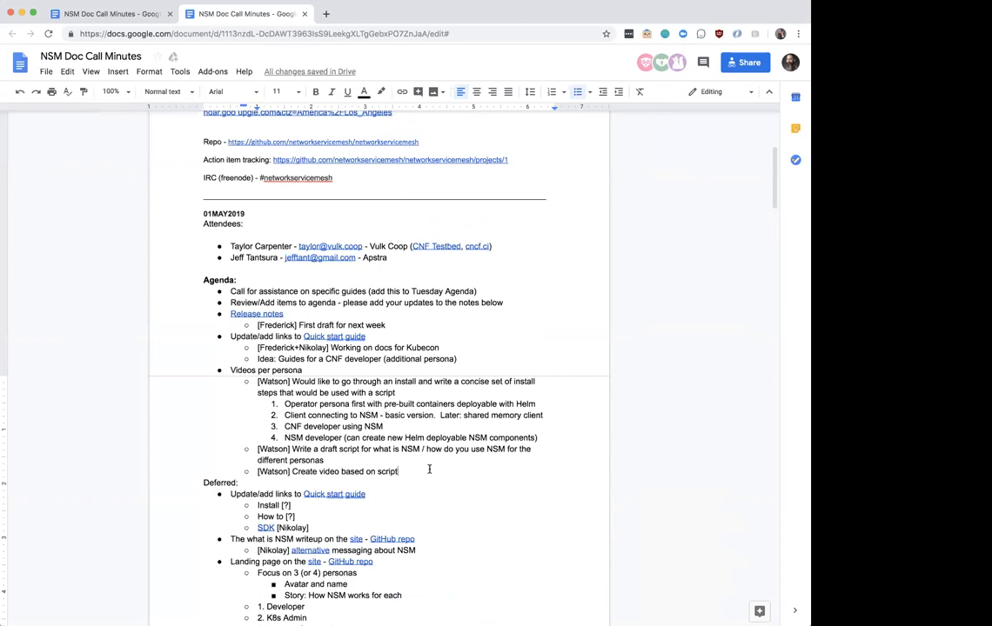
key("enter")
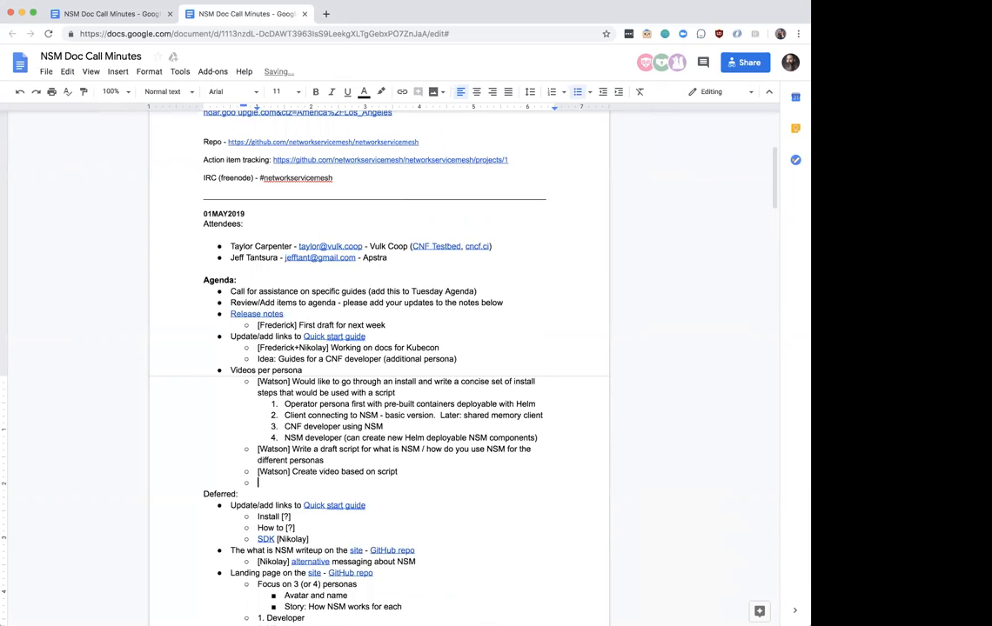